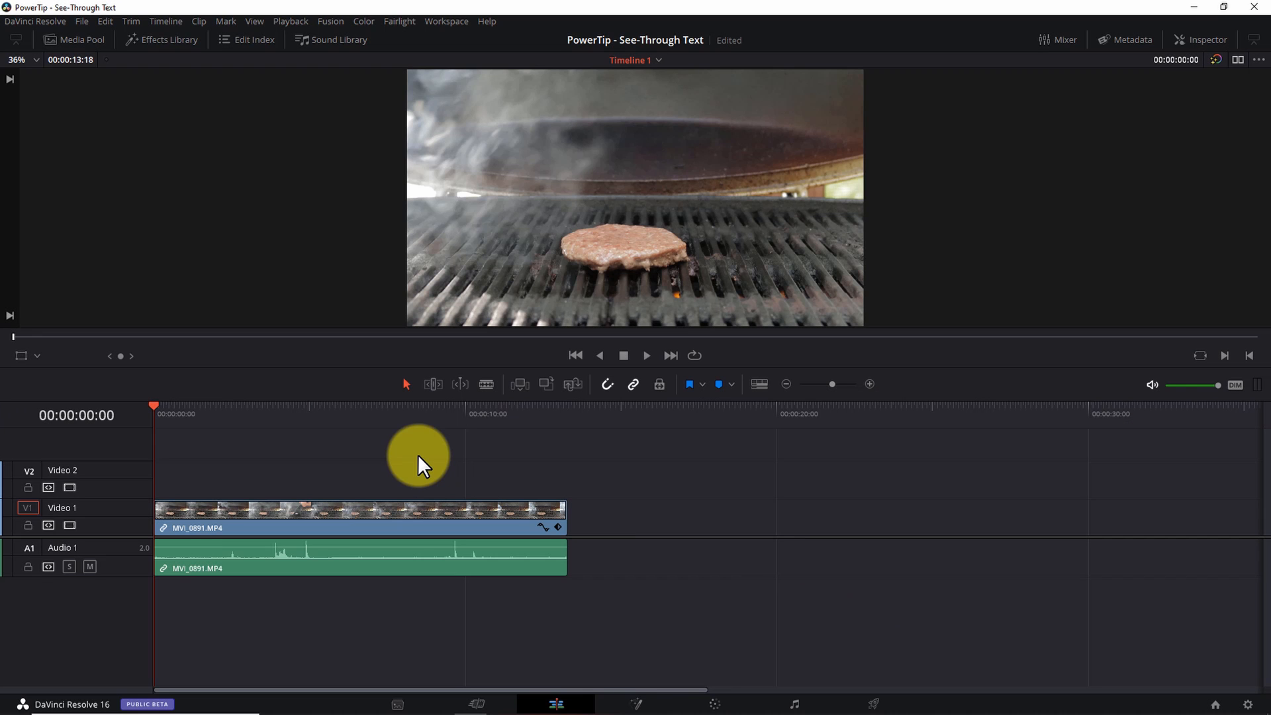
mouse_move(166, 21)
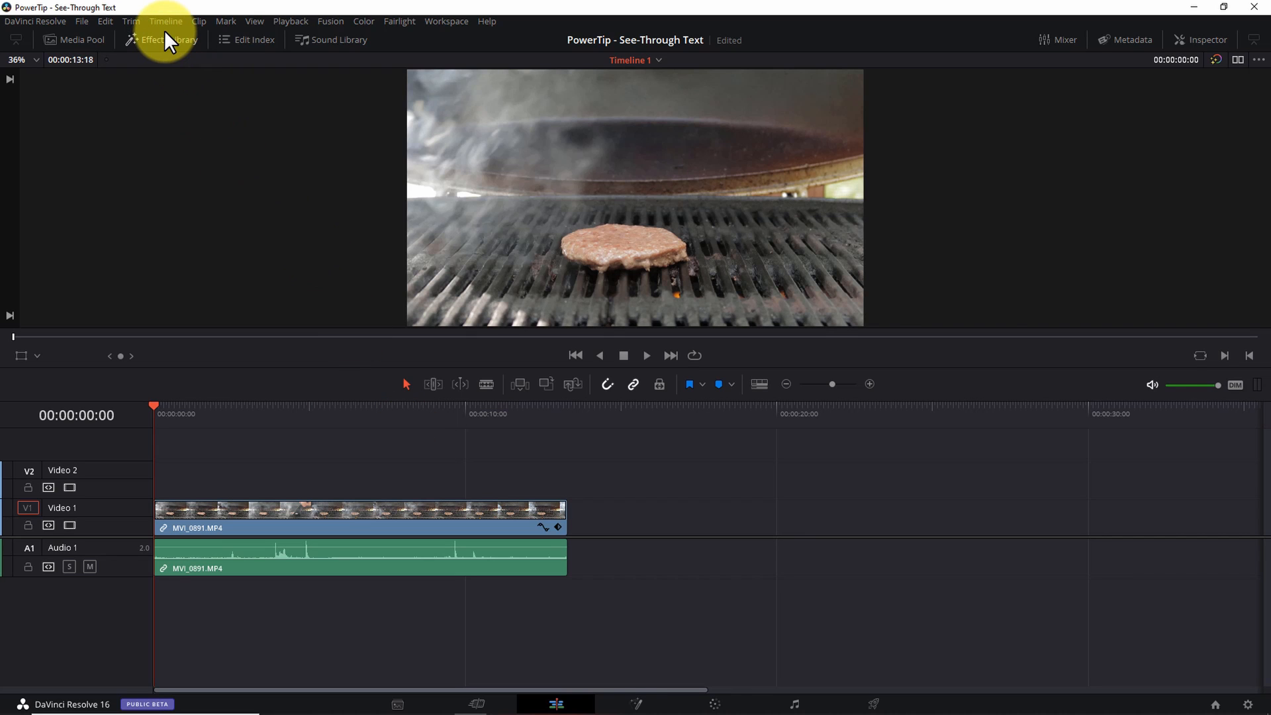
- Add a Text+ title from Toolbox > Titles onto Video 2 above the burger clip
left_click(160, 40)
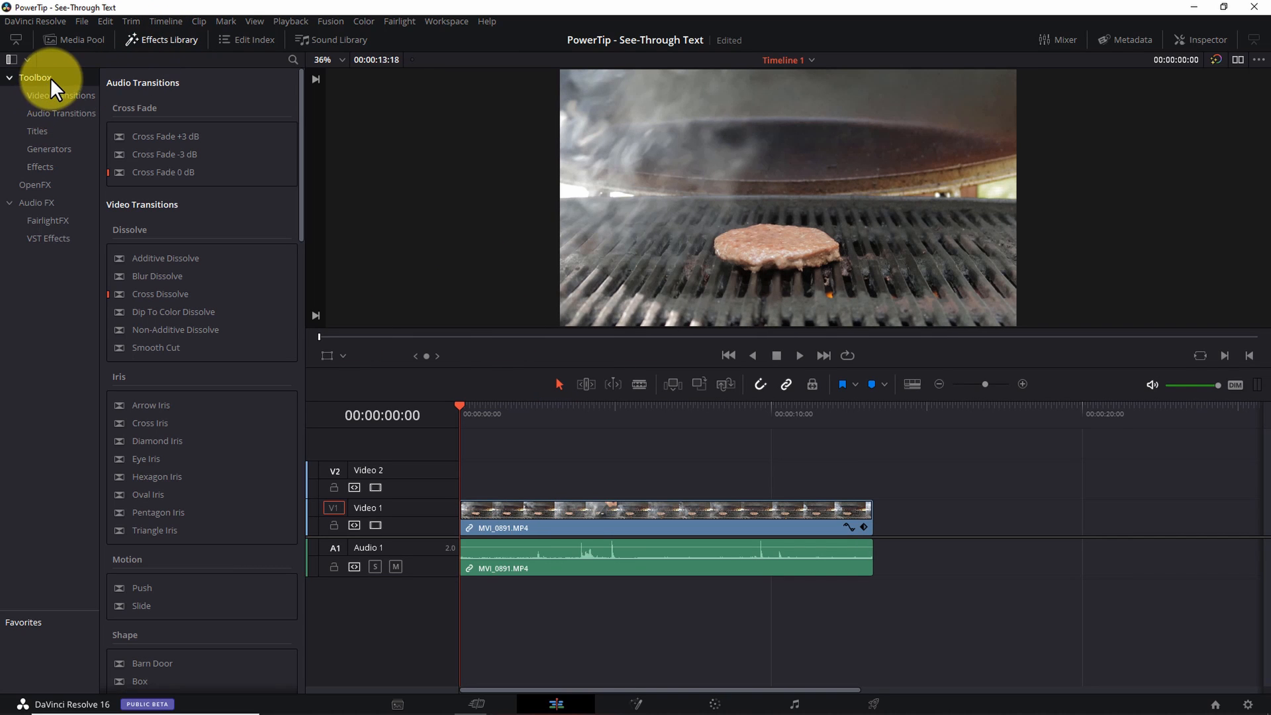
left_click(37, 131)
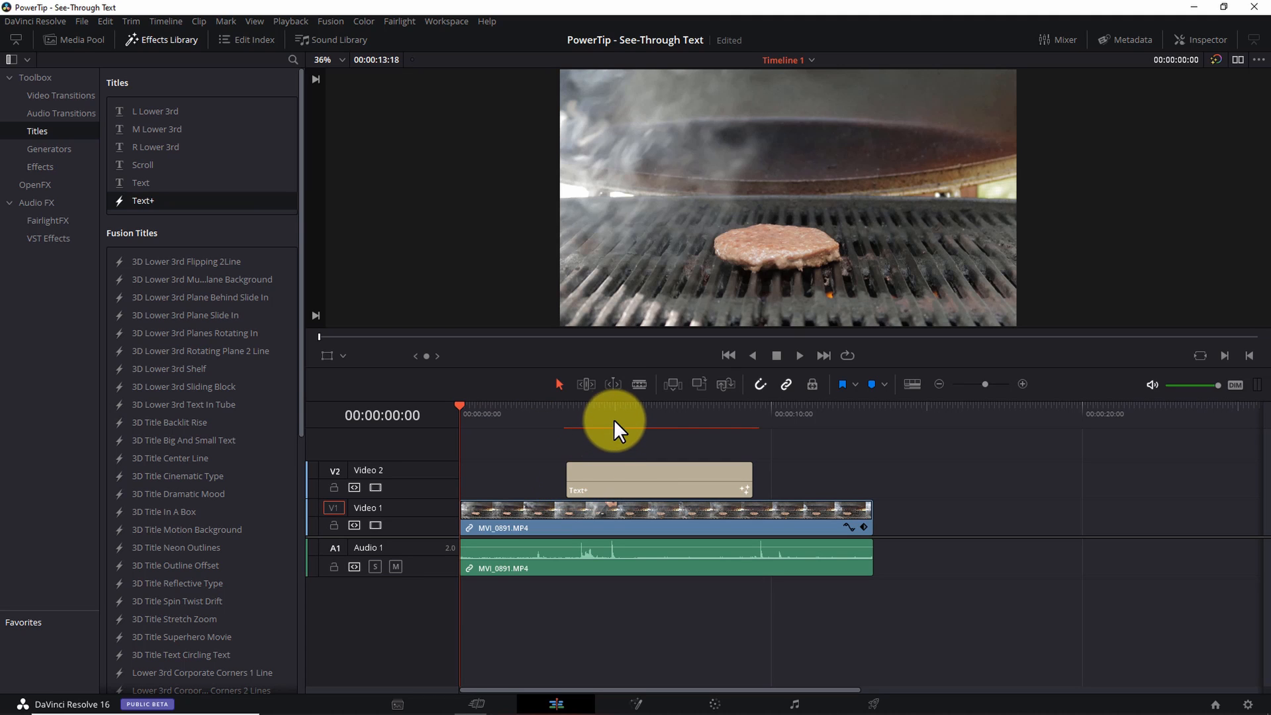
mouse_move(611, 420)
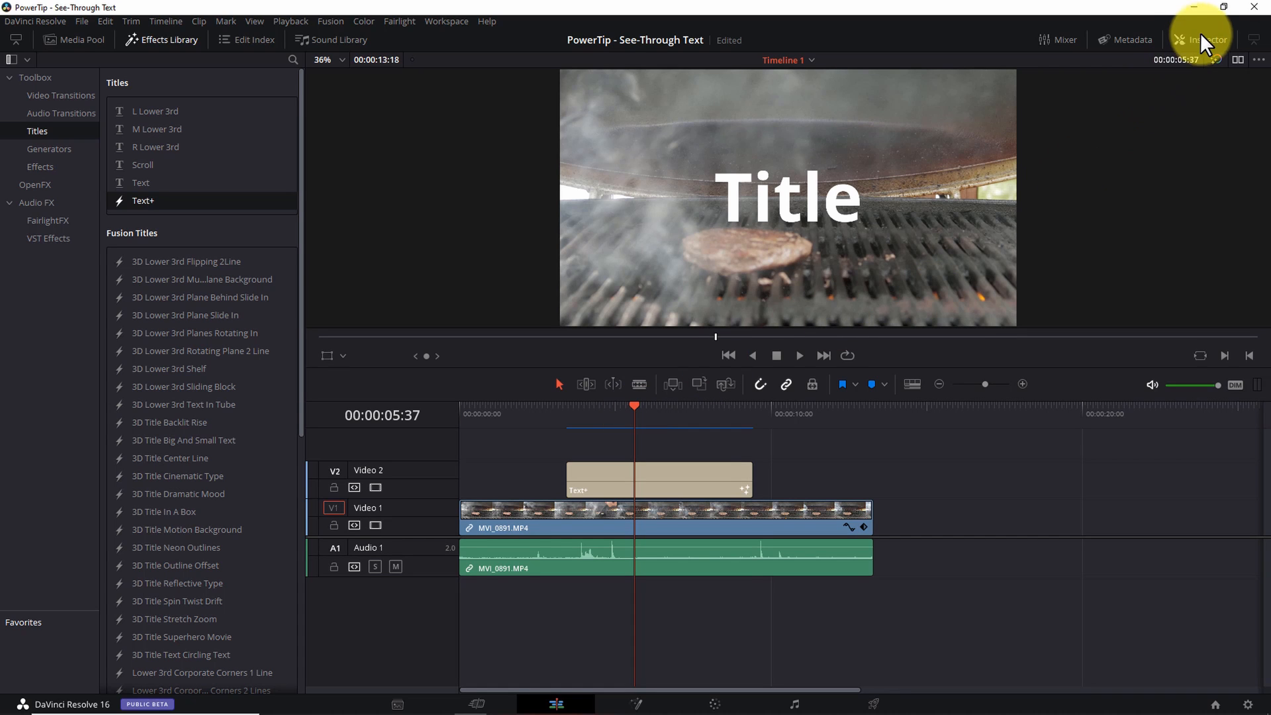
- Make the title read Burger in Bebas Neue Bold with Tracking raised to about 1.07
left_click(1201, 38)
type("Burger")
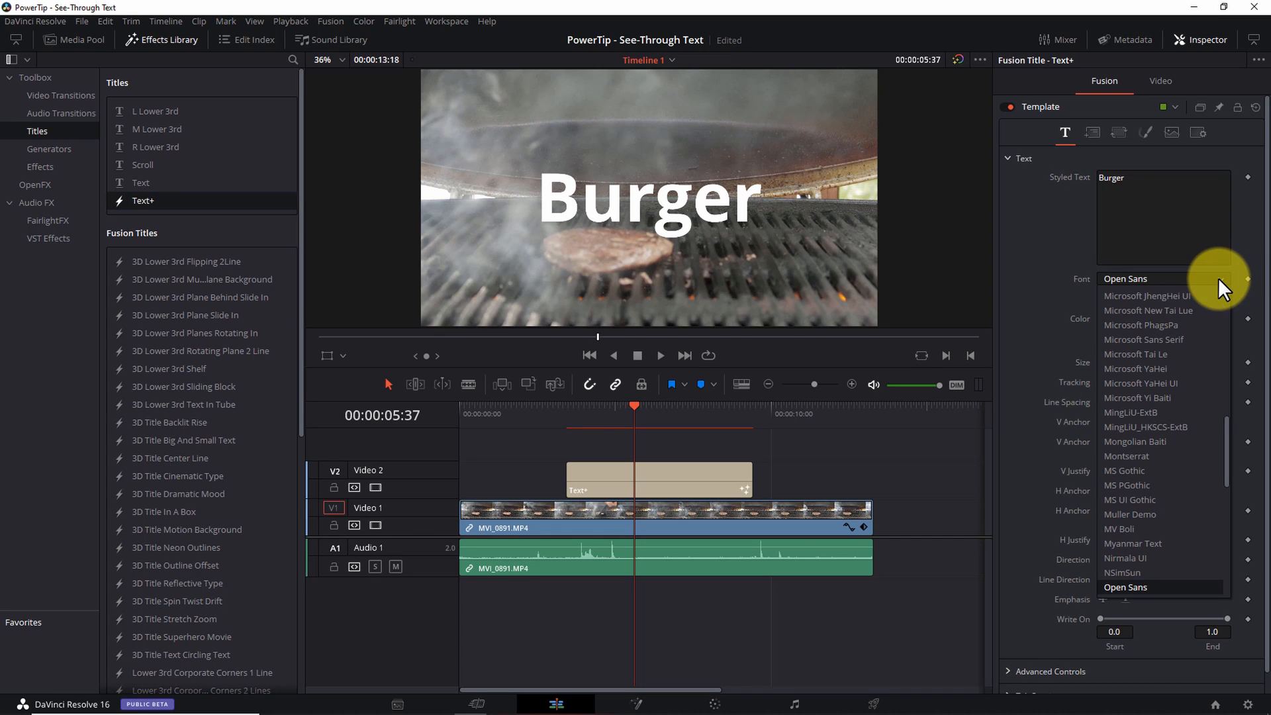
scroll("up", 3)
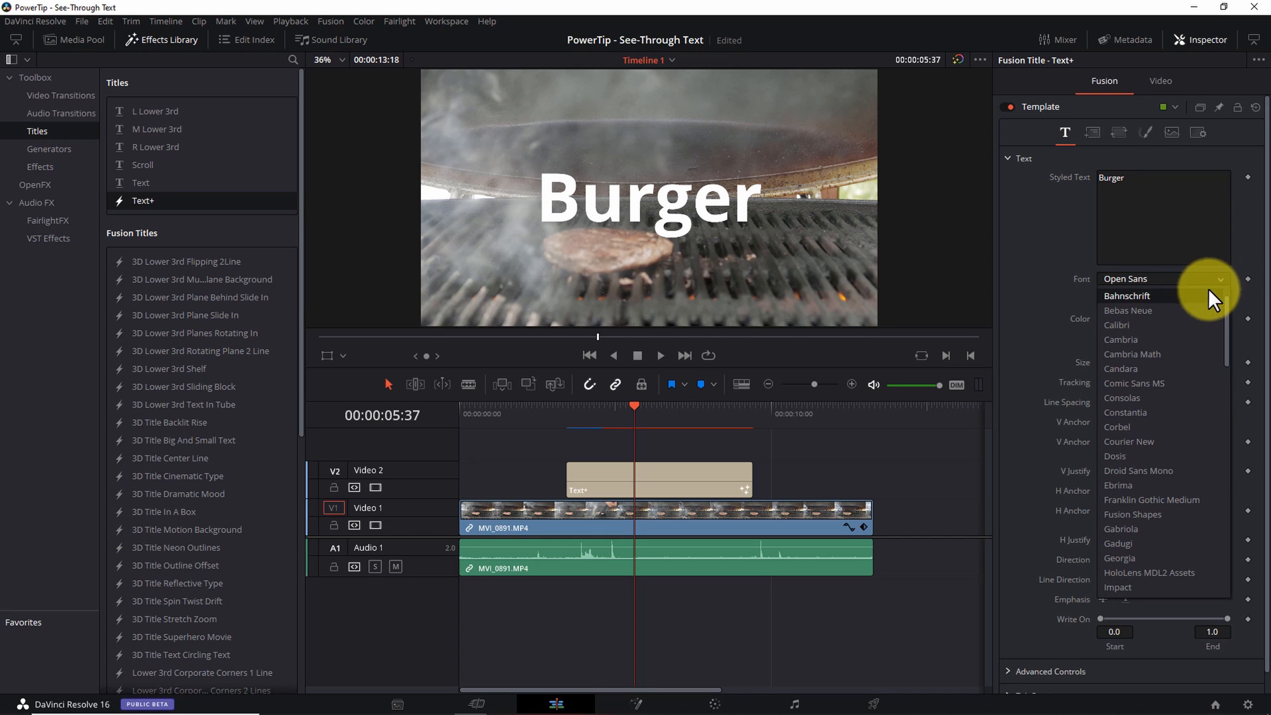
left_click(1126, 310)
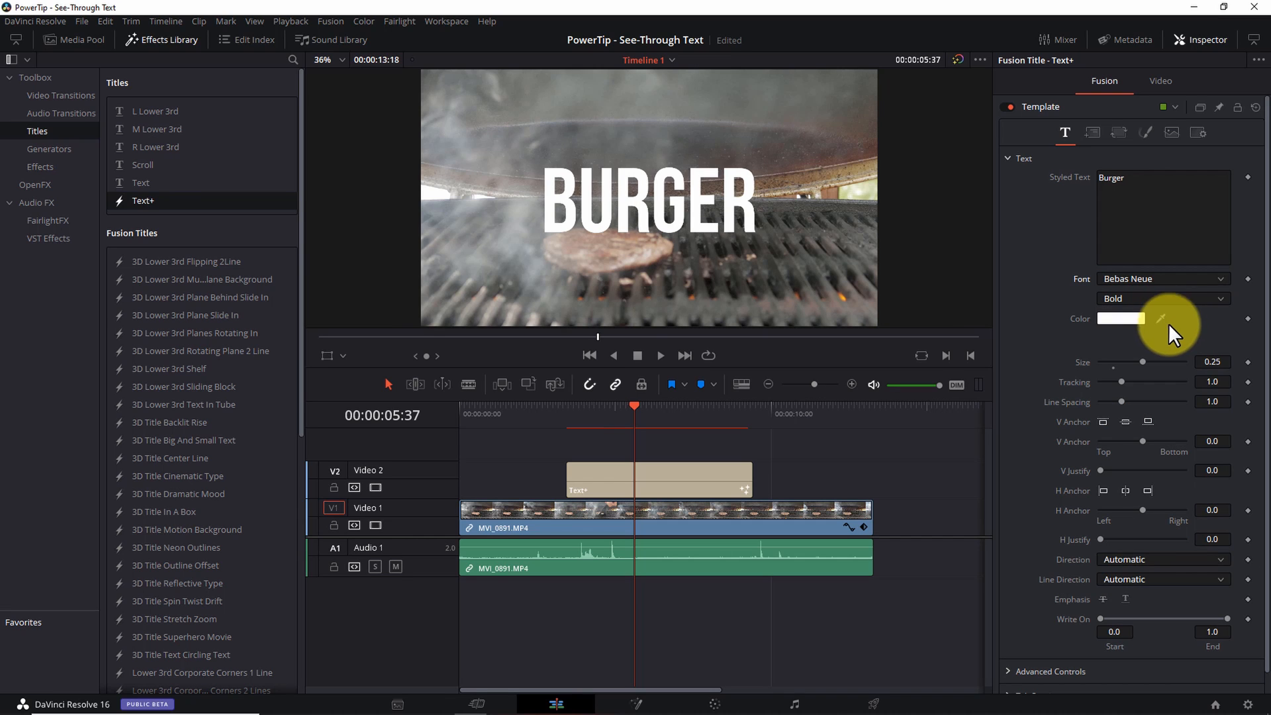
mouse_move(1239, 294)
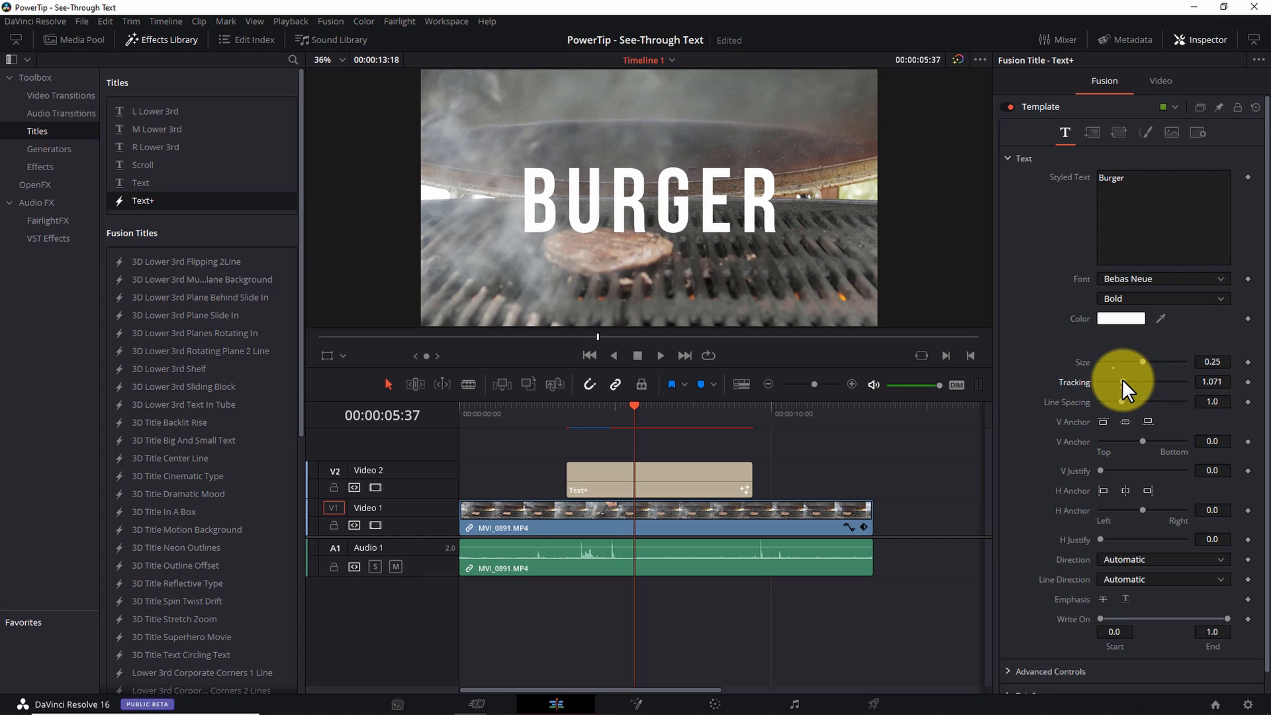
mouse_move(1009, 478)
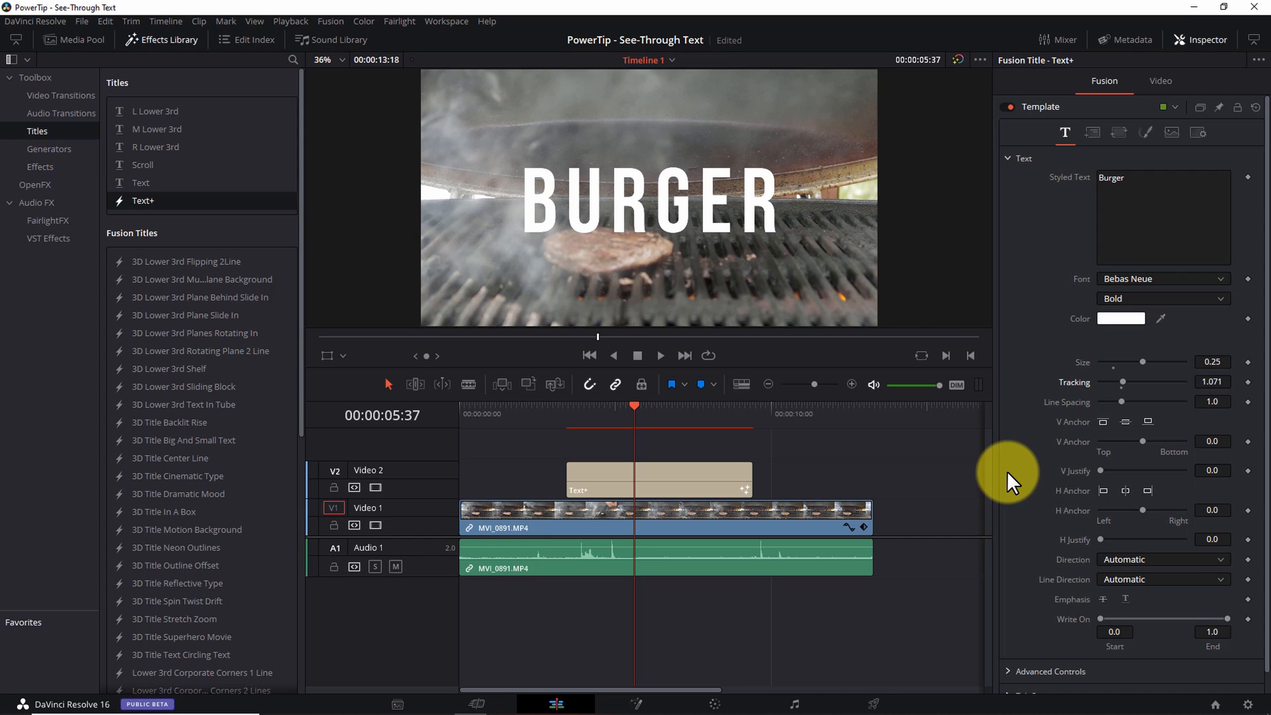
mouse_move(1017, 470)
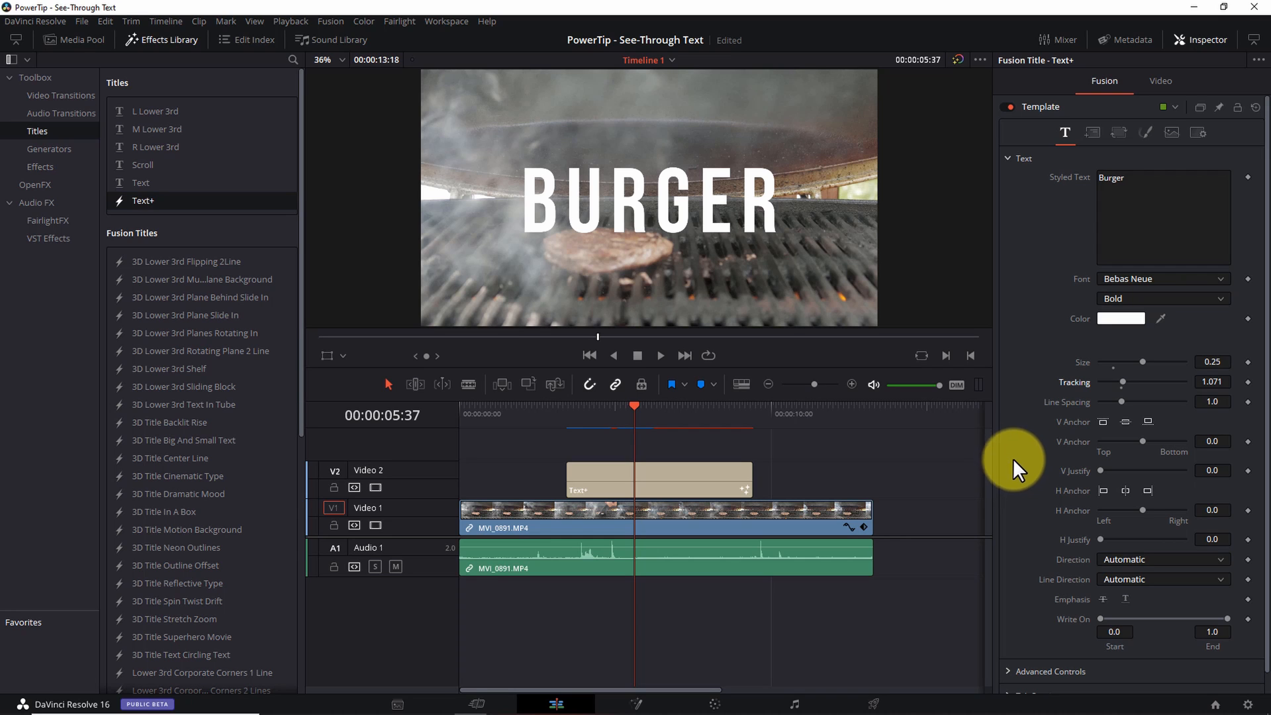
mouse_move(1147, 137)
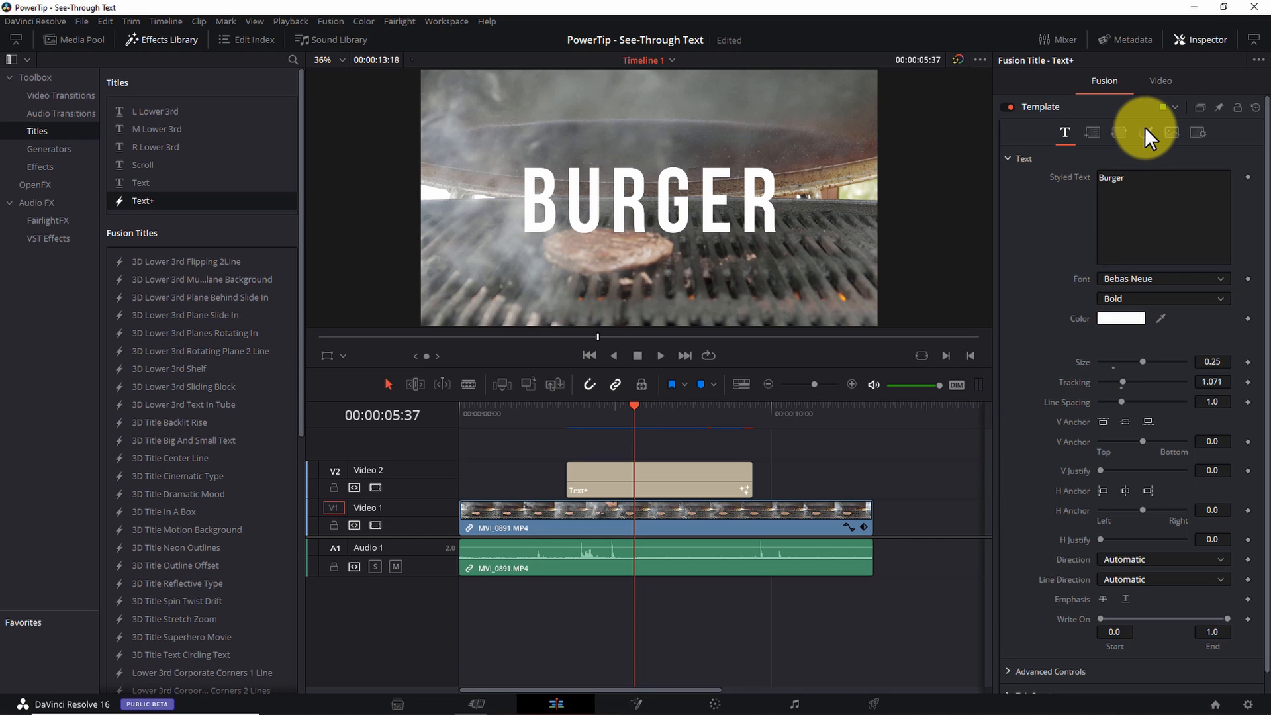
- Set shading element 1's fill colour to black and drag its Alpha to 0
left_click(1145, 132)
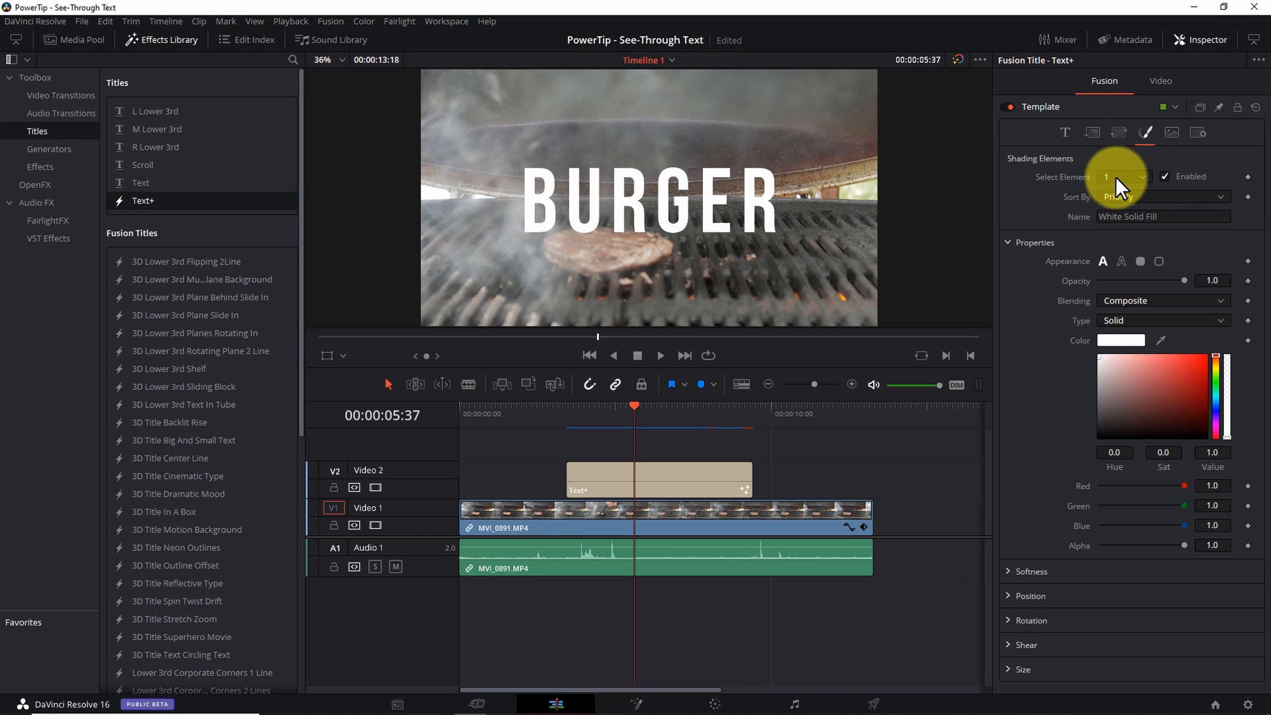
mouse_move(1232, 179)
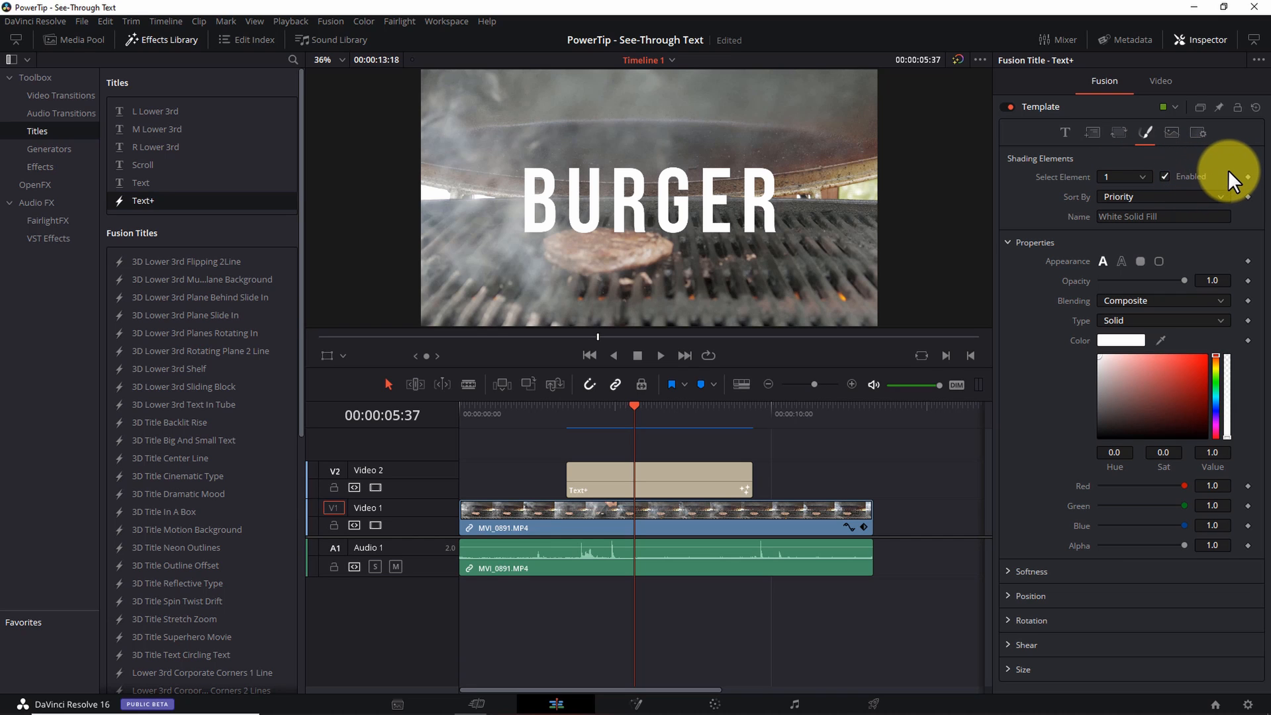
mouse_move(1062, 253)
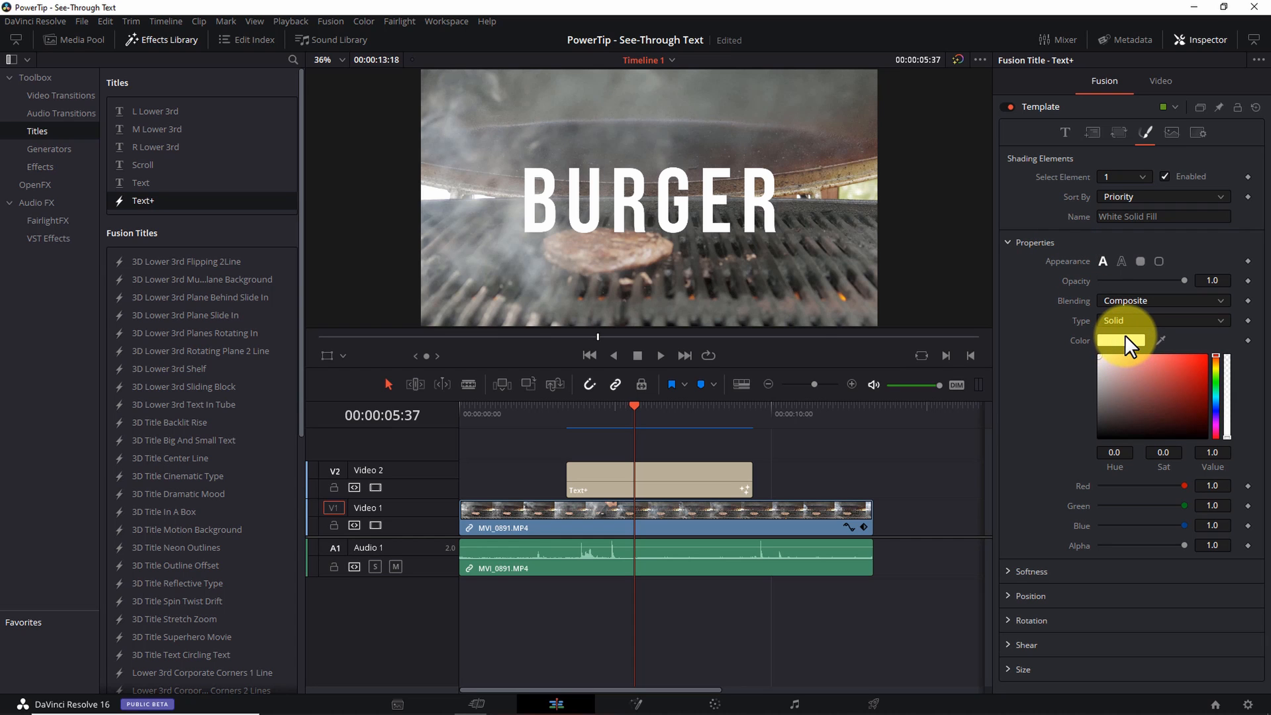
left_click(1121, 340)
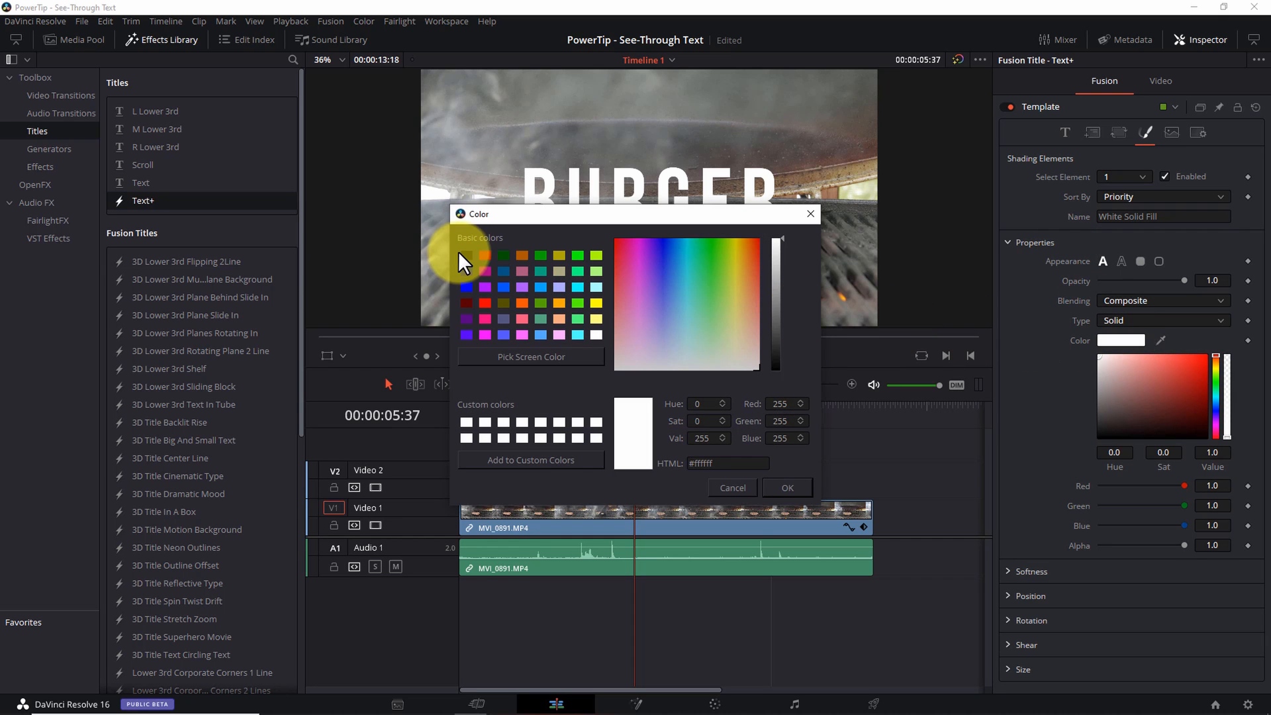
left_click(785, 487)
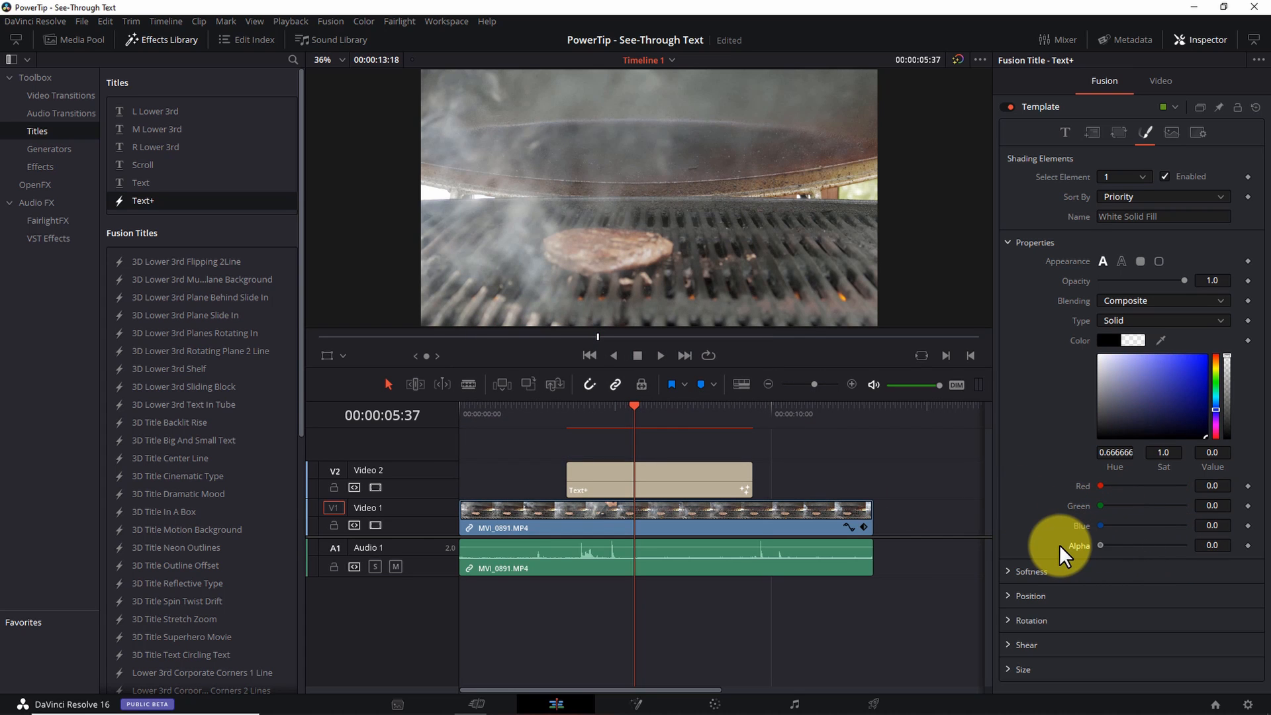
mouse_move(1030, 444)
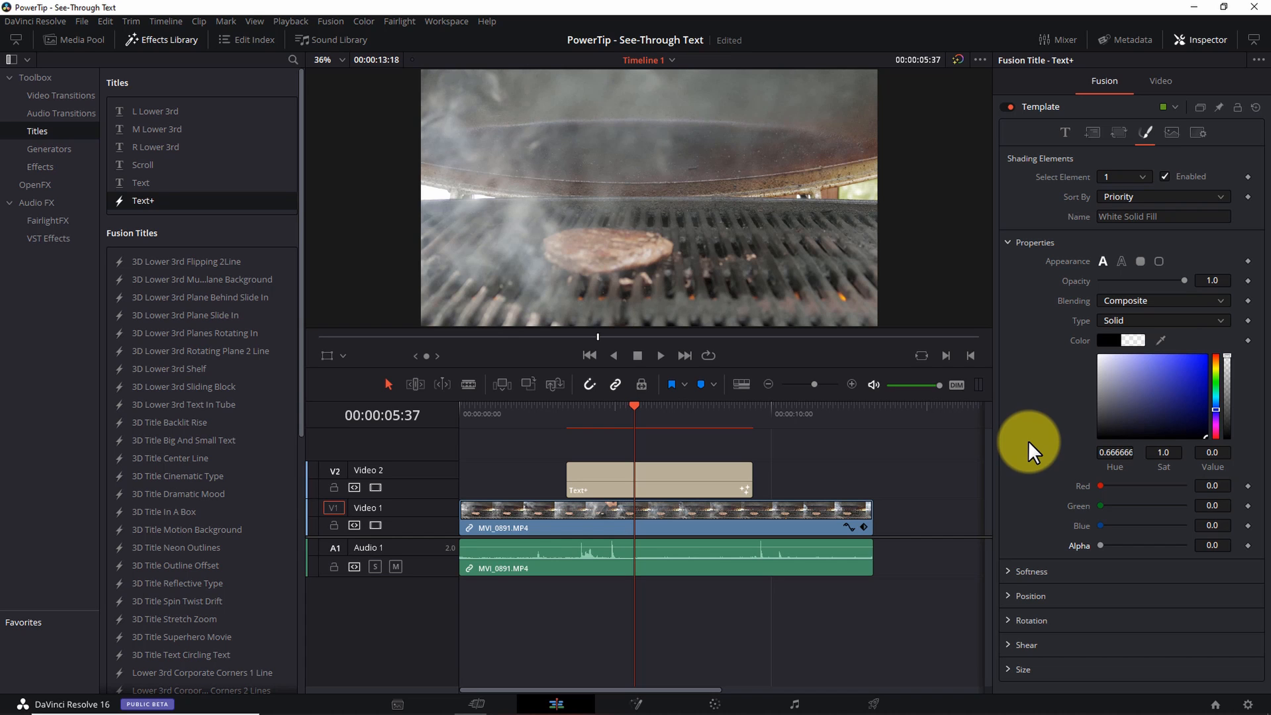
mouse_move(1044, 409)
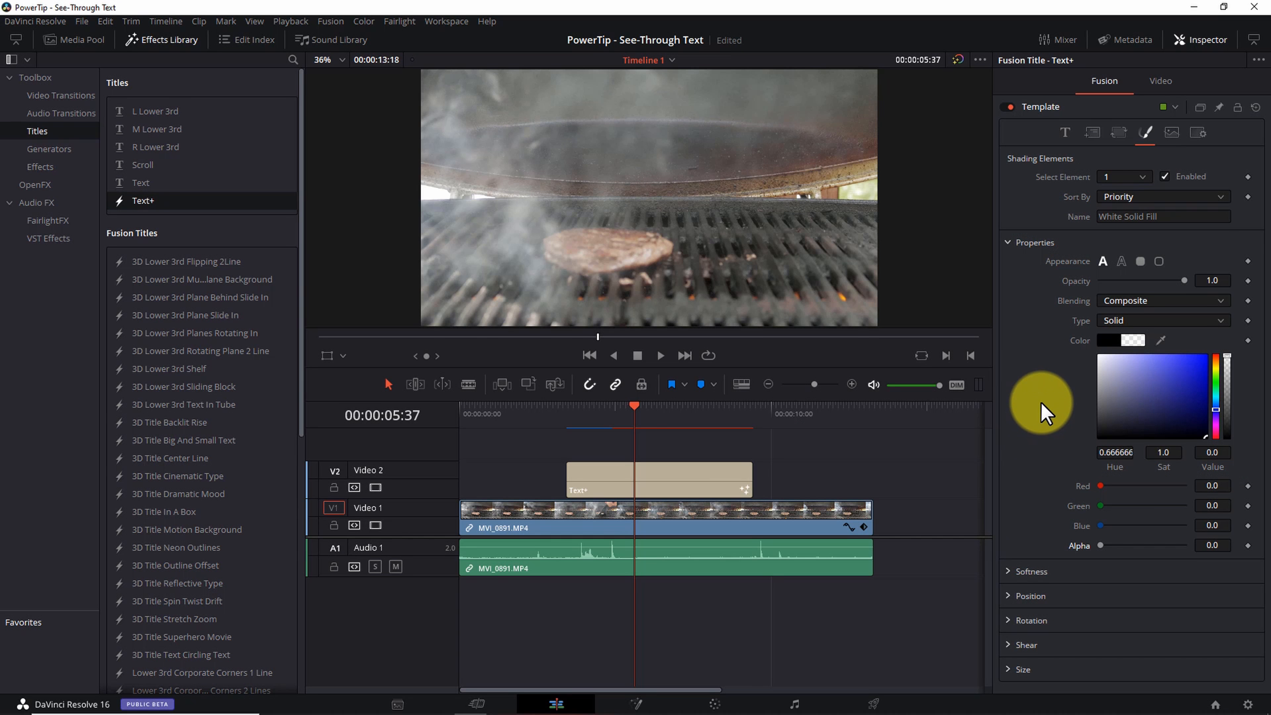
mouse_move(1050, 183)
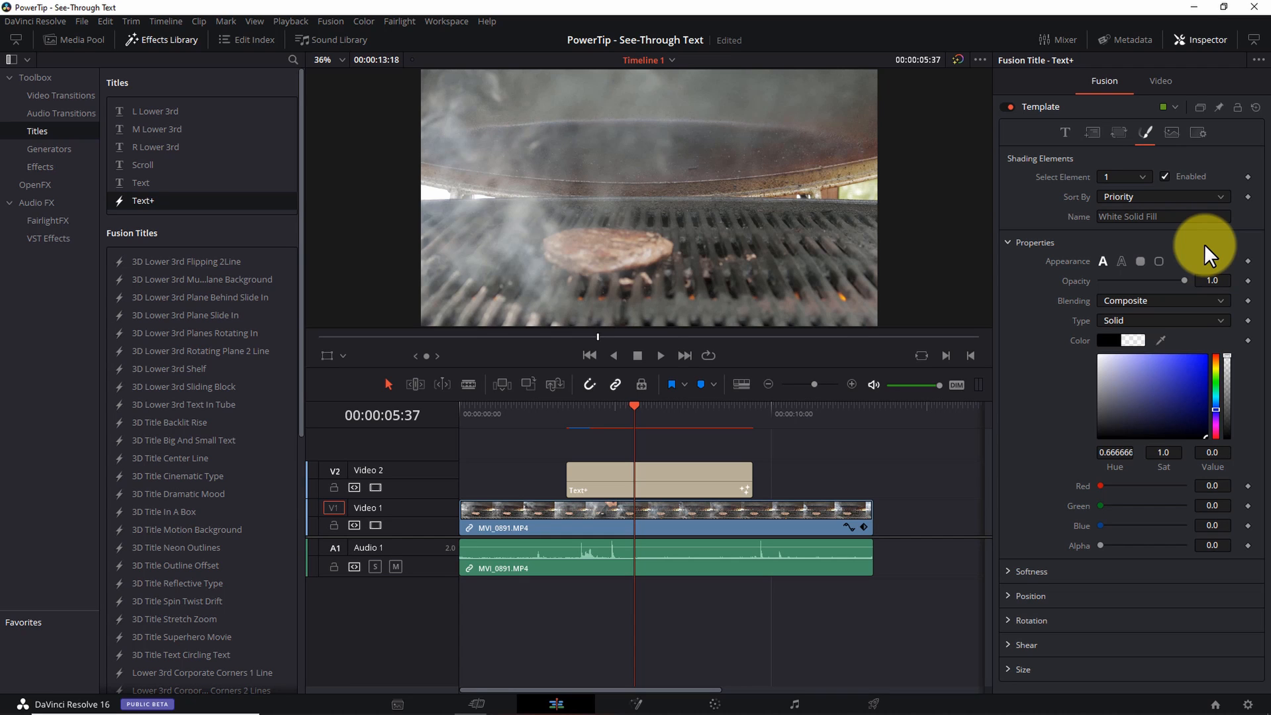
- Preview the red outline (element 2) and black shadow (element 3) shading elements
left_click(1123, 177)
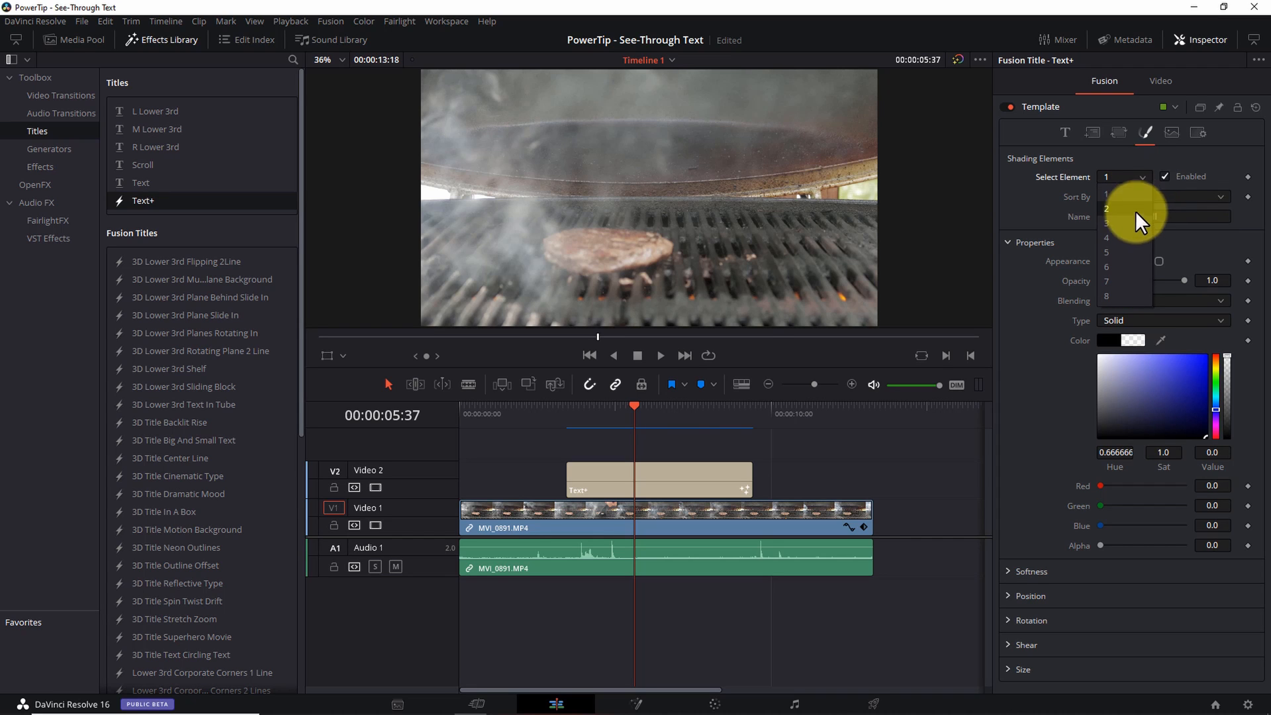
left_click(1107, 208)
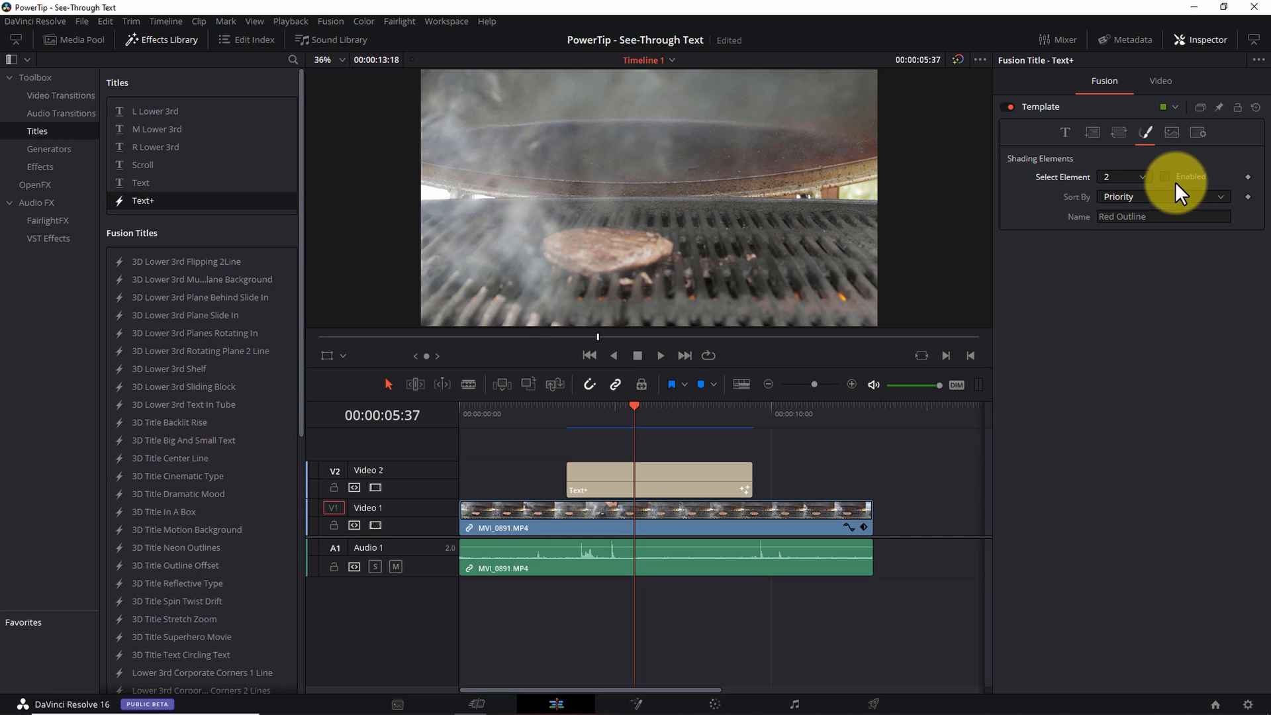
left_click(1165, 176)
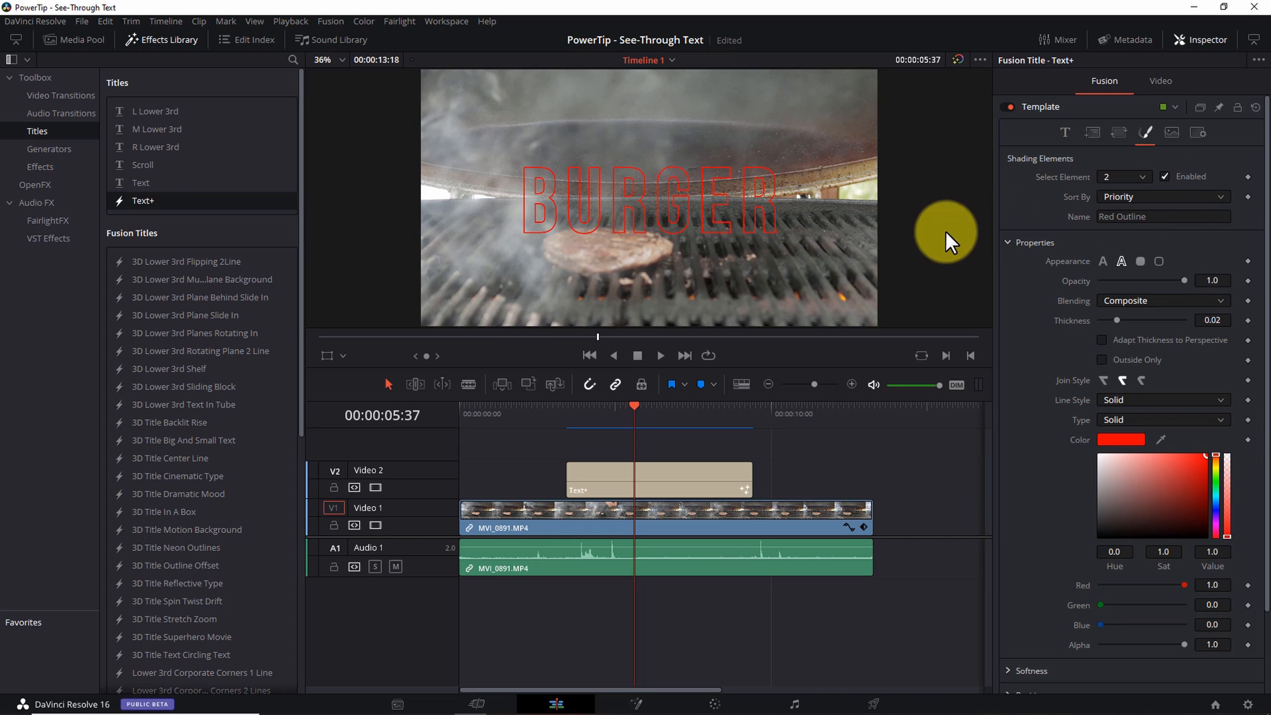
mouse_move(733, 248)
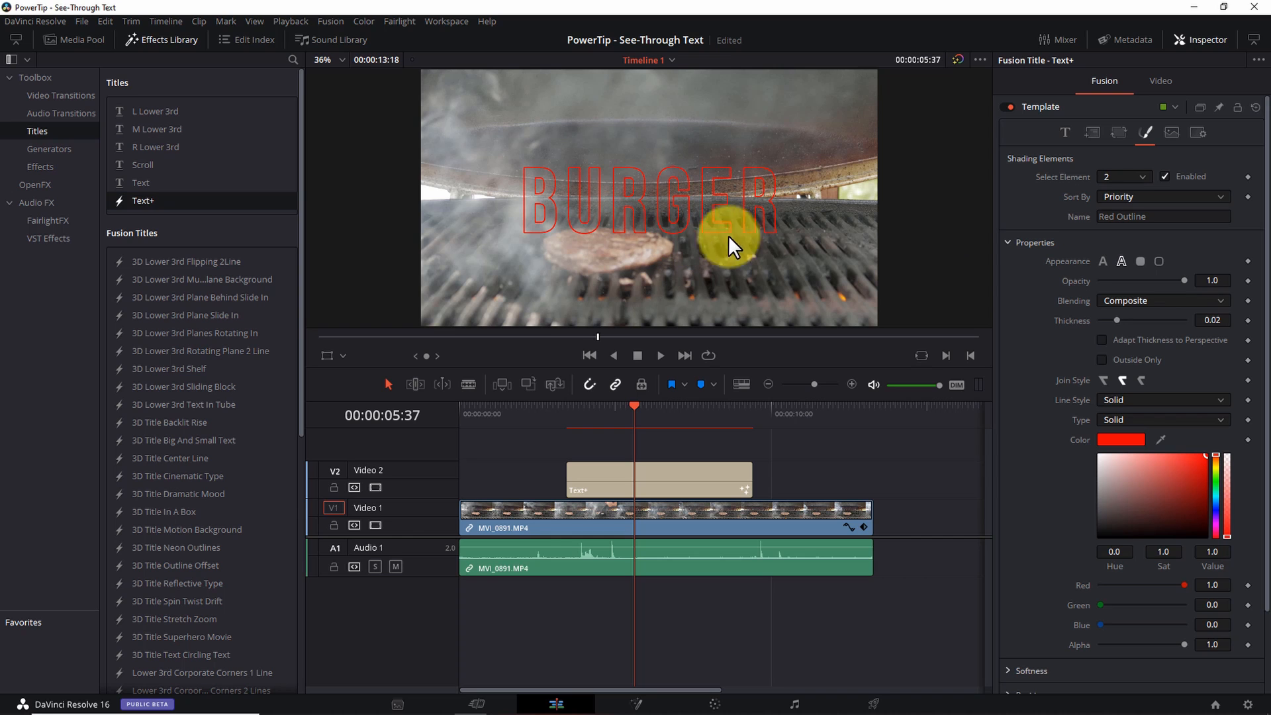
left_click(1124, 176)
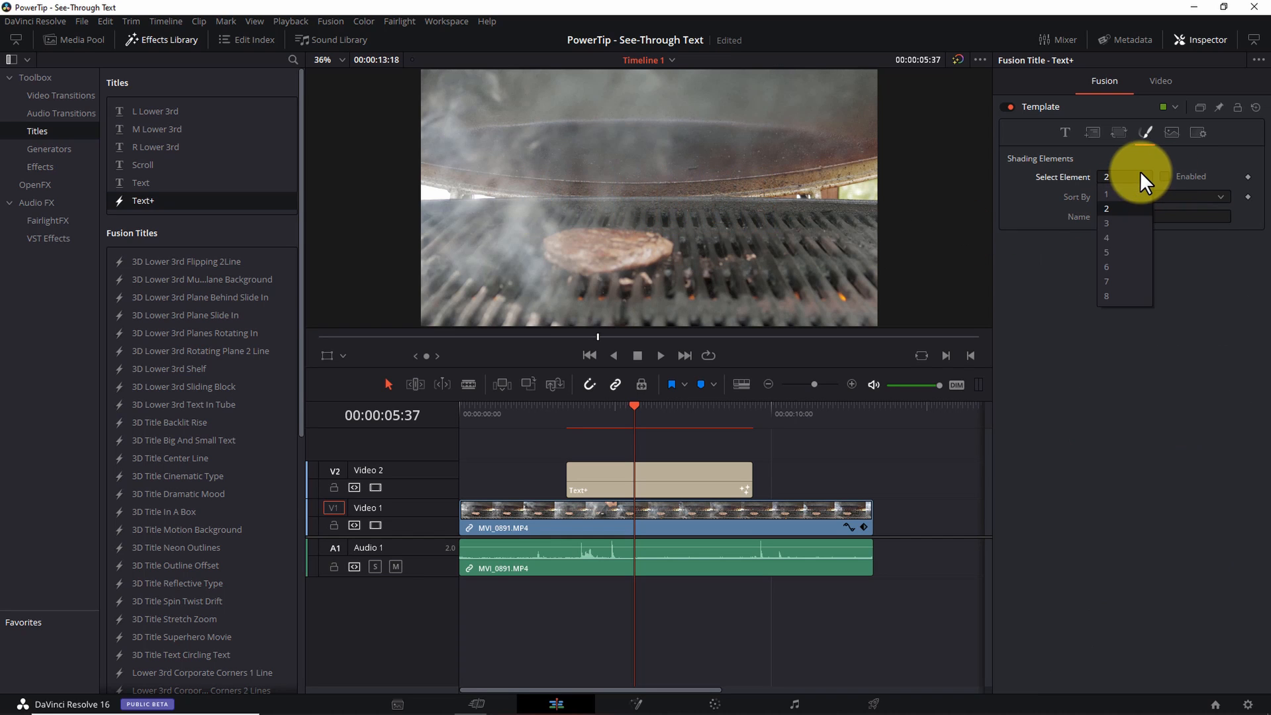
left_click(1105, 222)
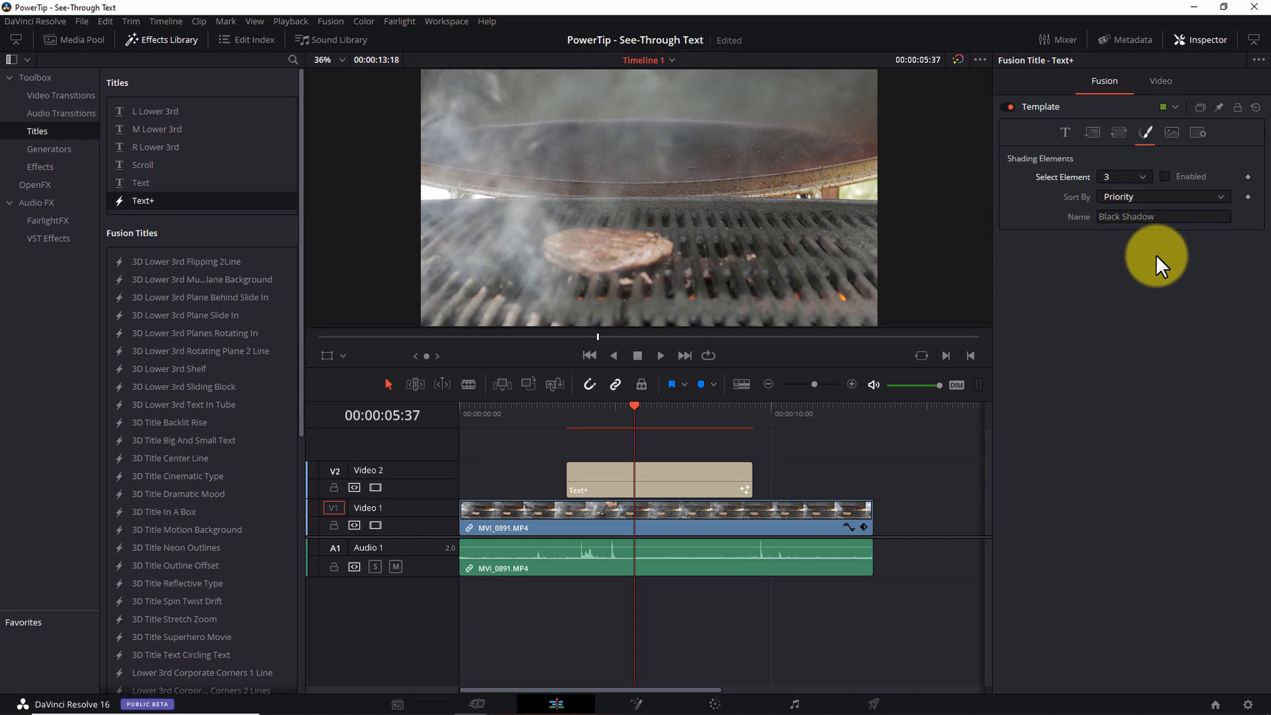
left_click(1163, 176)
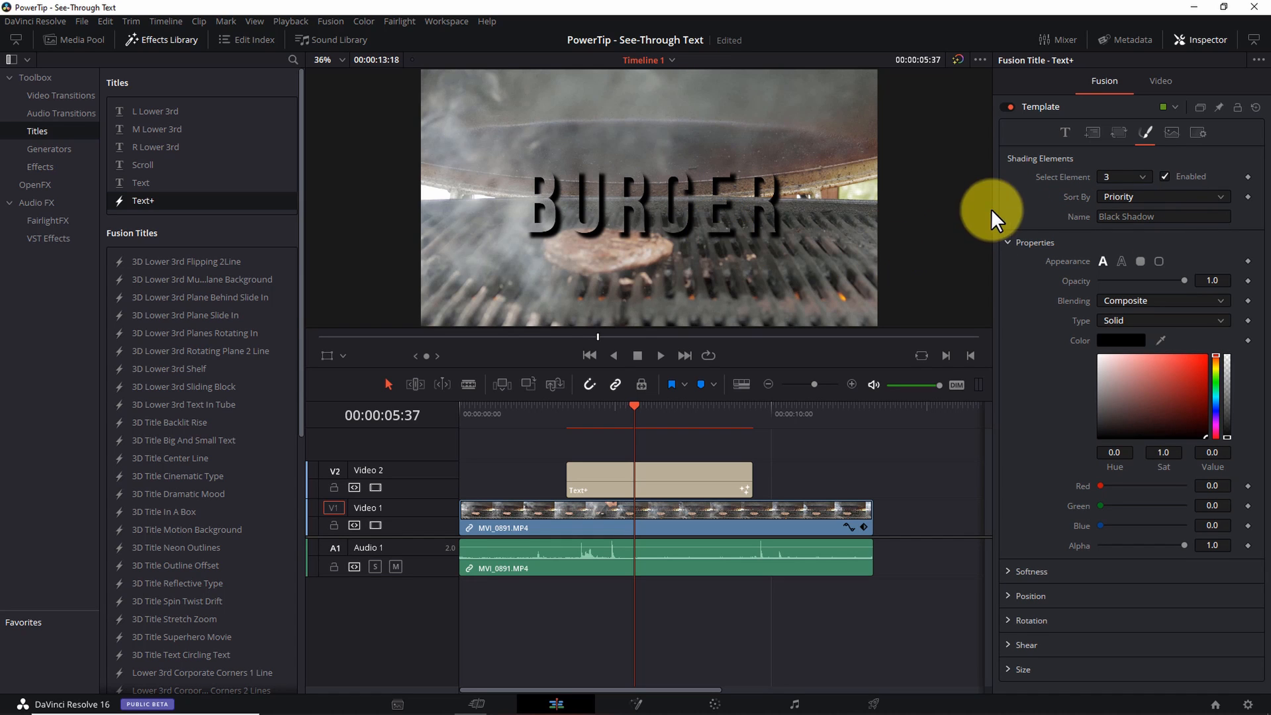
- Switch off the blue border element 4 and select shading element 5 to enable it
left_click(1124, 177)
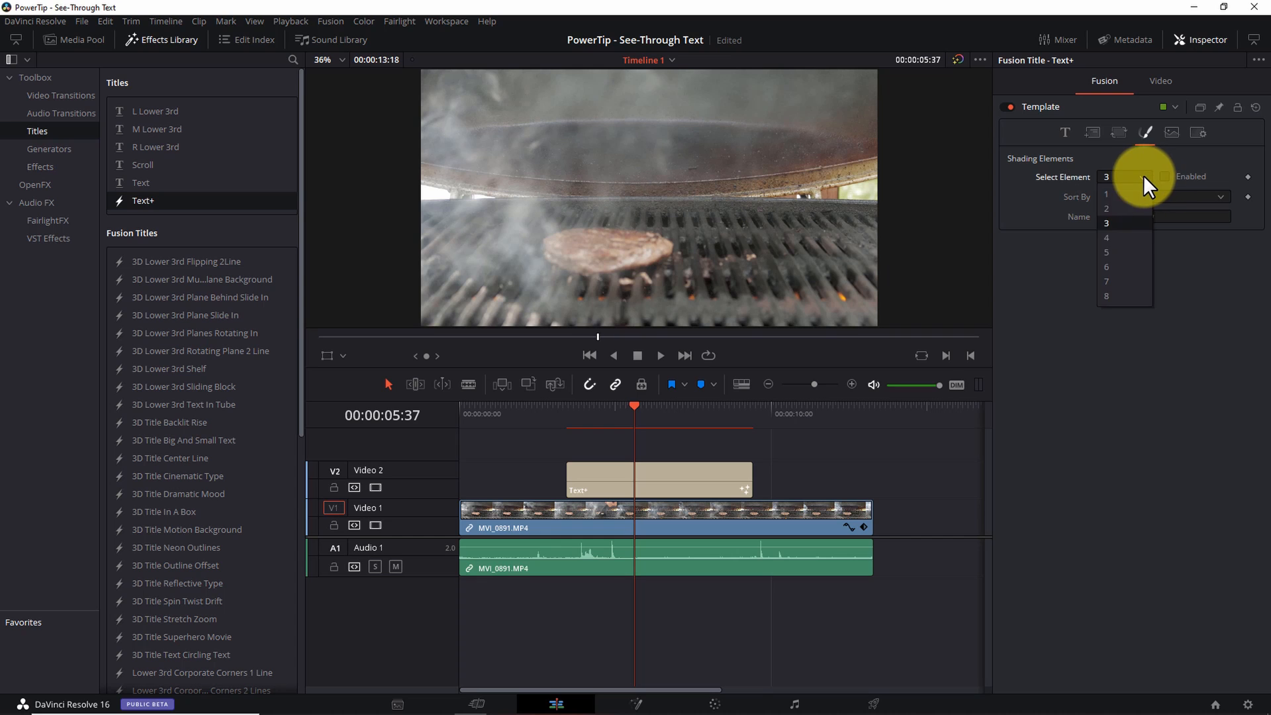
left_click(1105, 237)
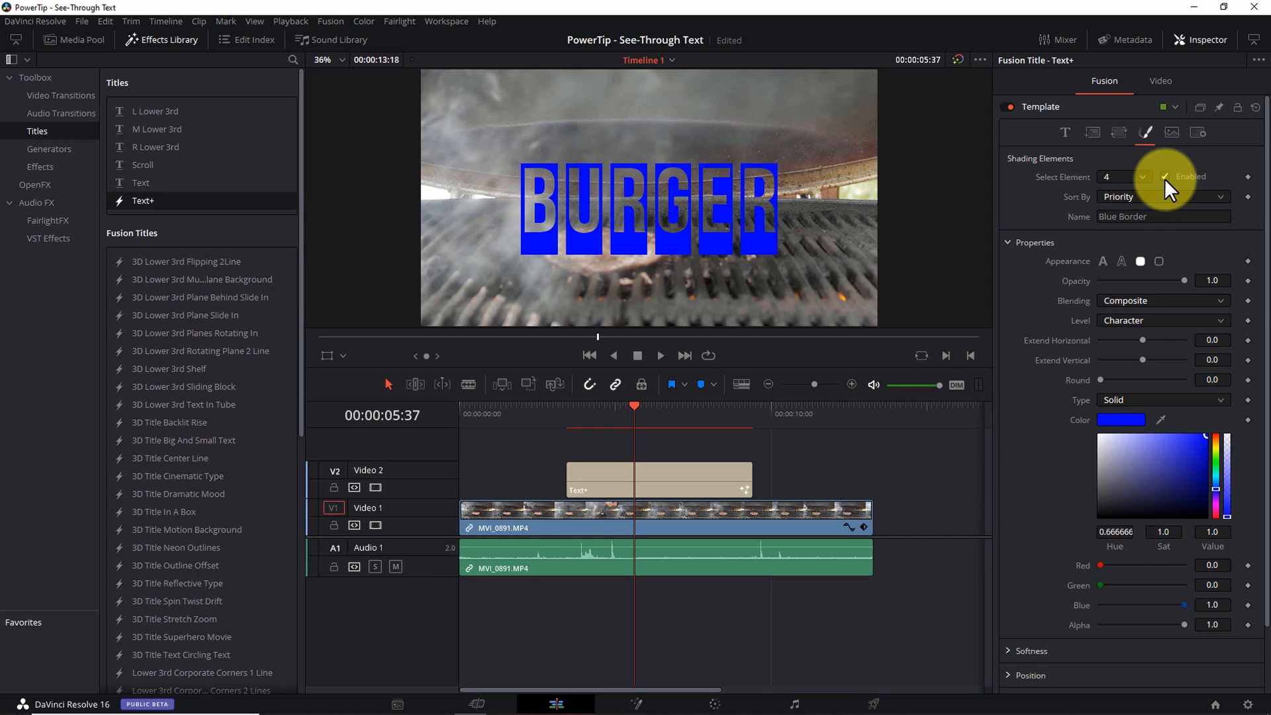
left_click(1122, 176)
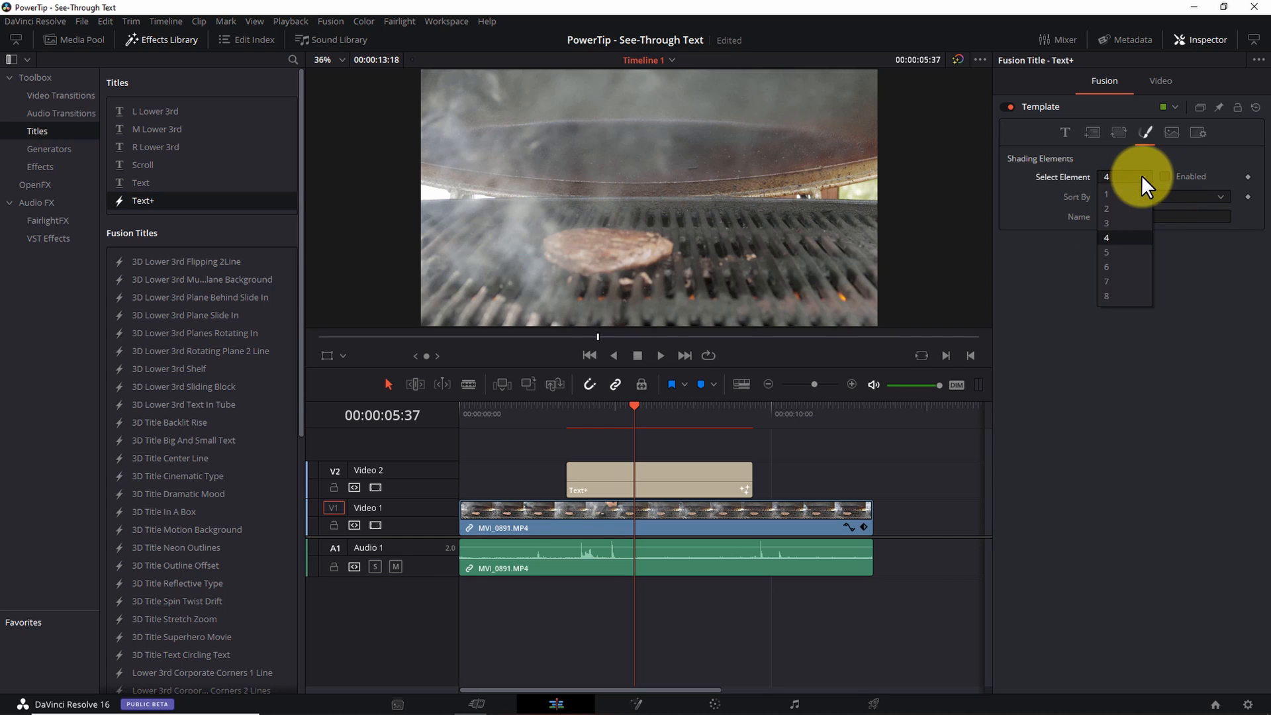
left_click(1106, 252)
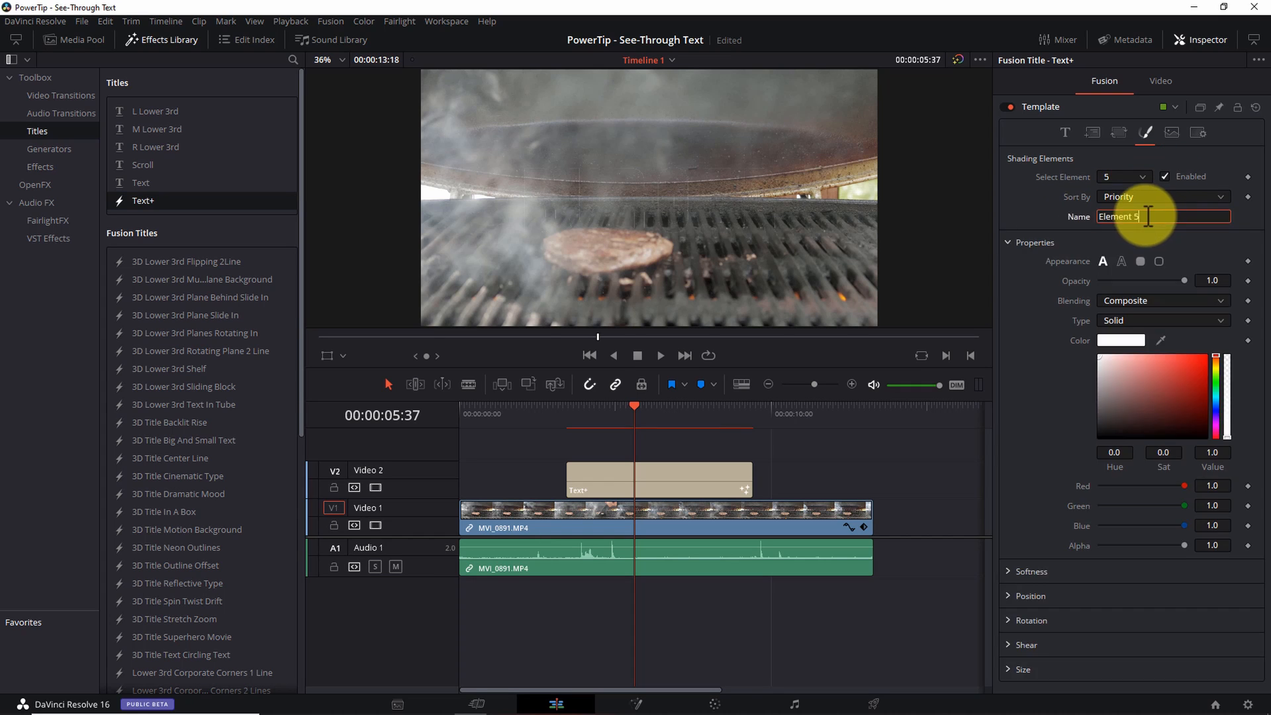
- Name shading element 5 Custom Background, keeping its solid white colour
type("Custom Background")
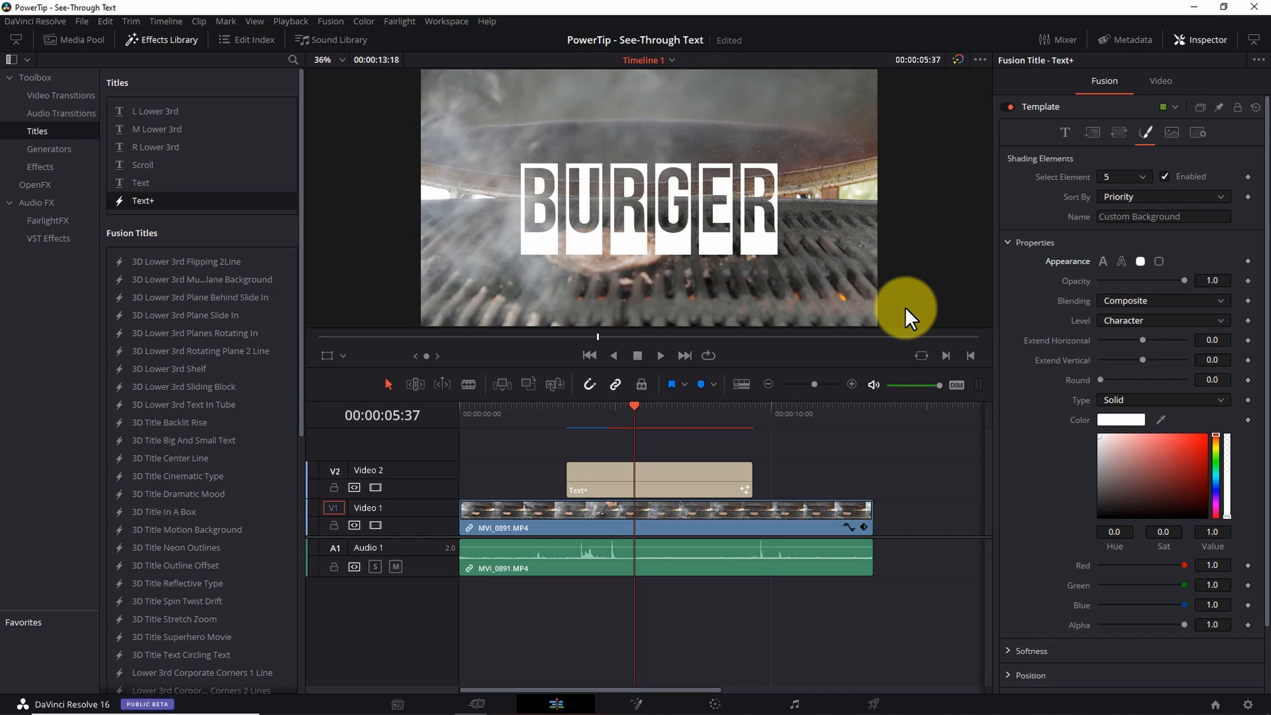
mouse_move(916, 341)
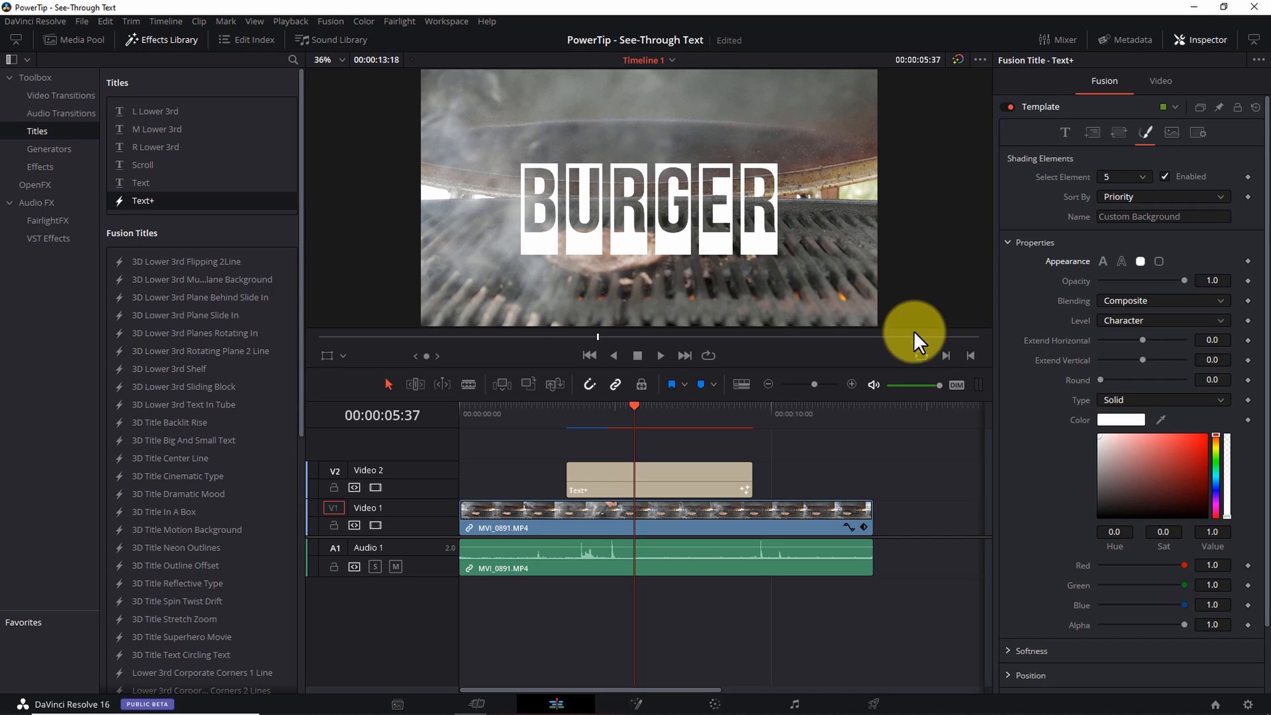
- Change the Custom Background's Level from Character to Line for one bar behind BURGER
left_click(1163, 320)
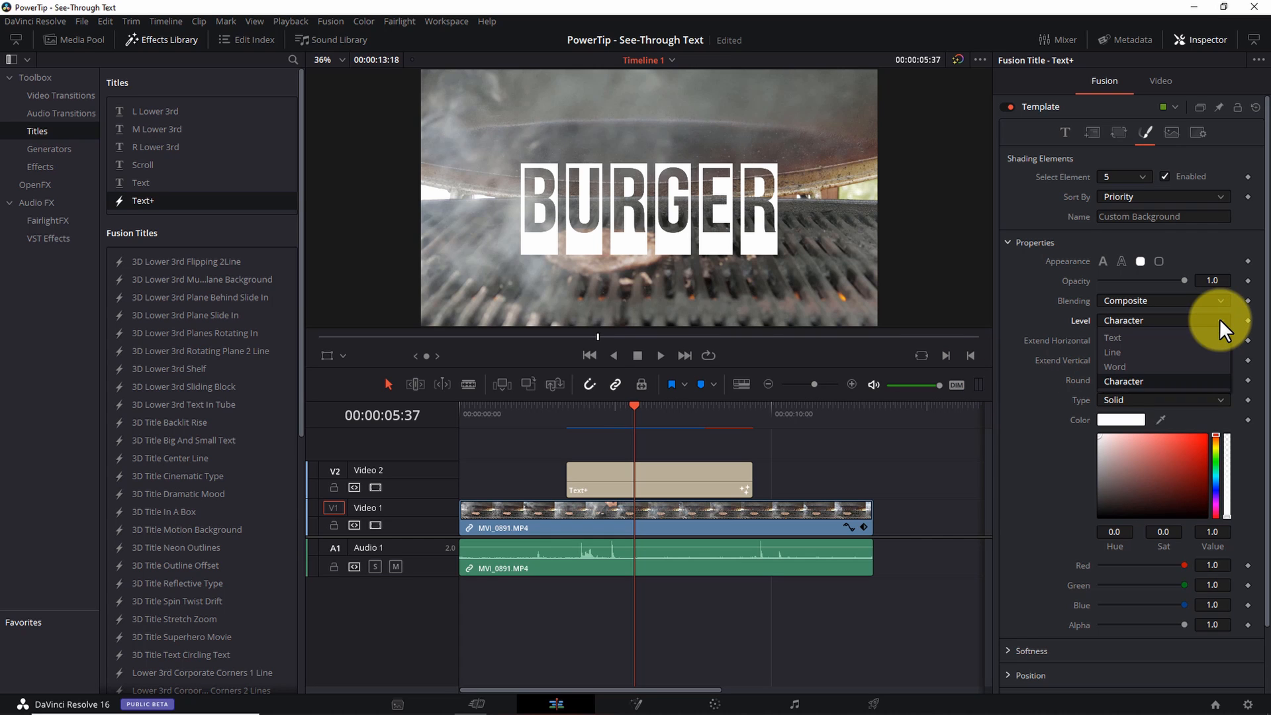
left_click(1112, 343)
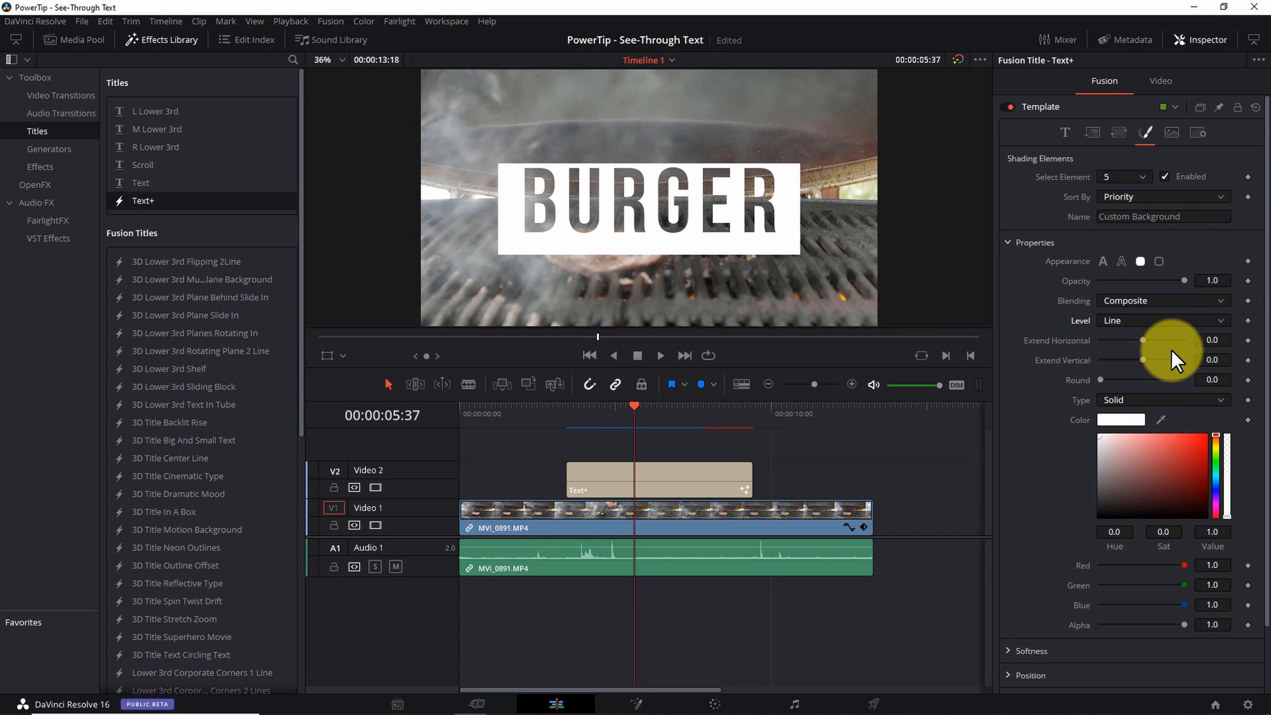
mouse_move(803, 256)
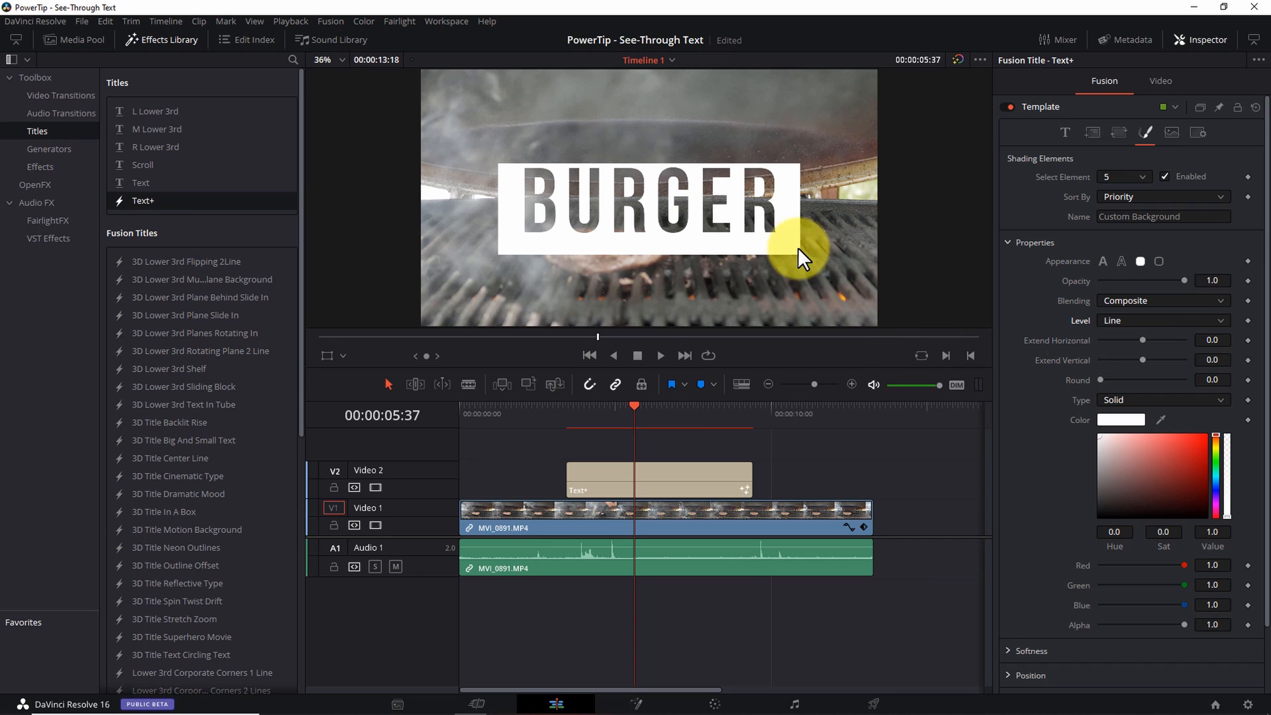
mouse_move(1030, 371)
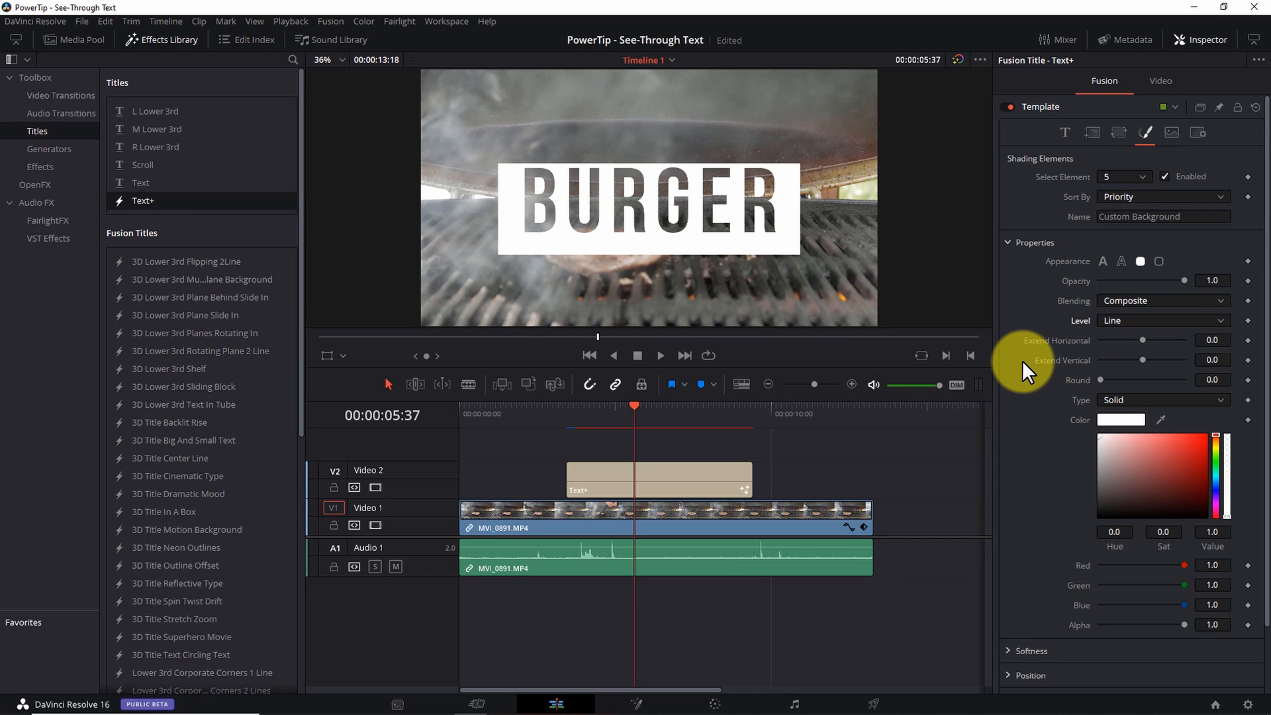
mouse_move(778, 174)
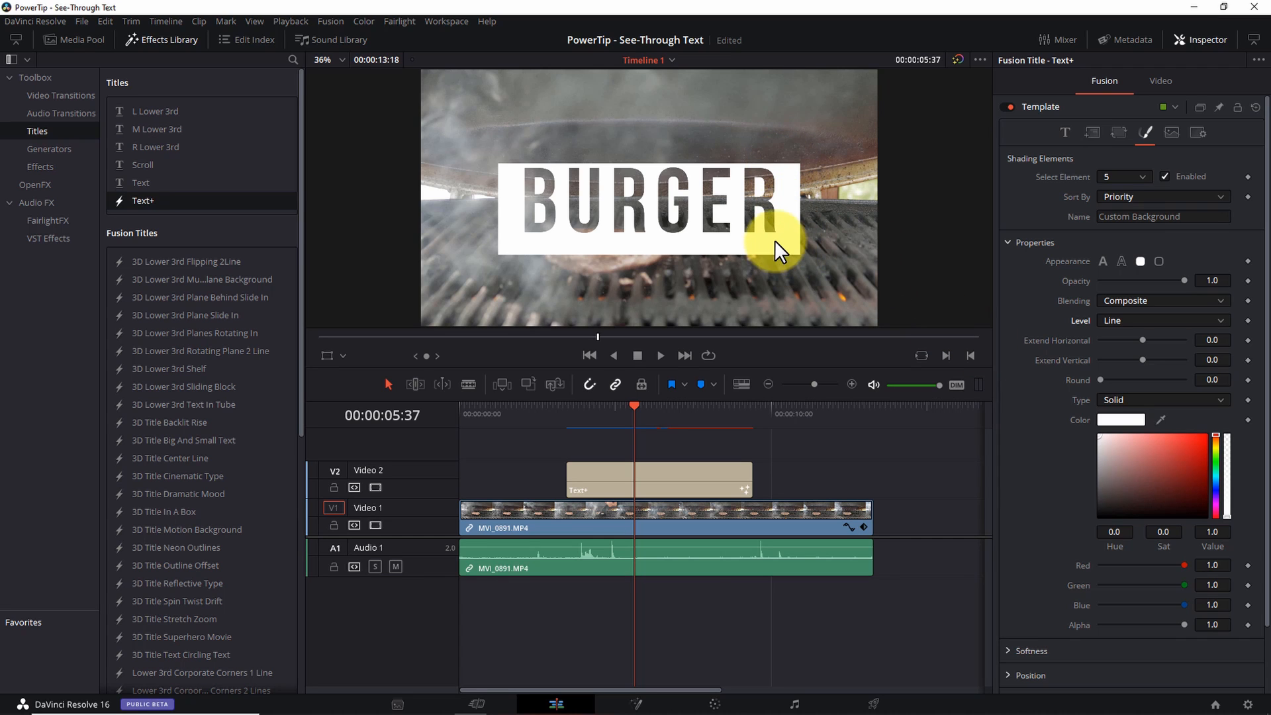
mouse_move(912, 255)
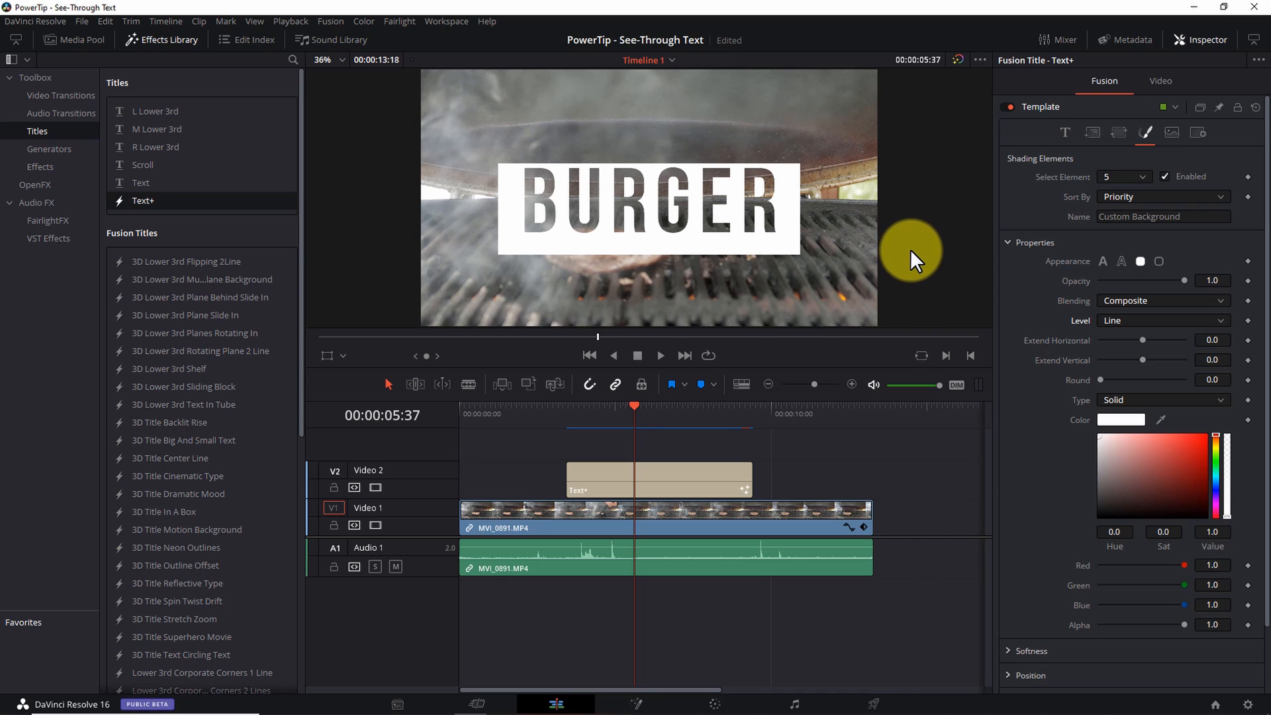
mouse_move(1057, 300)
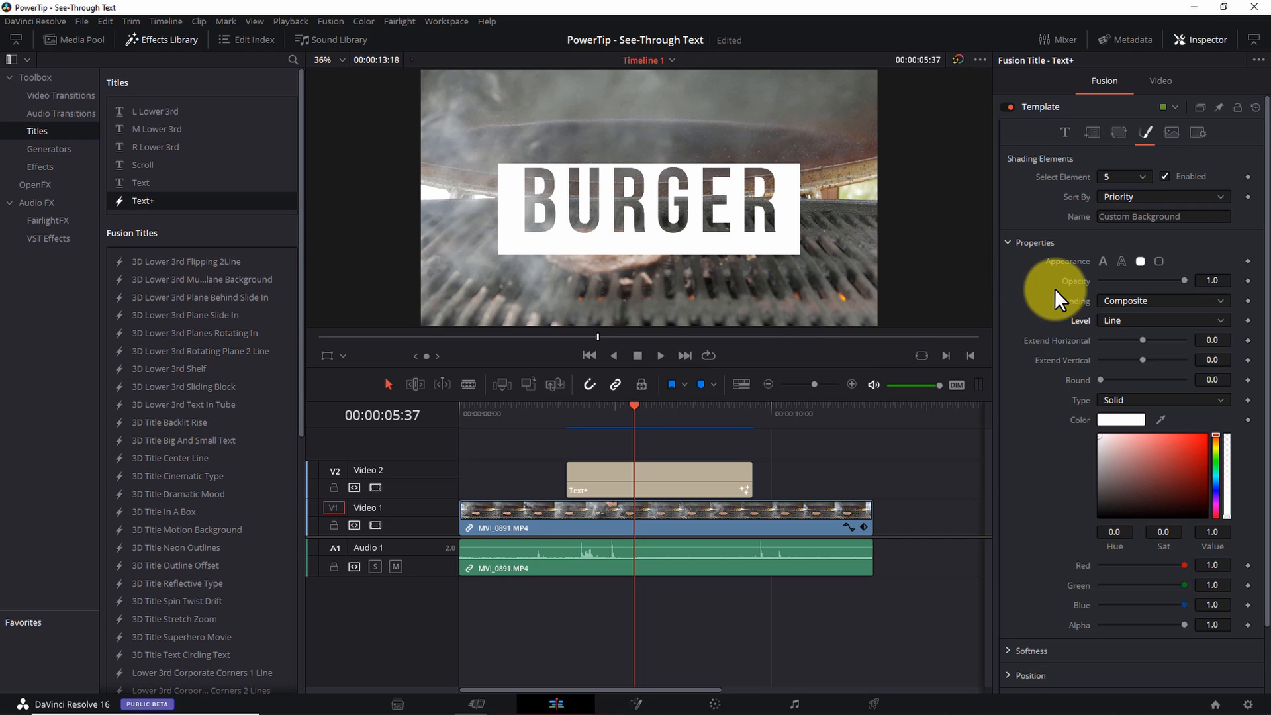
mouse_move(1046, 300)
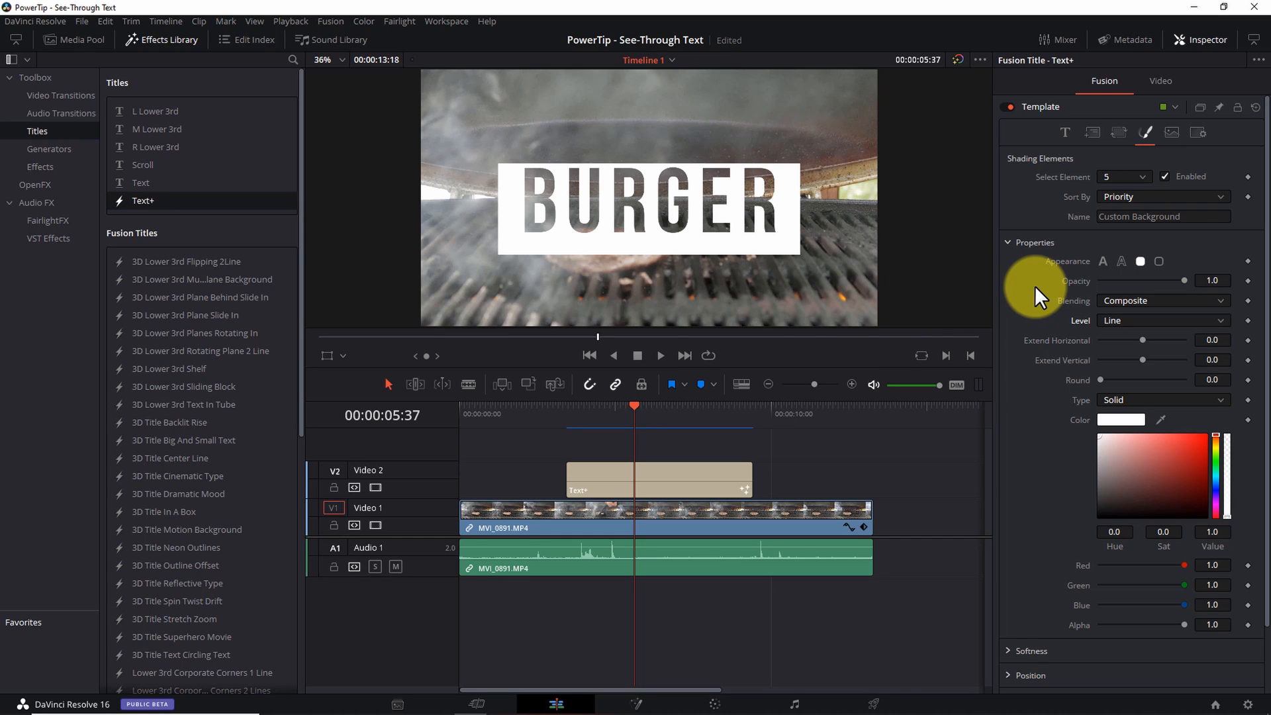
- Set the background's Position Offset Y to 0.016, testing and resetting the Extend sliders
scroll("down", 3)
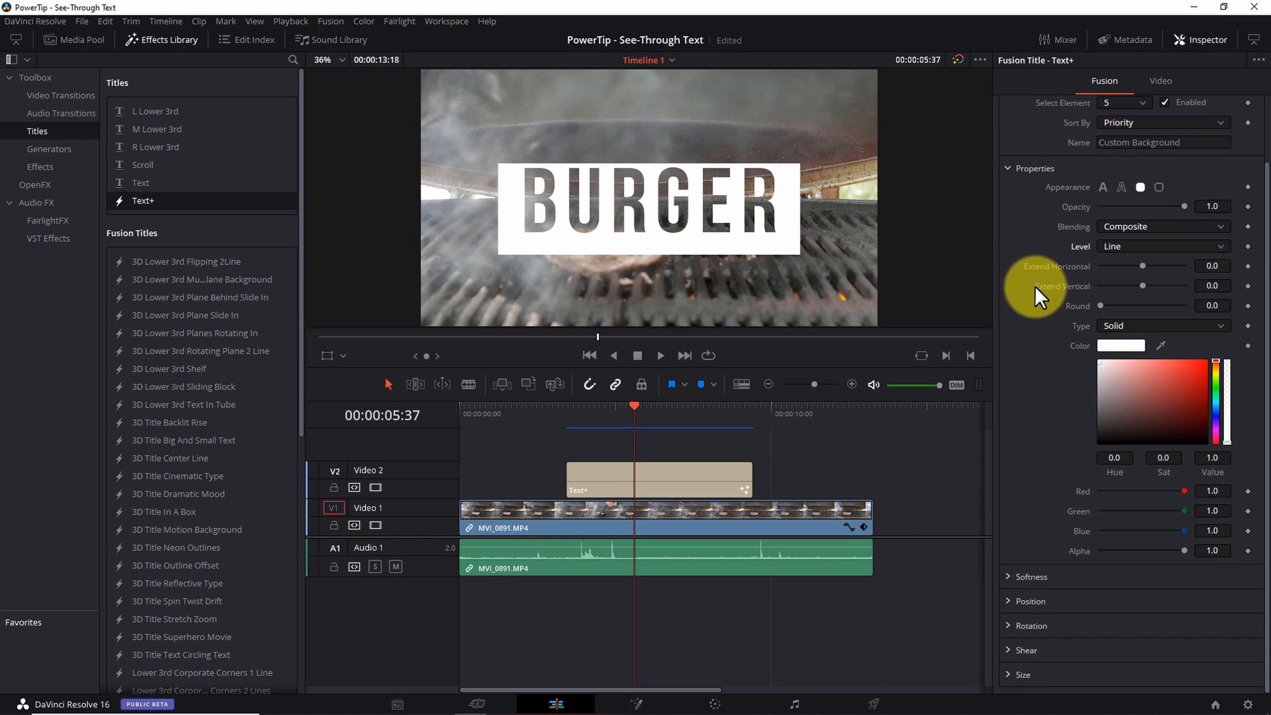
mouse_move(1013, 612)
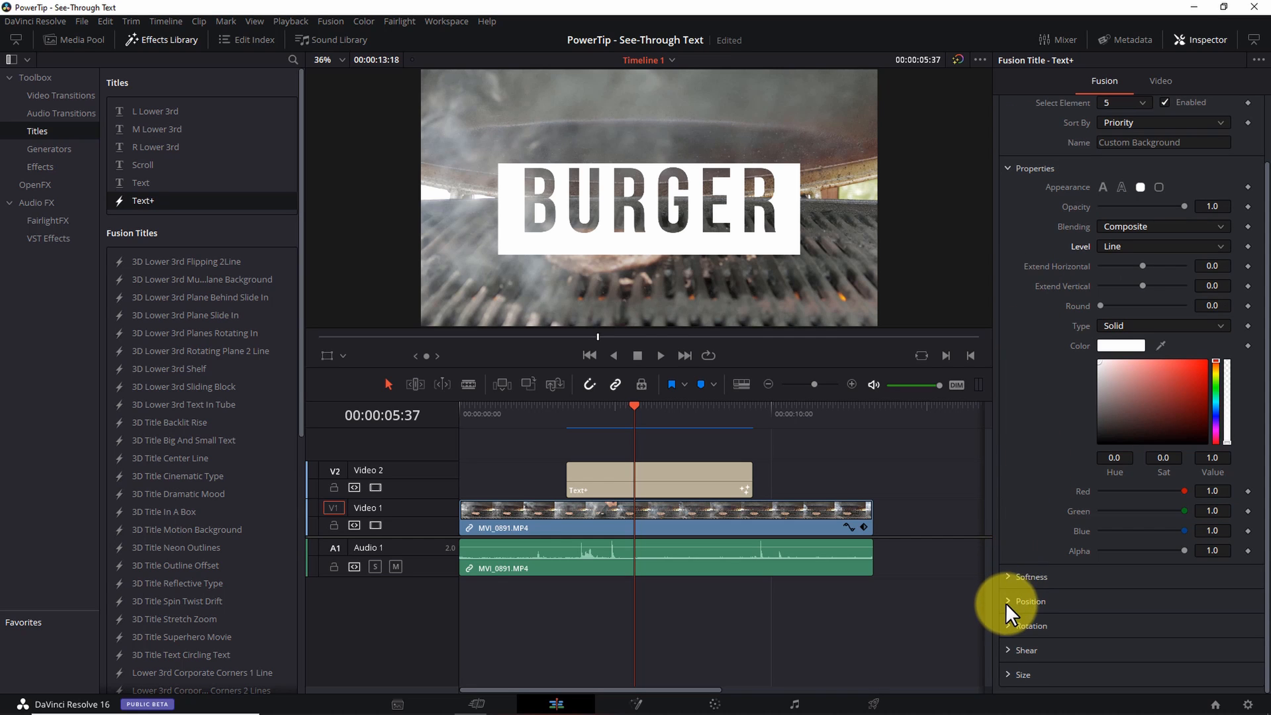
left_click(1030, 601)
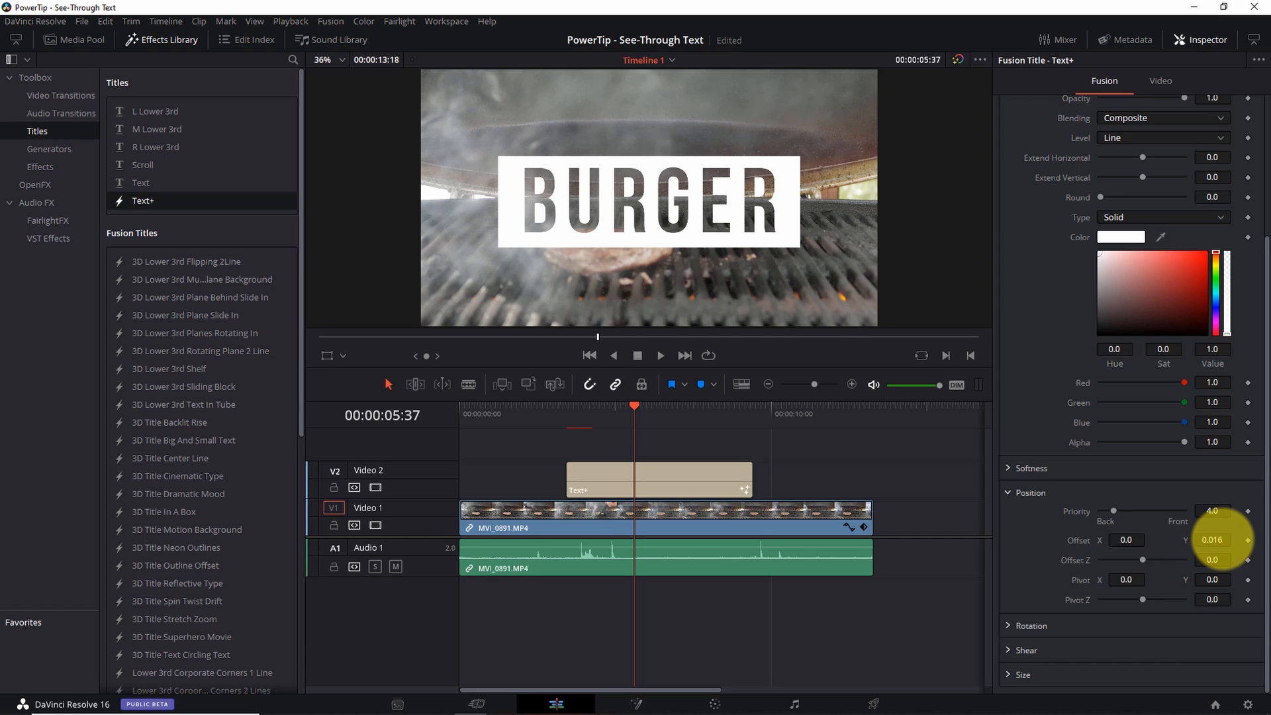
mouse_move(1168, 627)
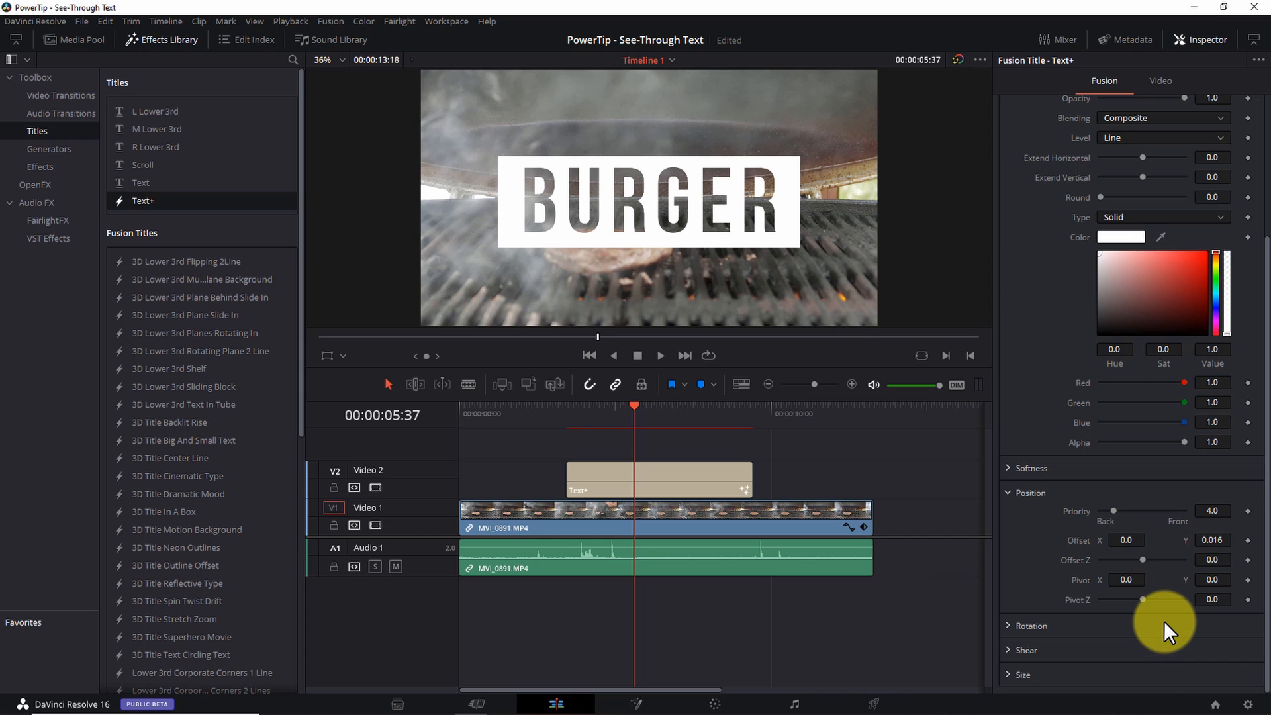
mouse_move(1155, 622)
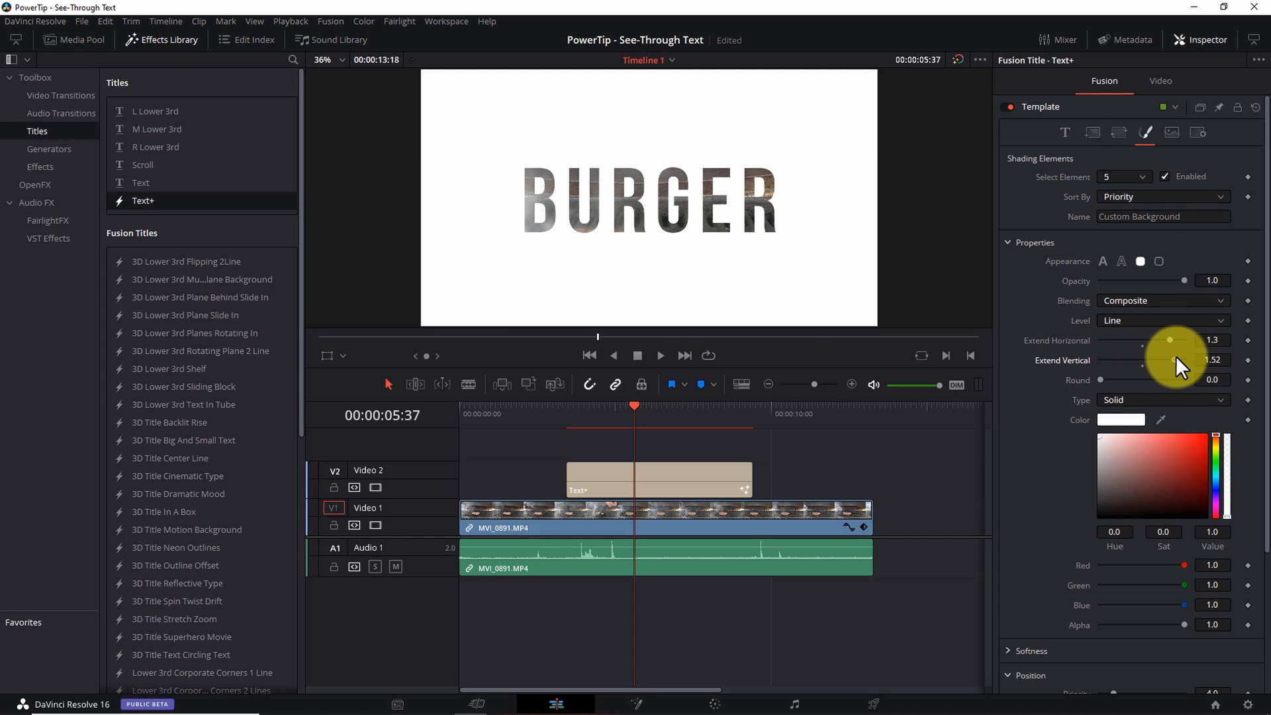
mouse_move(1169, 363)
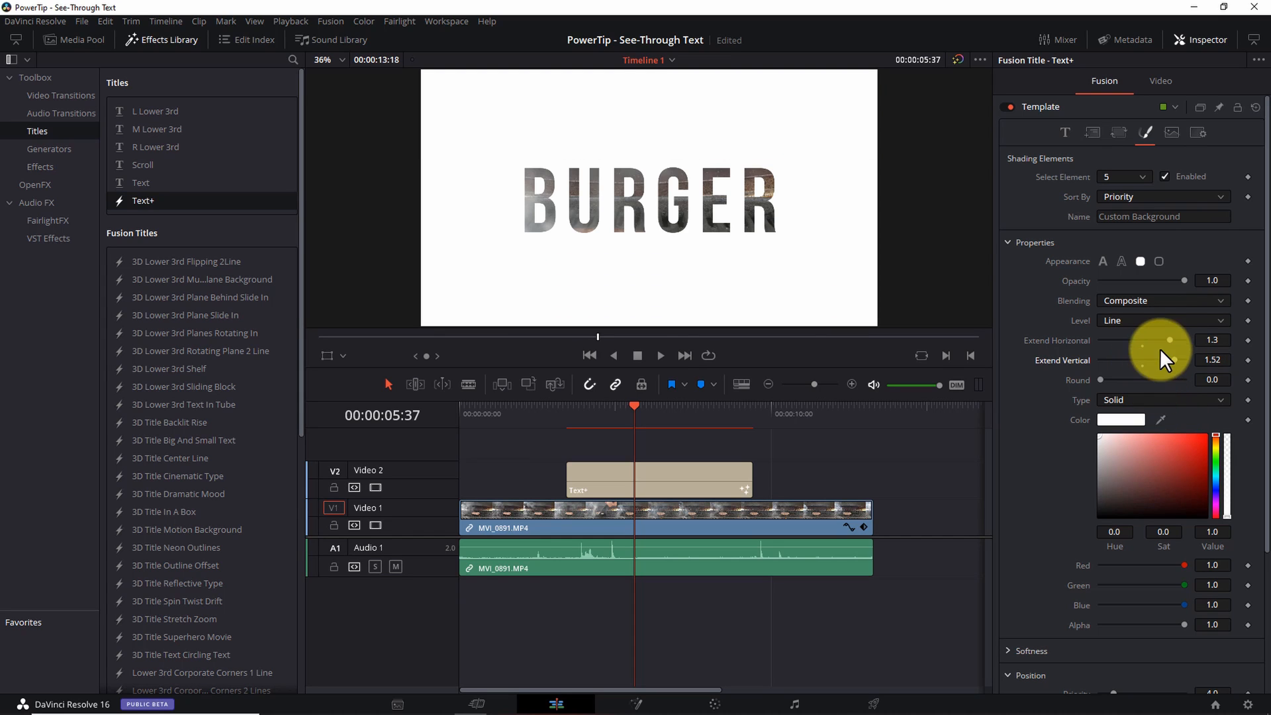
mouse_move(1150, 356)
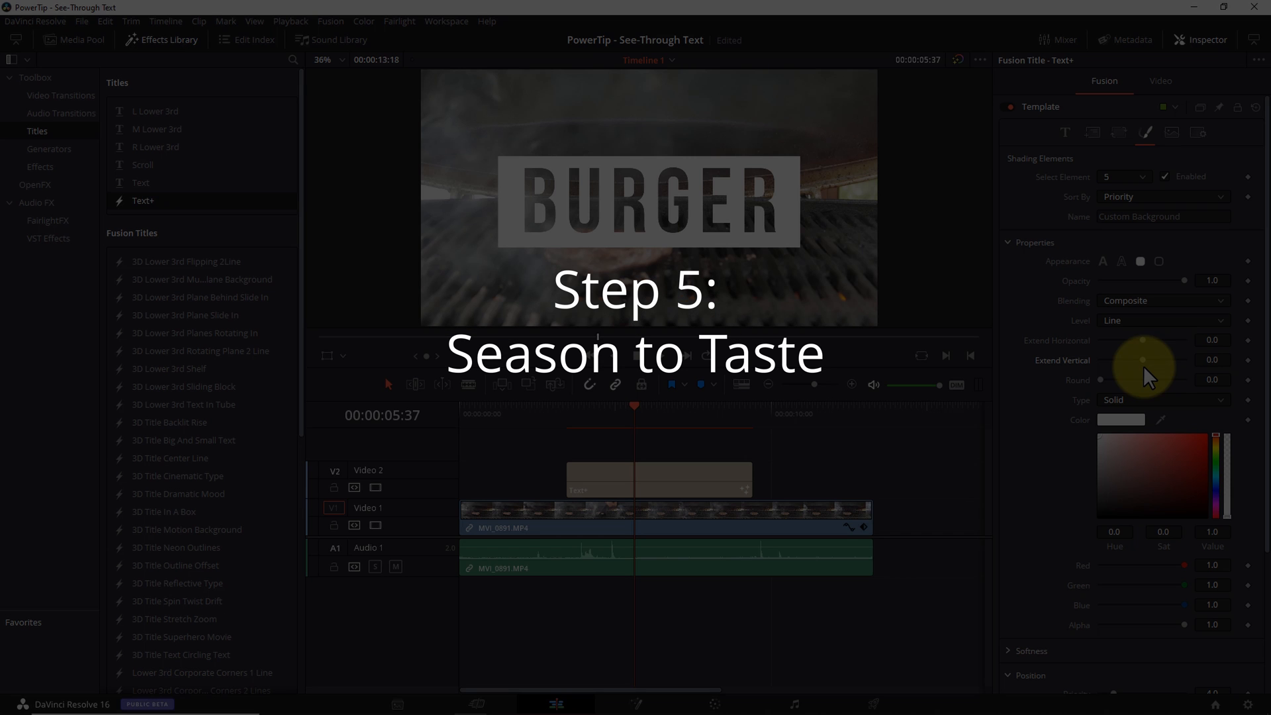
mouse_move(1074, 409)
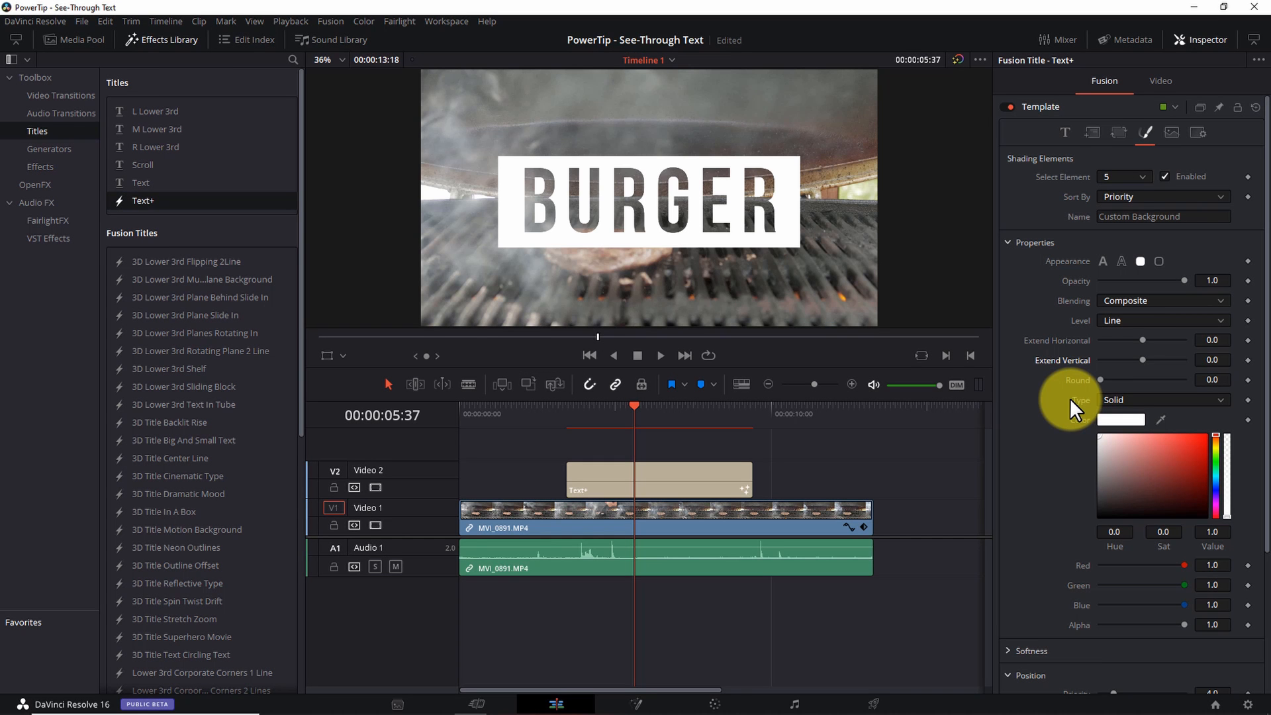
mouse_move(1078, 371)
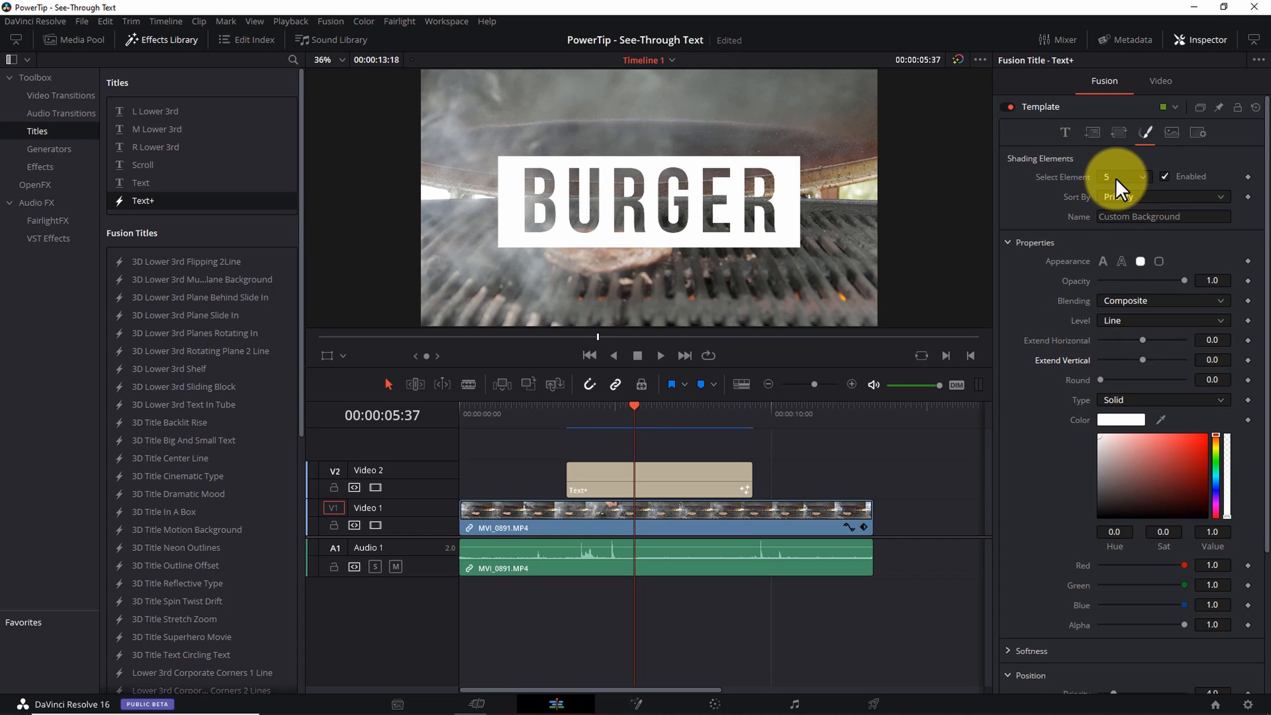
mouse_move(1134, 405)
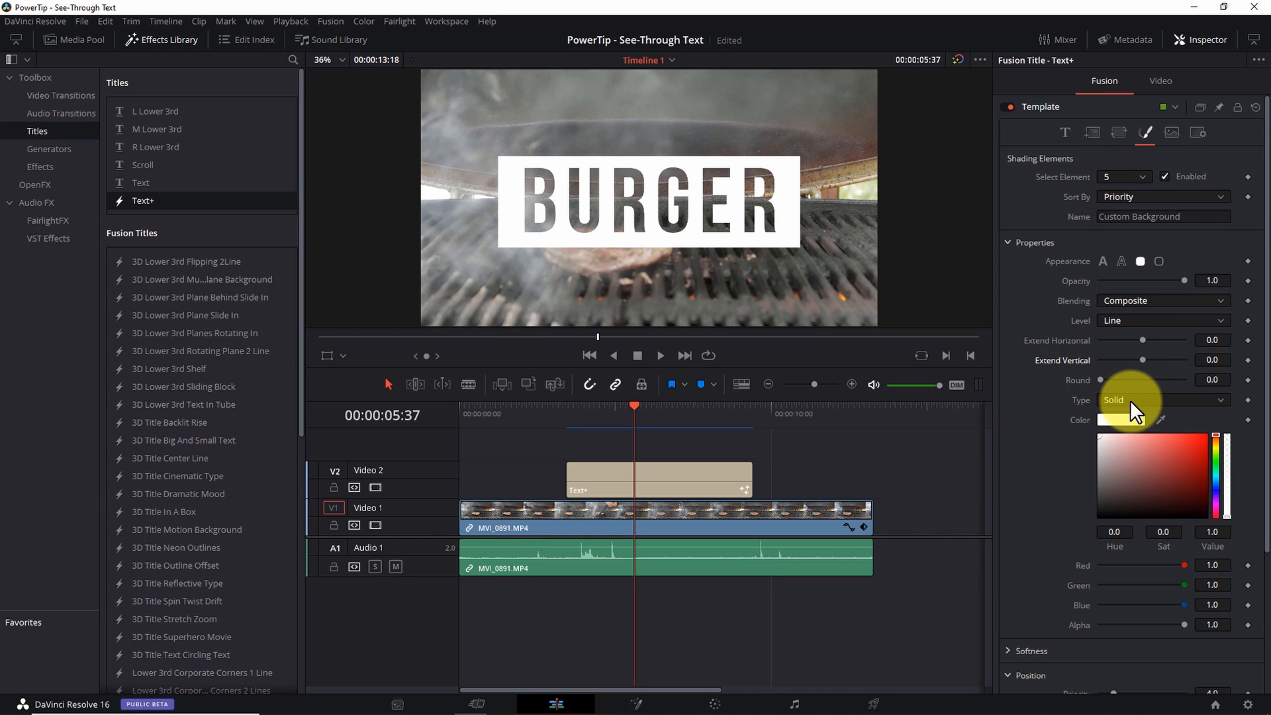
- Recolour the Custom Background box to light blue #55aaff after trying green
left_click(1123, 420)
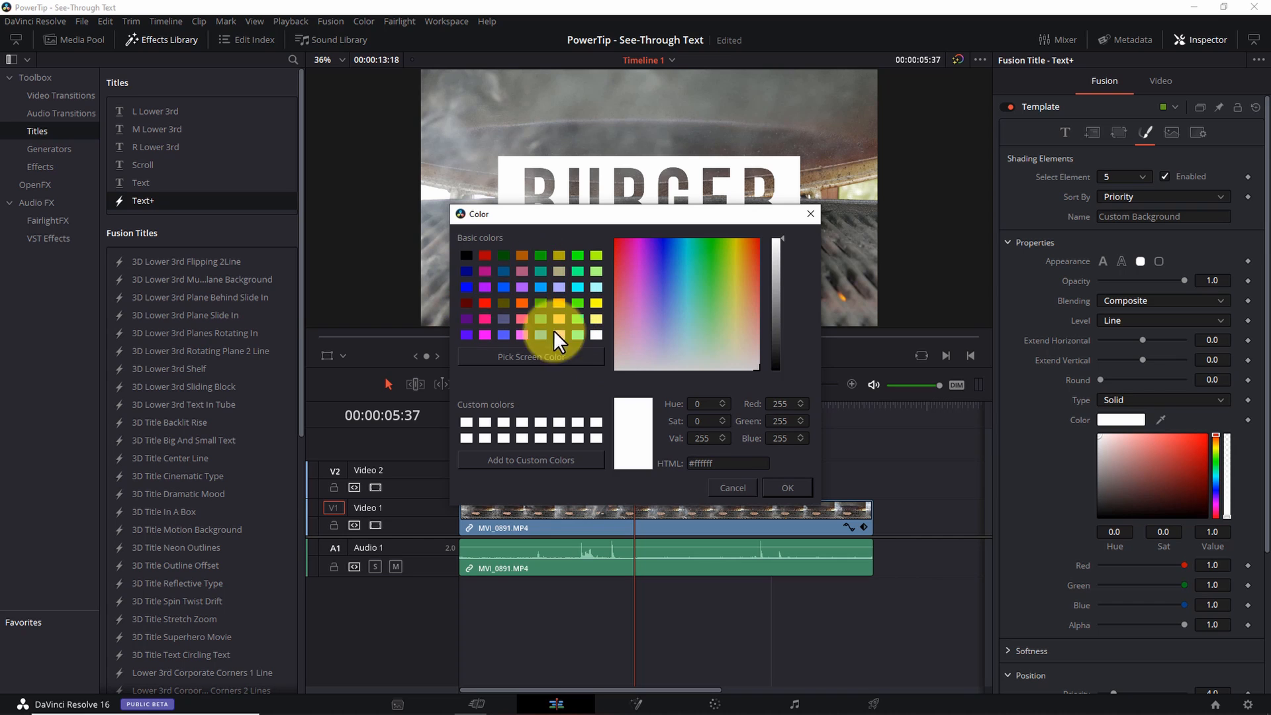
left_click(693, 267)
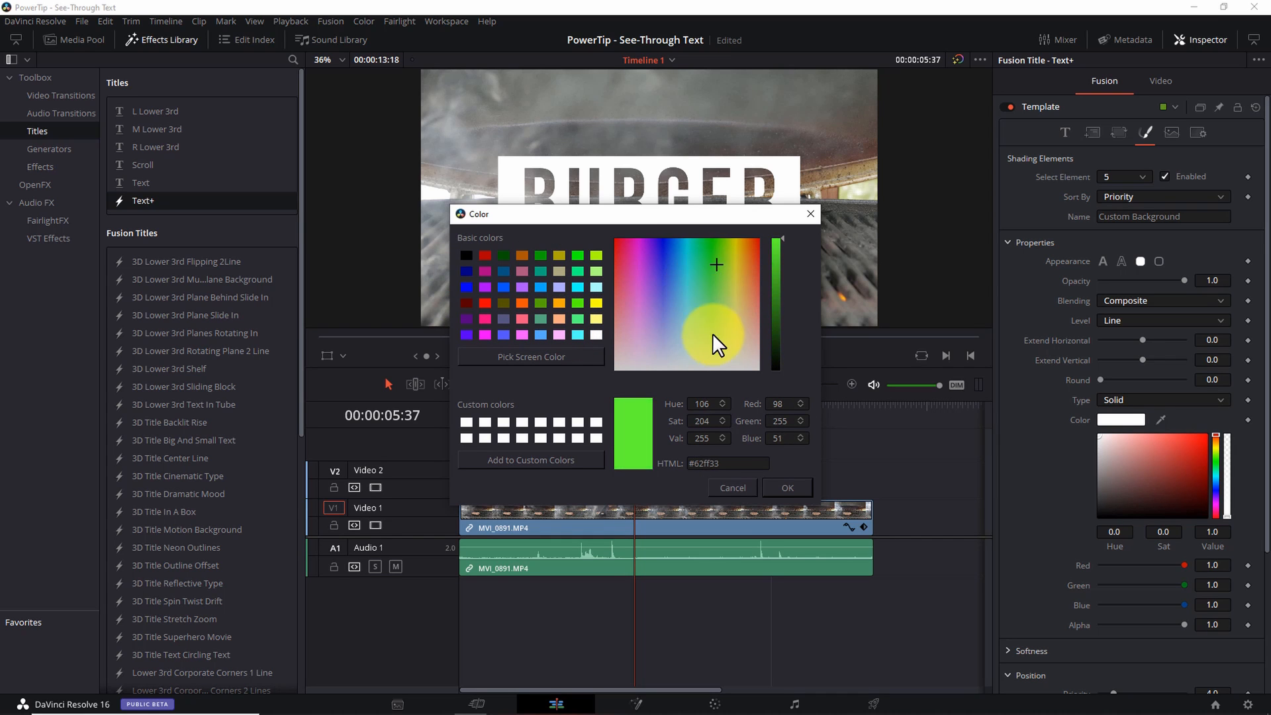
mouse_move(754, 444)
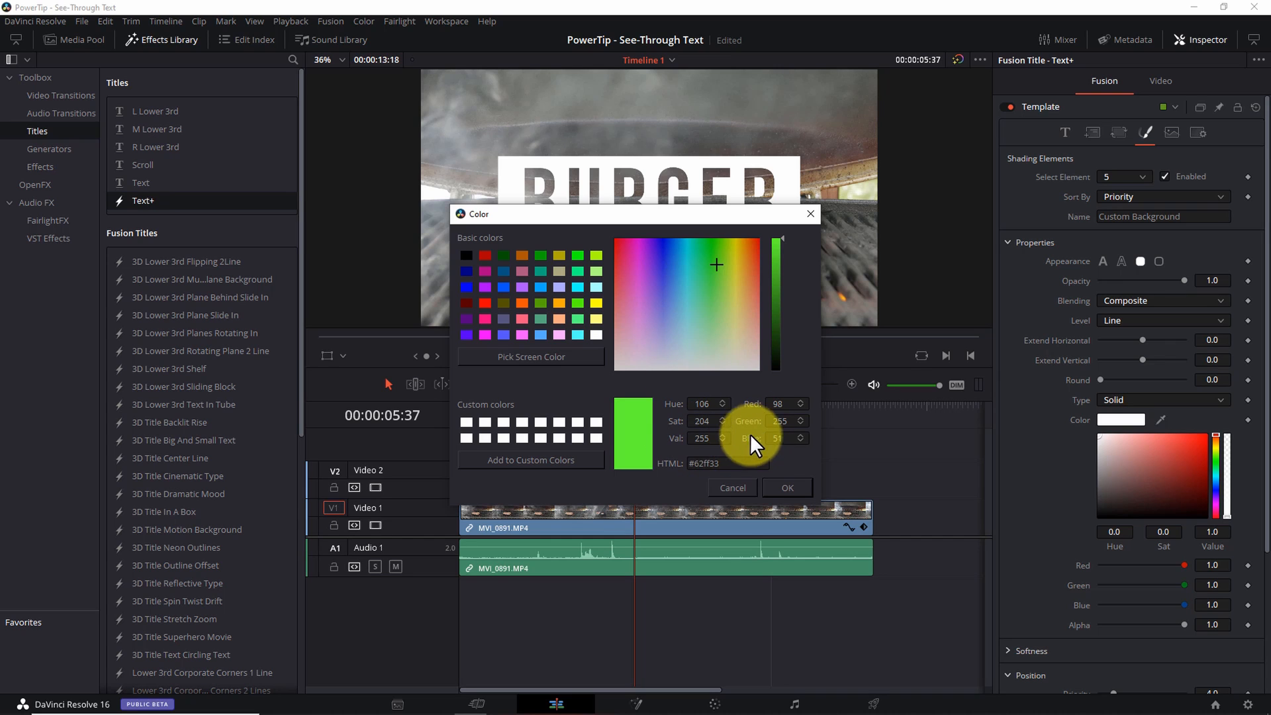
mouse_move(681, 478)
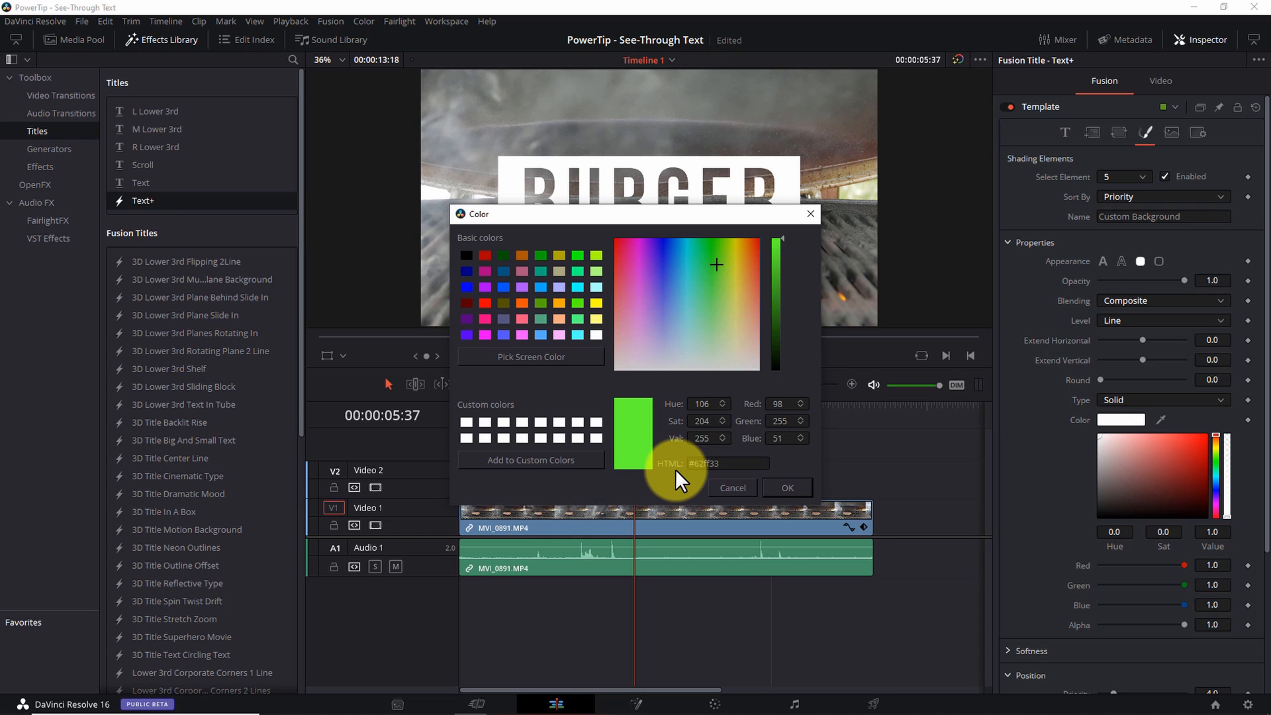
left_click(540, 334)
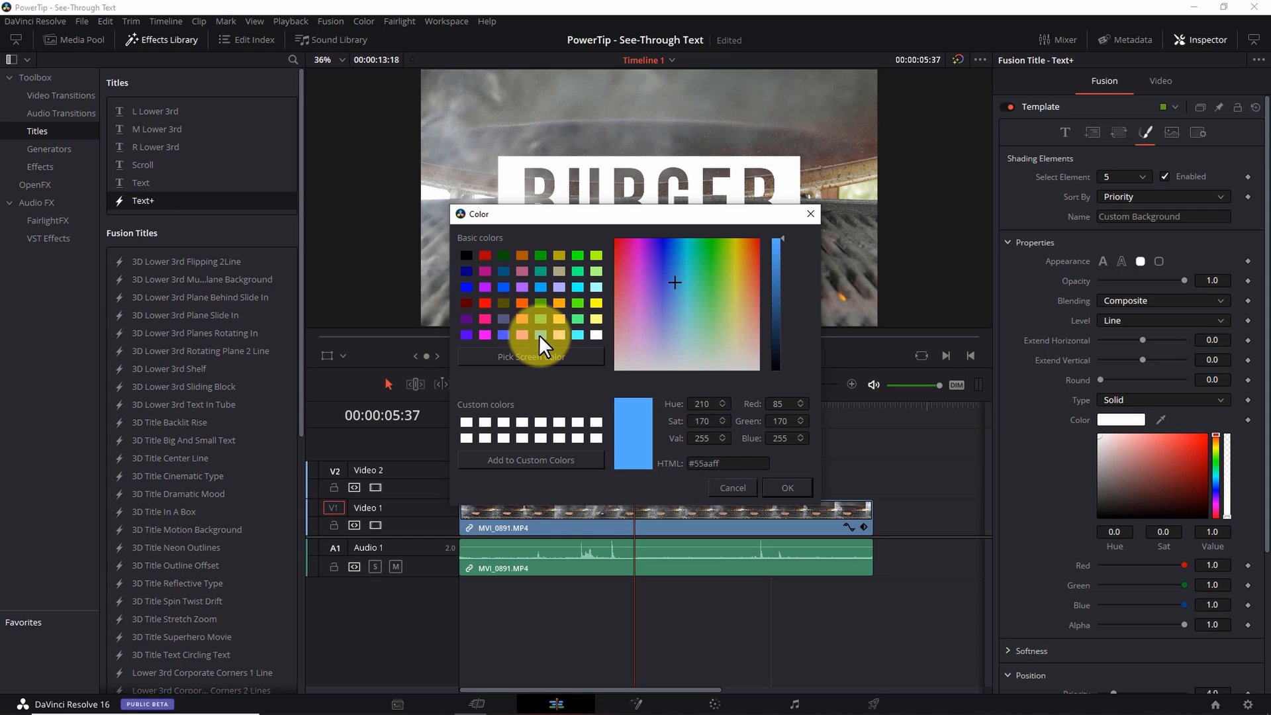
mouse_move(786, 488)
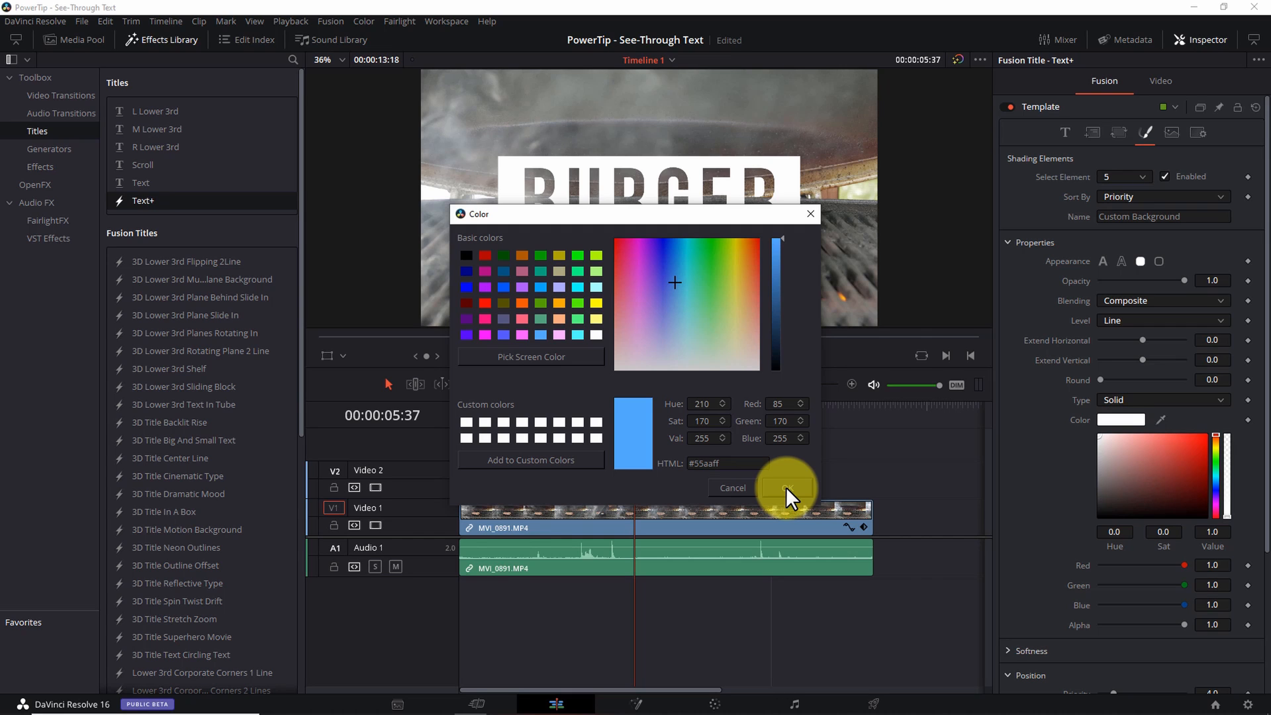
left_click(784, 487)
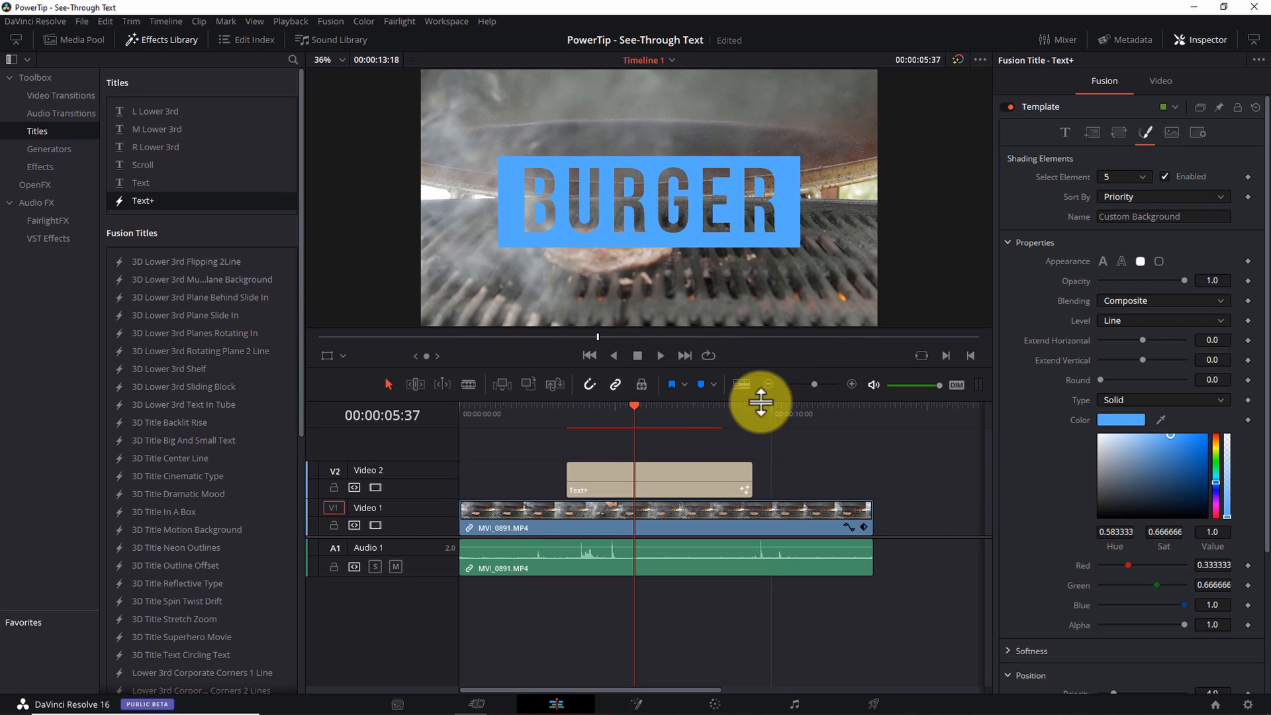
mouse_move(887, 475)
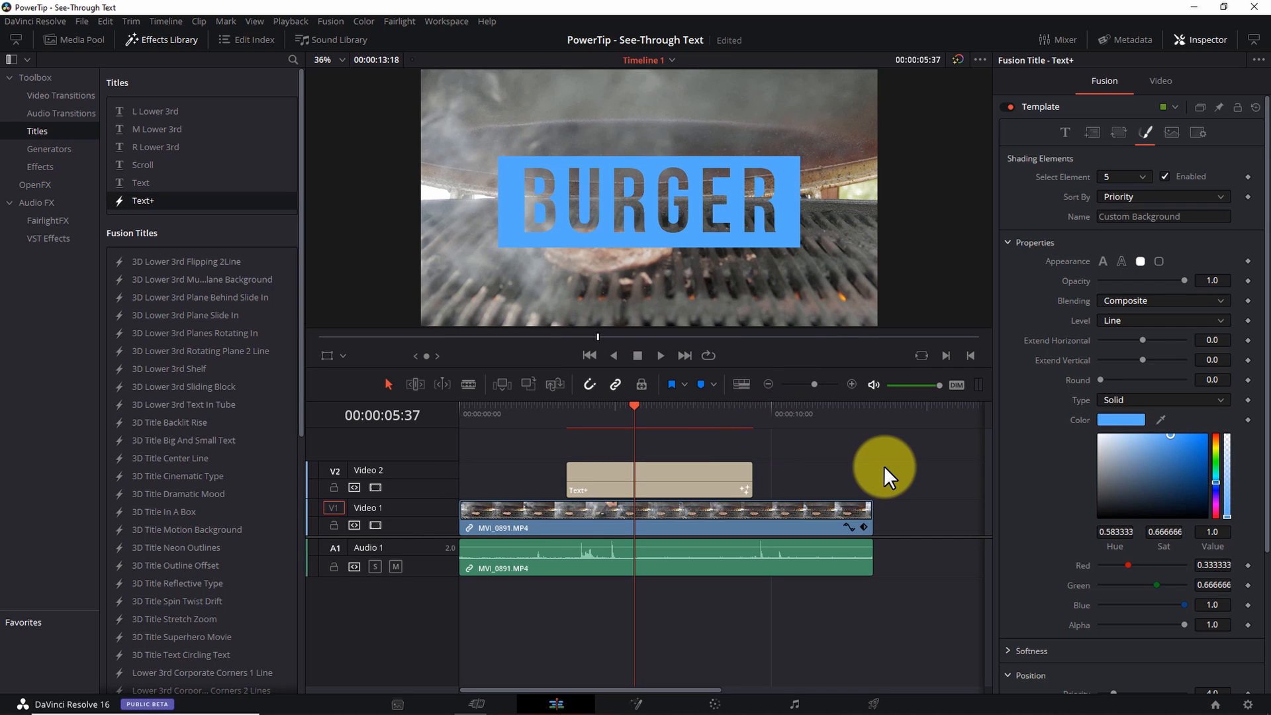
mouse_move(1042, 478)
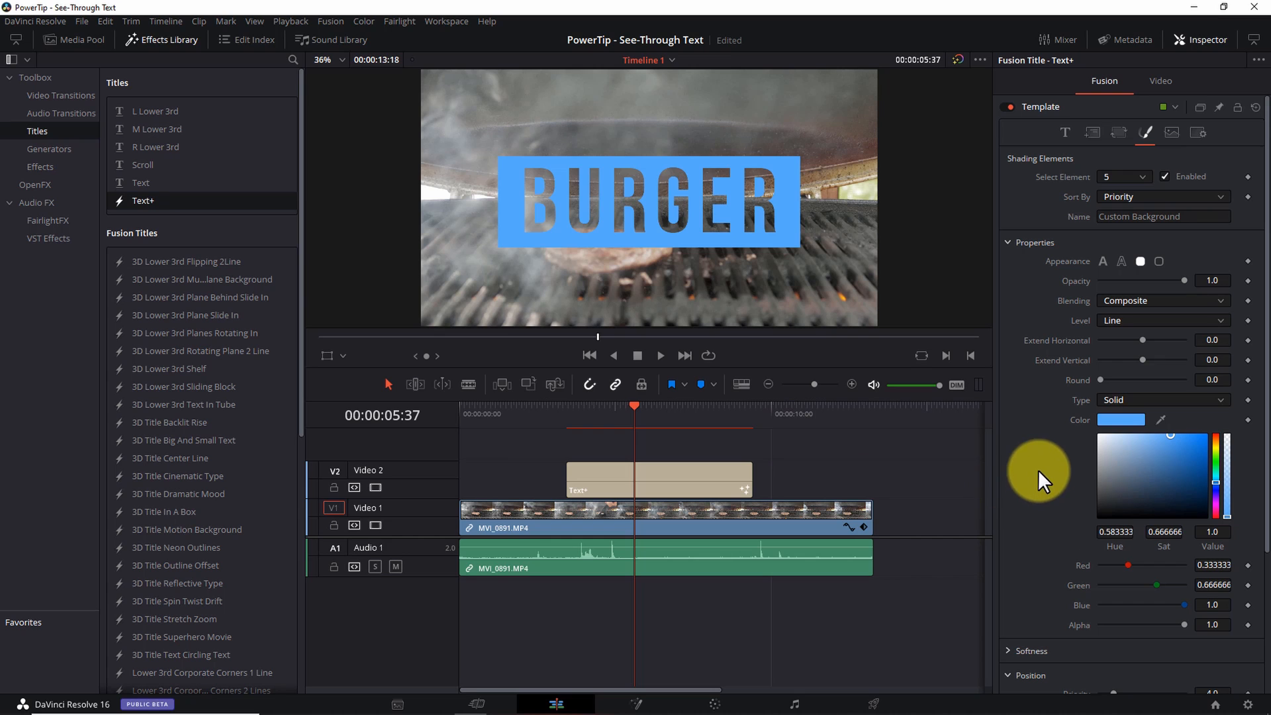
mouse_move(1095, 134)
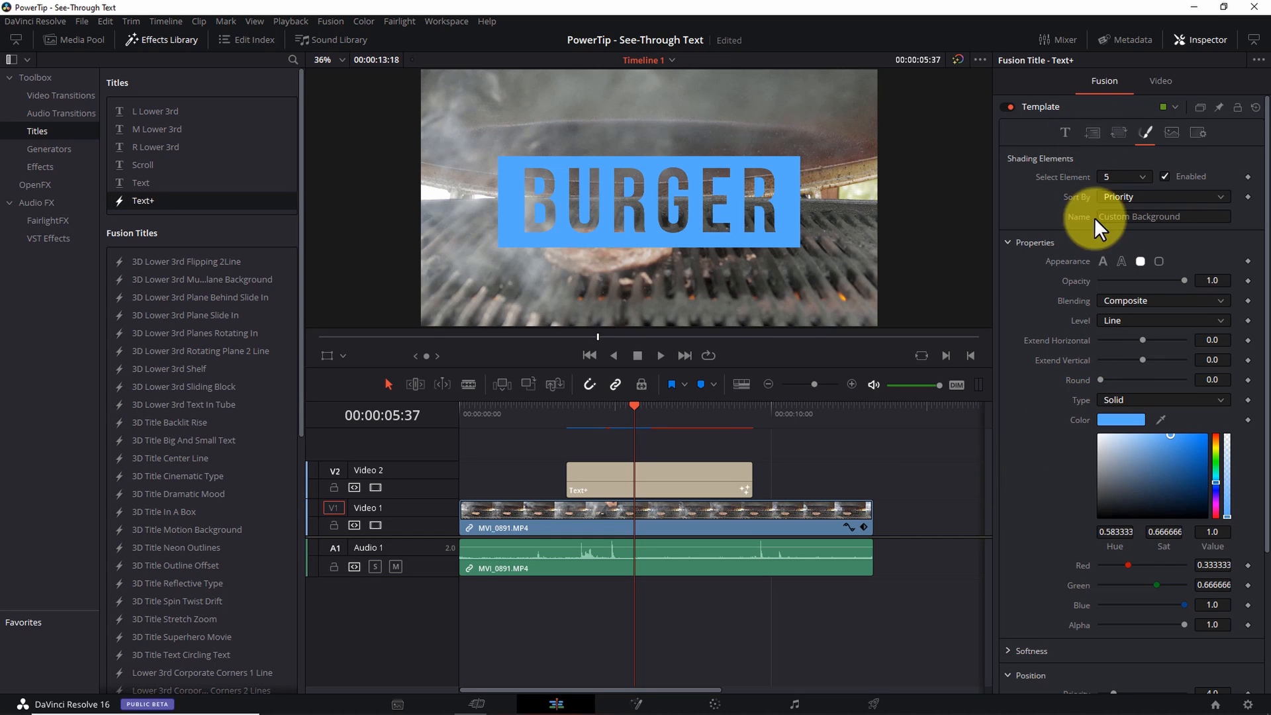
- Raise Center Y to 0.703, append !!! to the styled text and enlarge the Size
left_click(1091, 132)
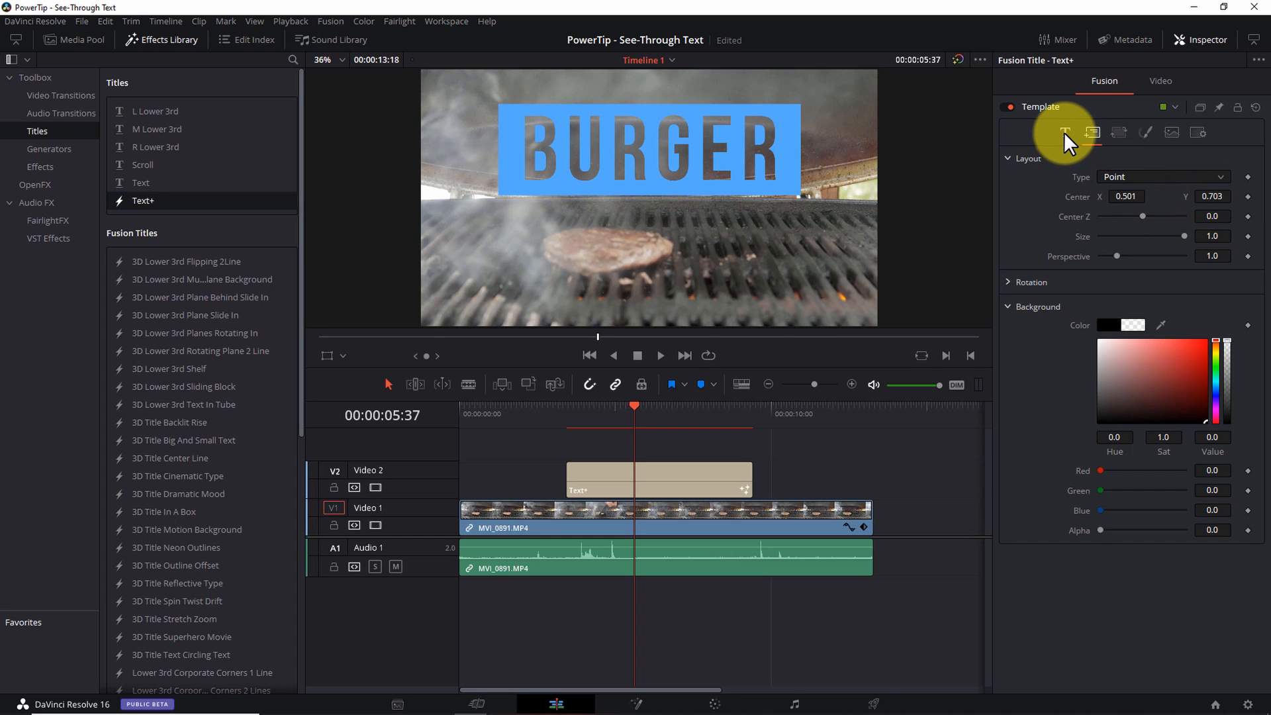
left_click(1065, 133)
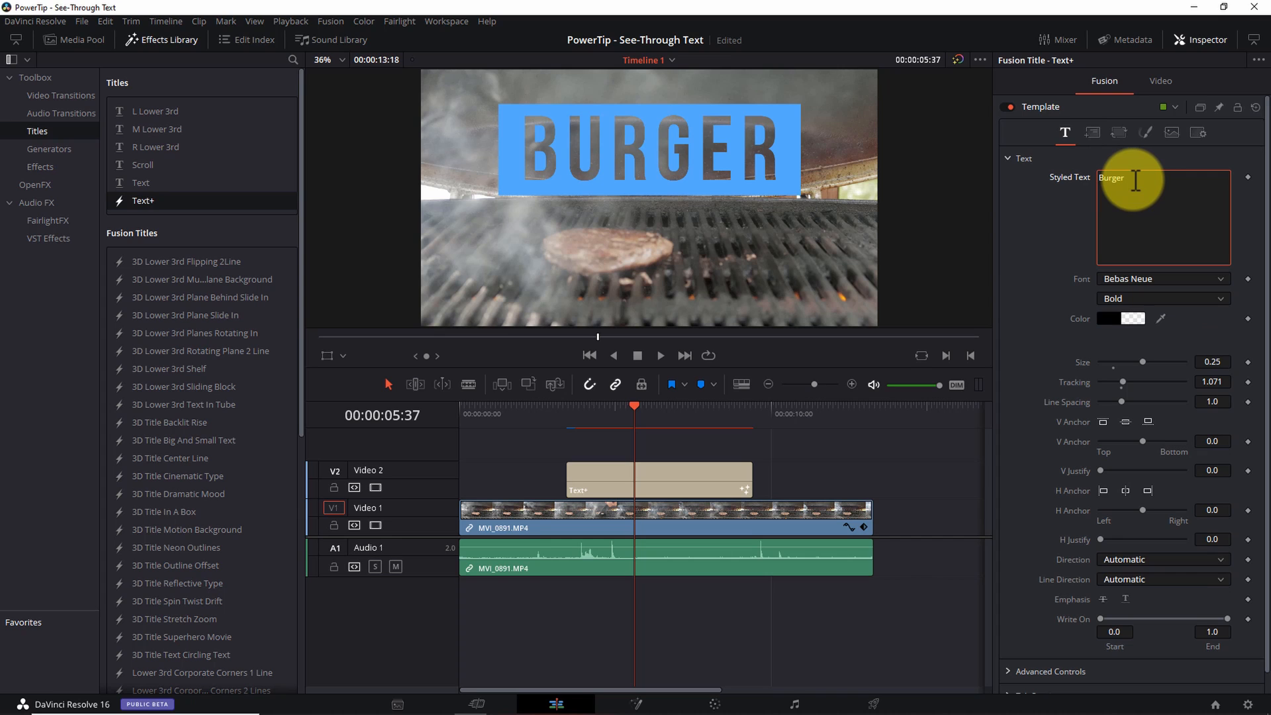
type("!")
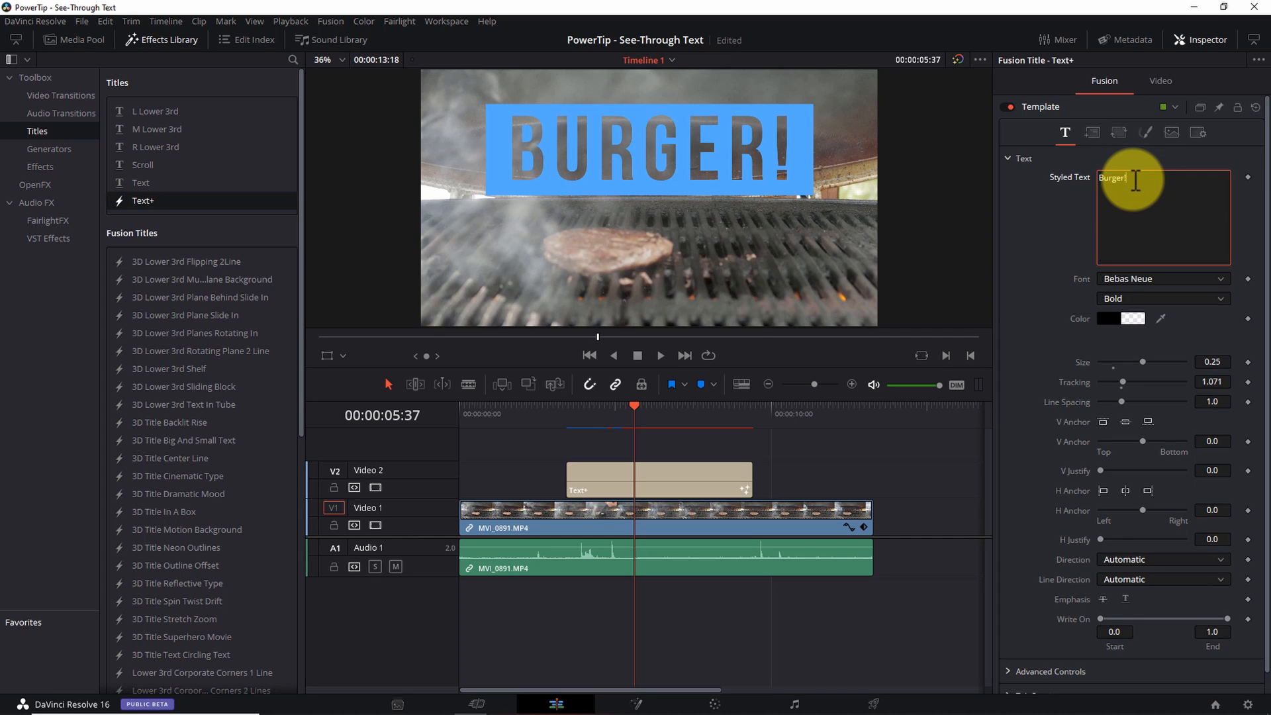
type("!!")
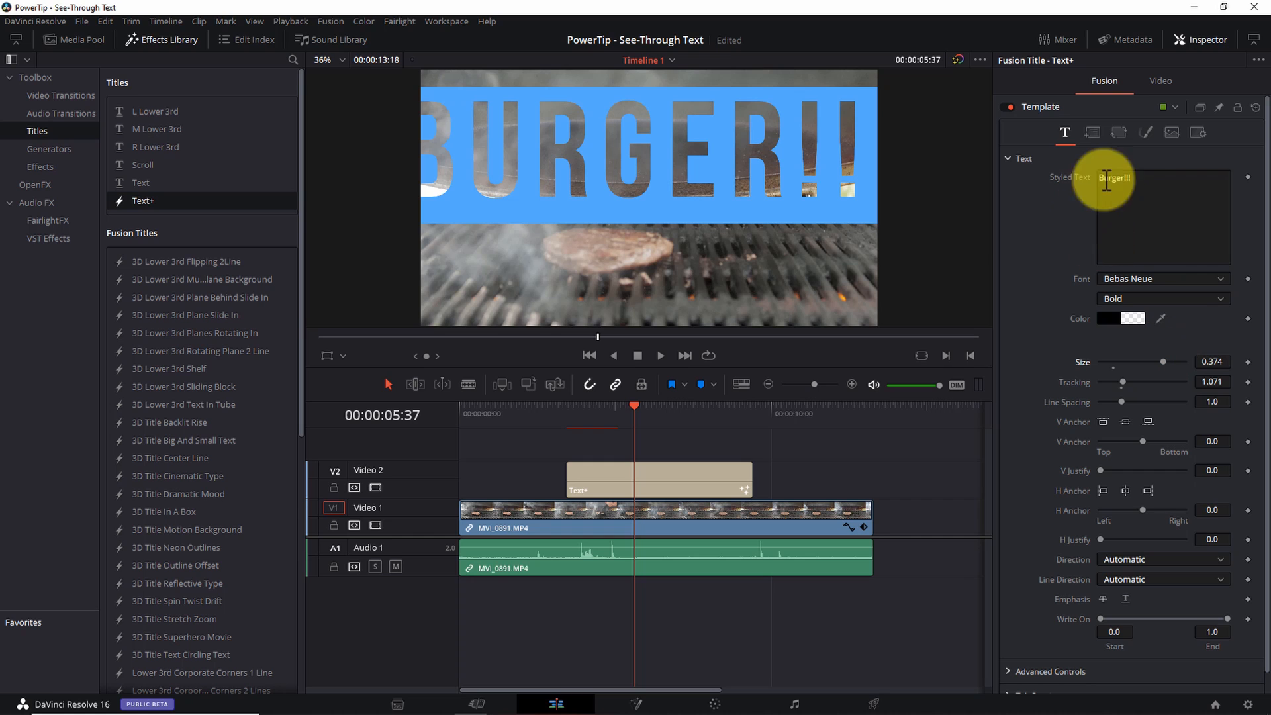
- Review the Shading settings, then reduce text Size to about 0.189 to fit the box
left_click(1144, 132)
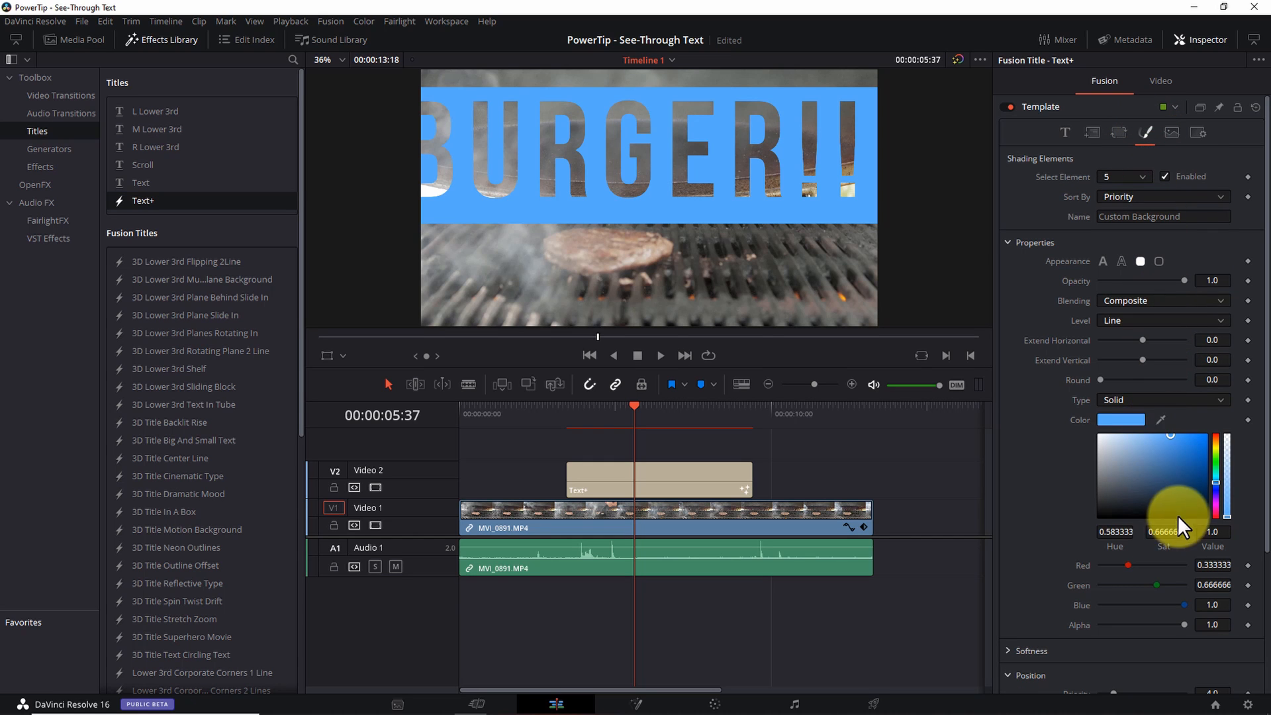
scroll("down", 3)
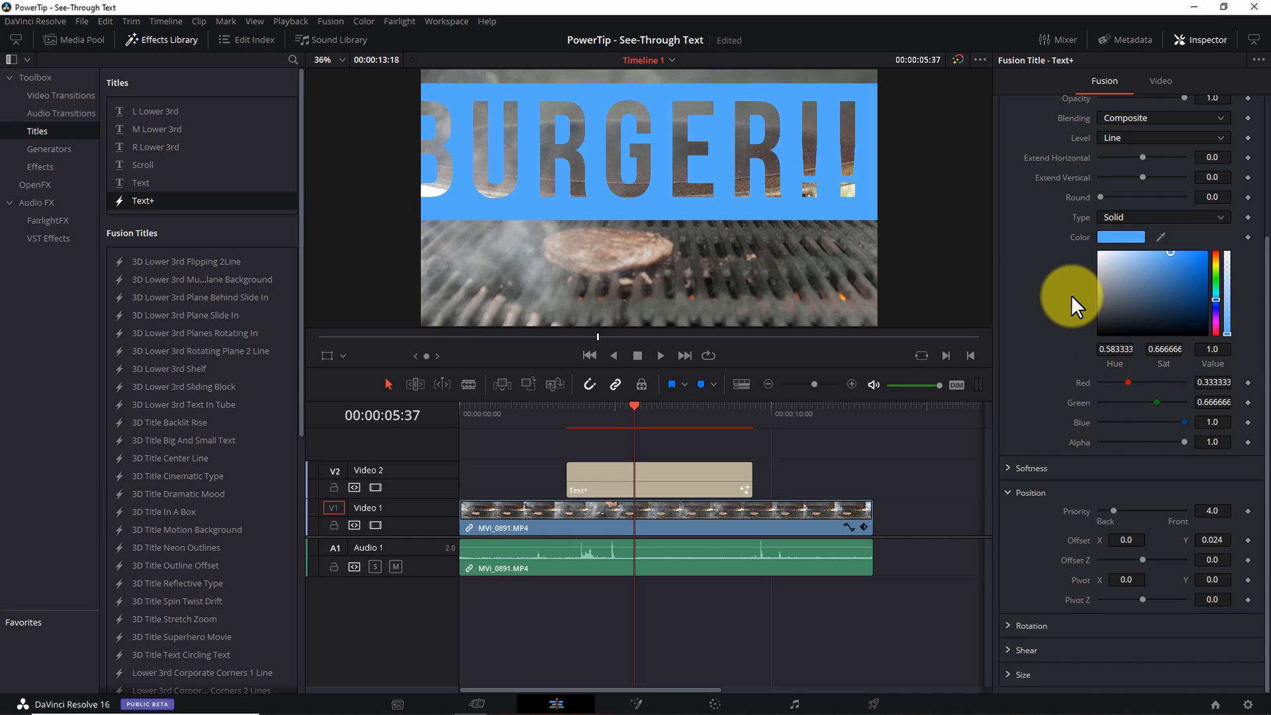
scroll("up", 3)
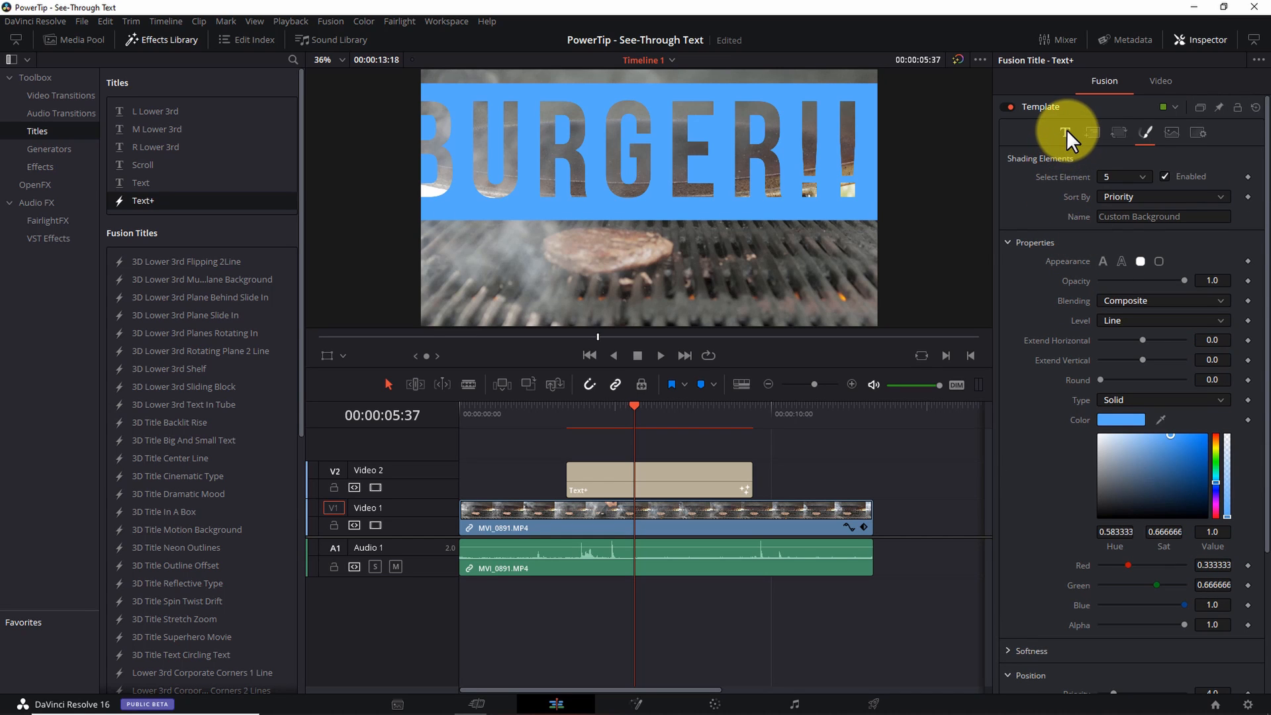
left_click(1064, 132)
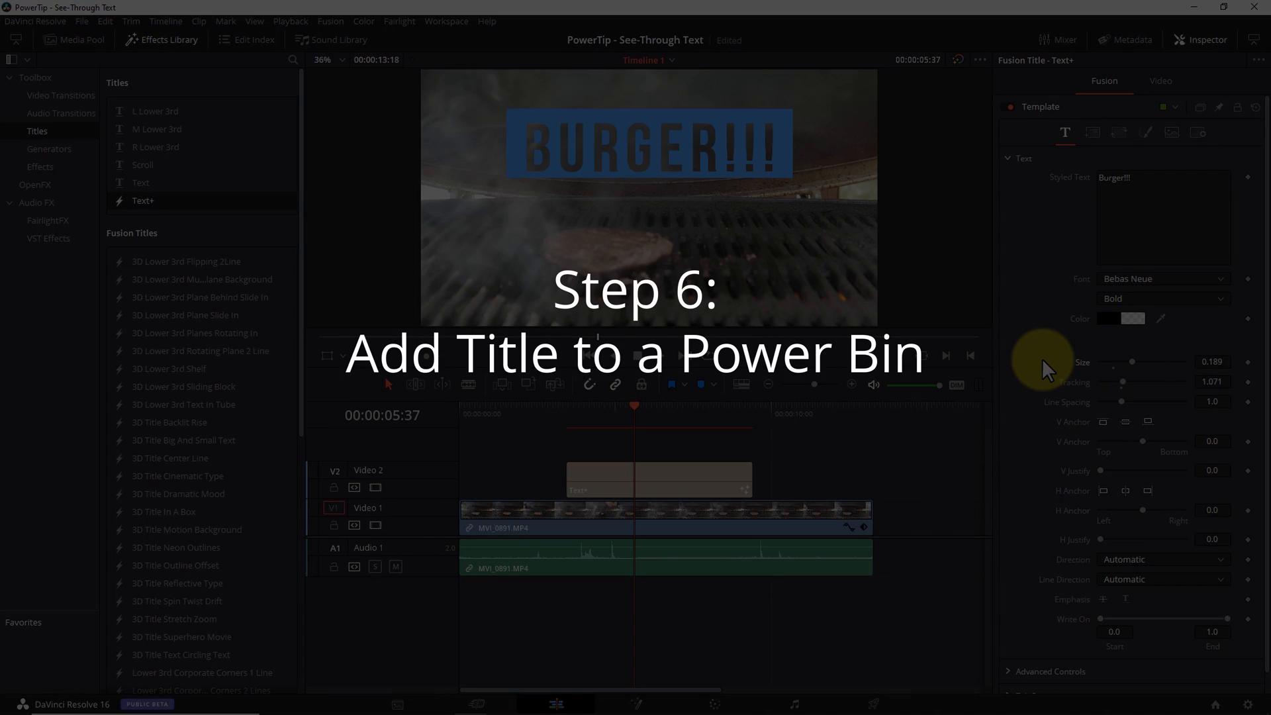
mouse_move(913, 482)
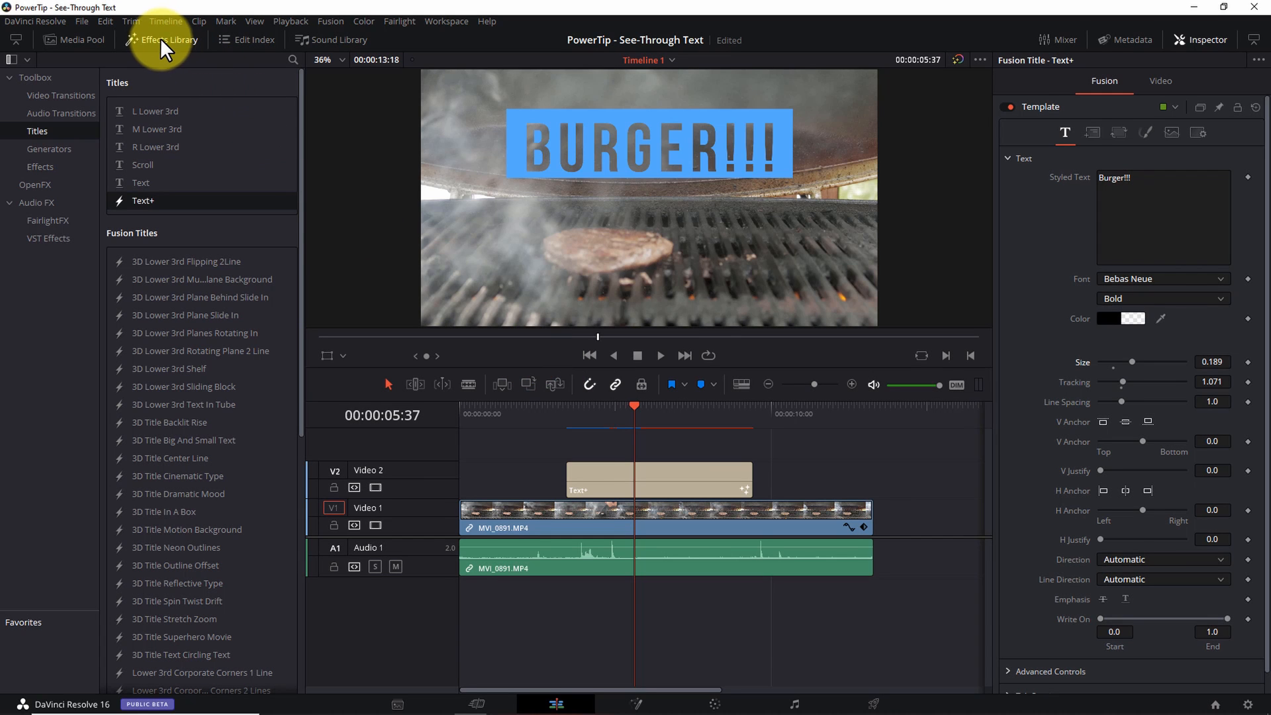
- Create a Titles Power Bin in the Media Pool and rename the stored title clip 'See-Through Text'
left_click(77, 40)
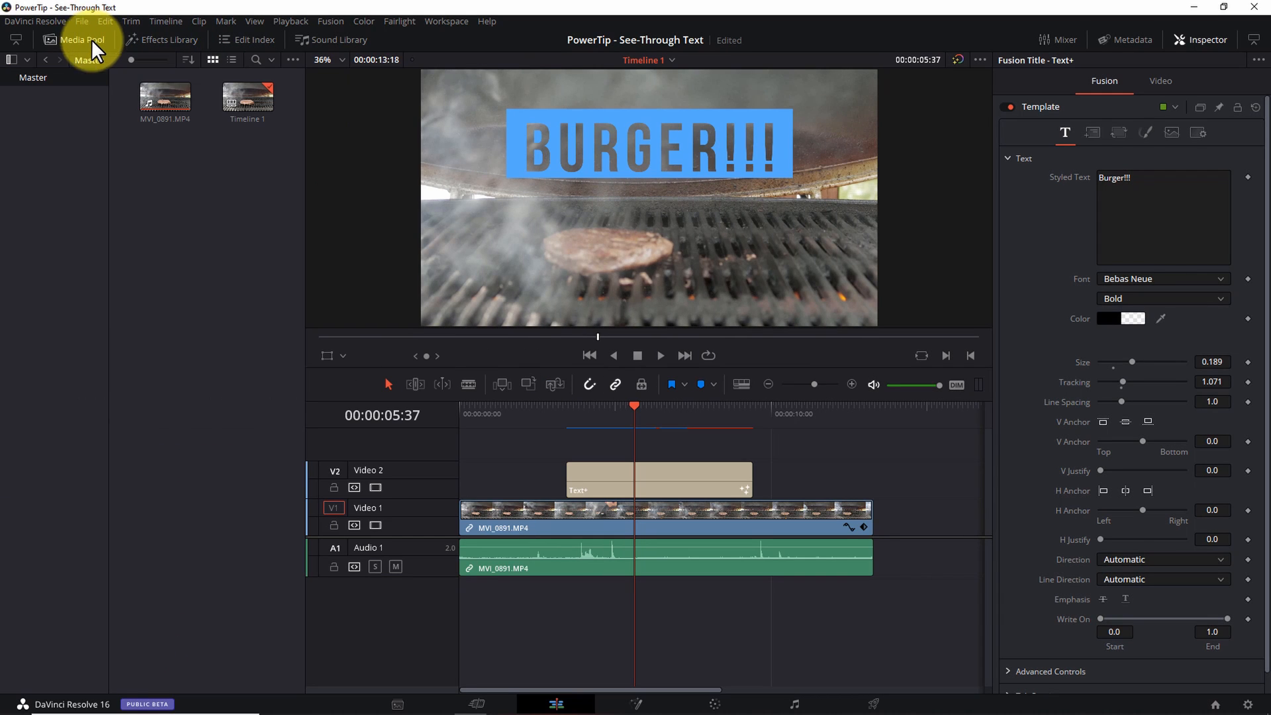
left_click(254, 21)
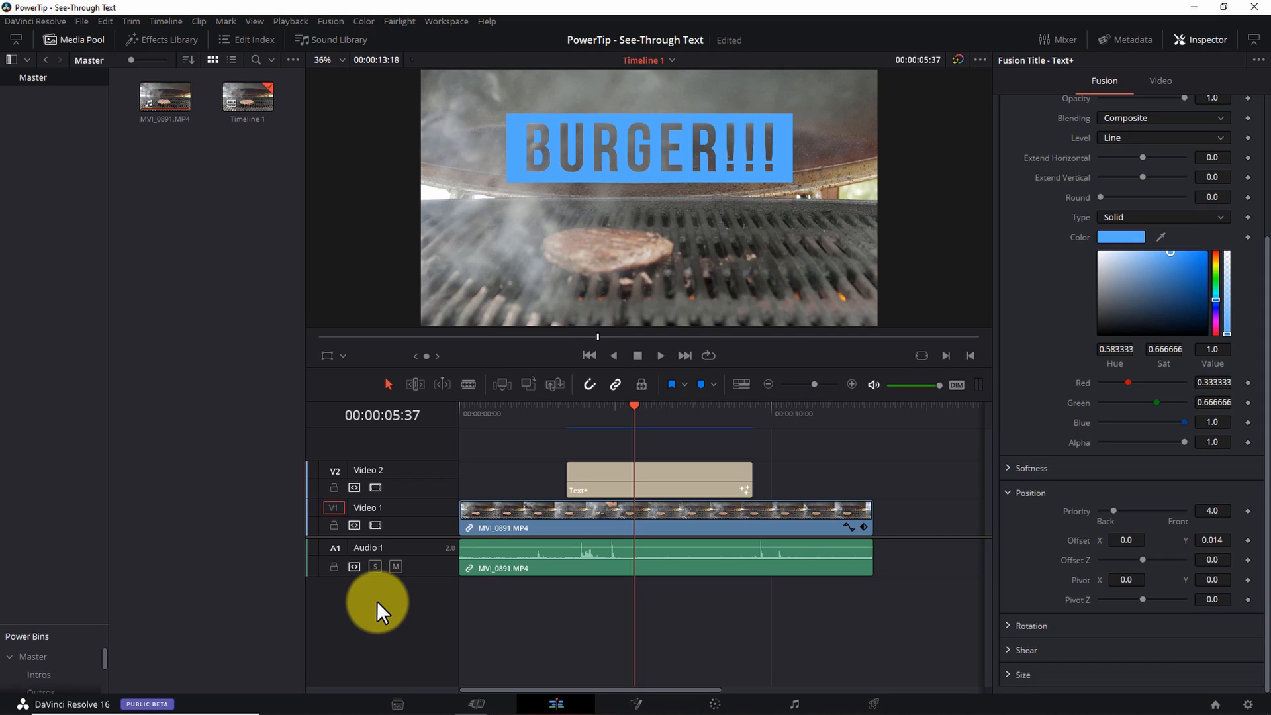
mouse_move(91, 637)
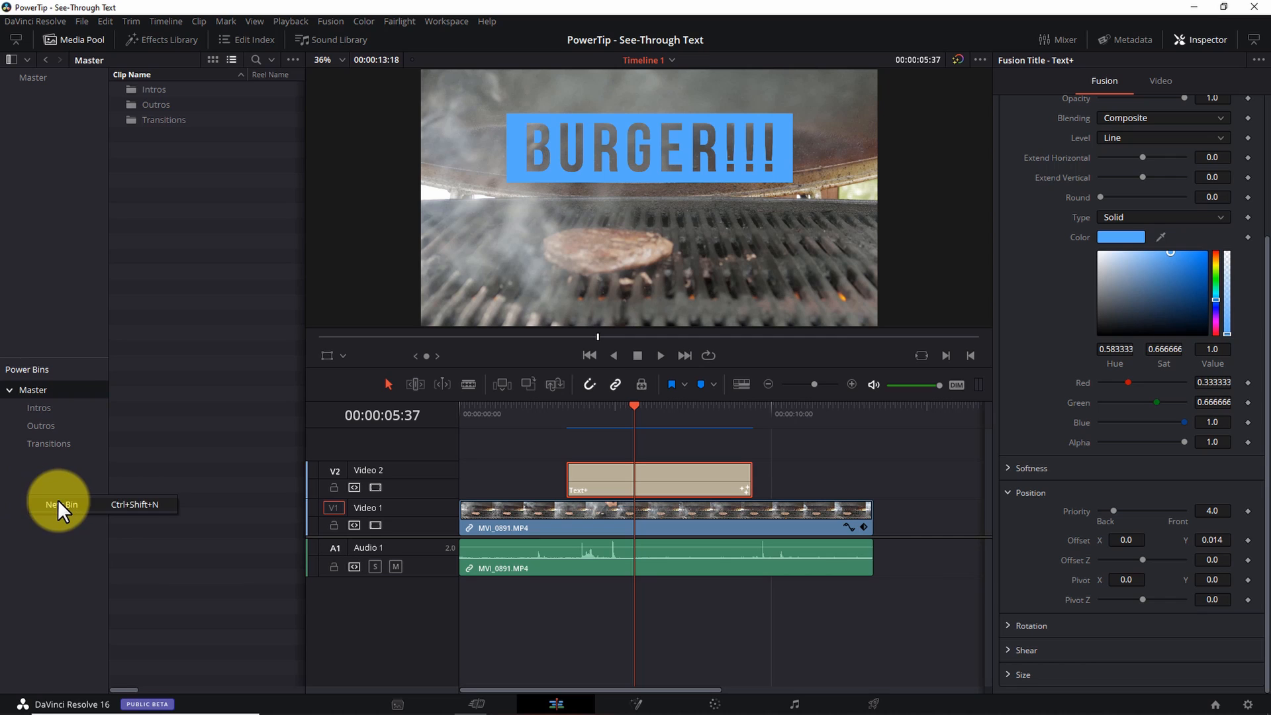
left_click(58, 505)
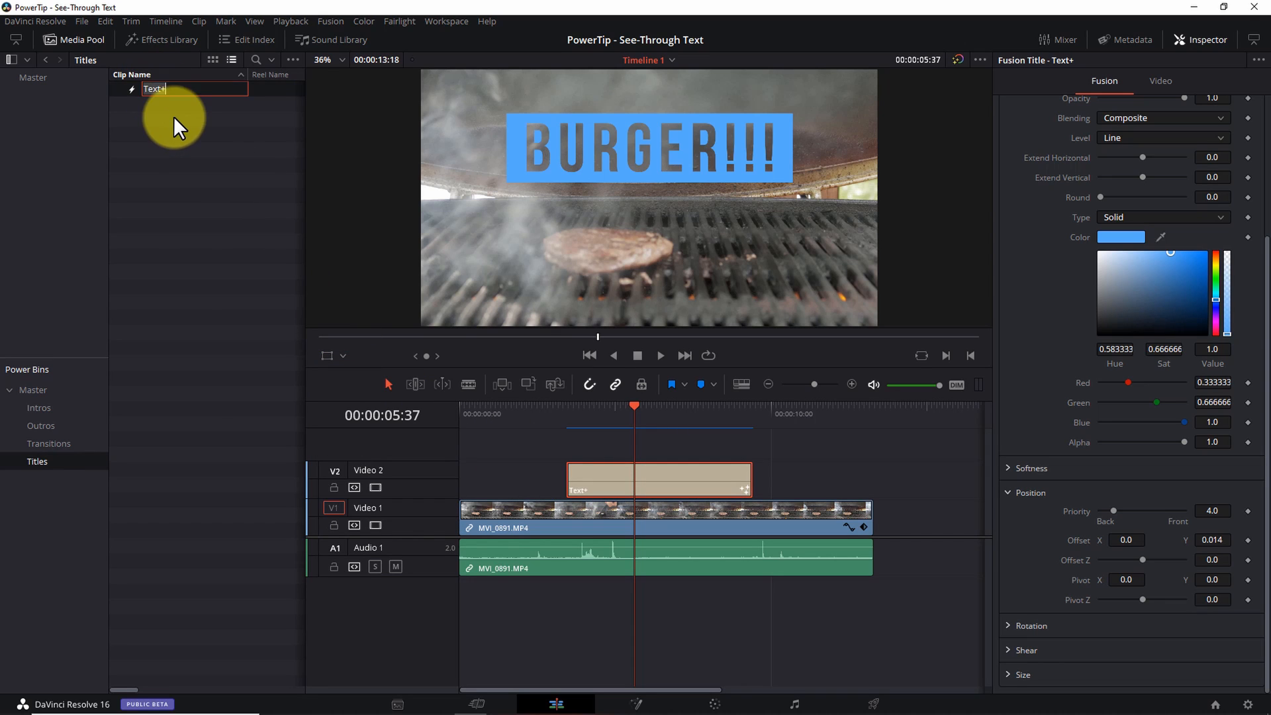
type("See-Through")
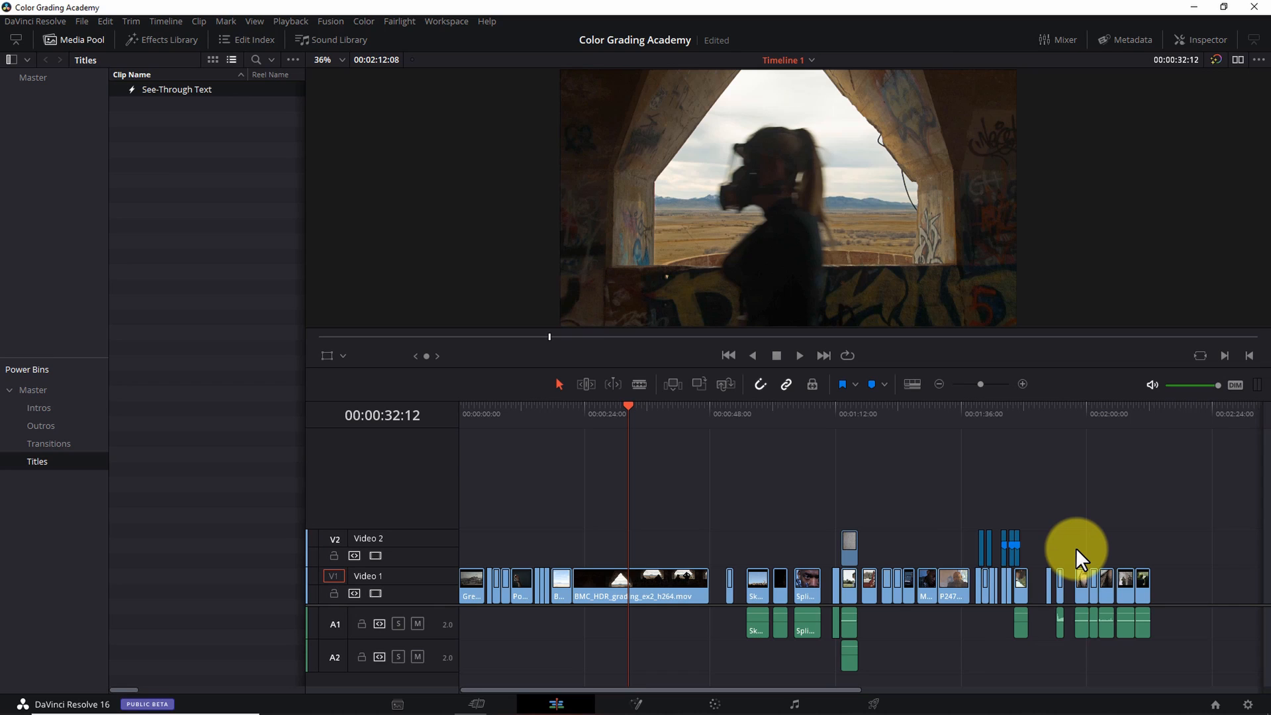
mouse_move(1038, 531)
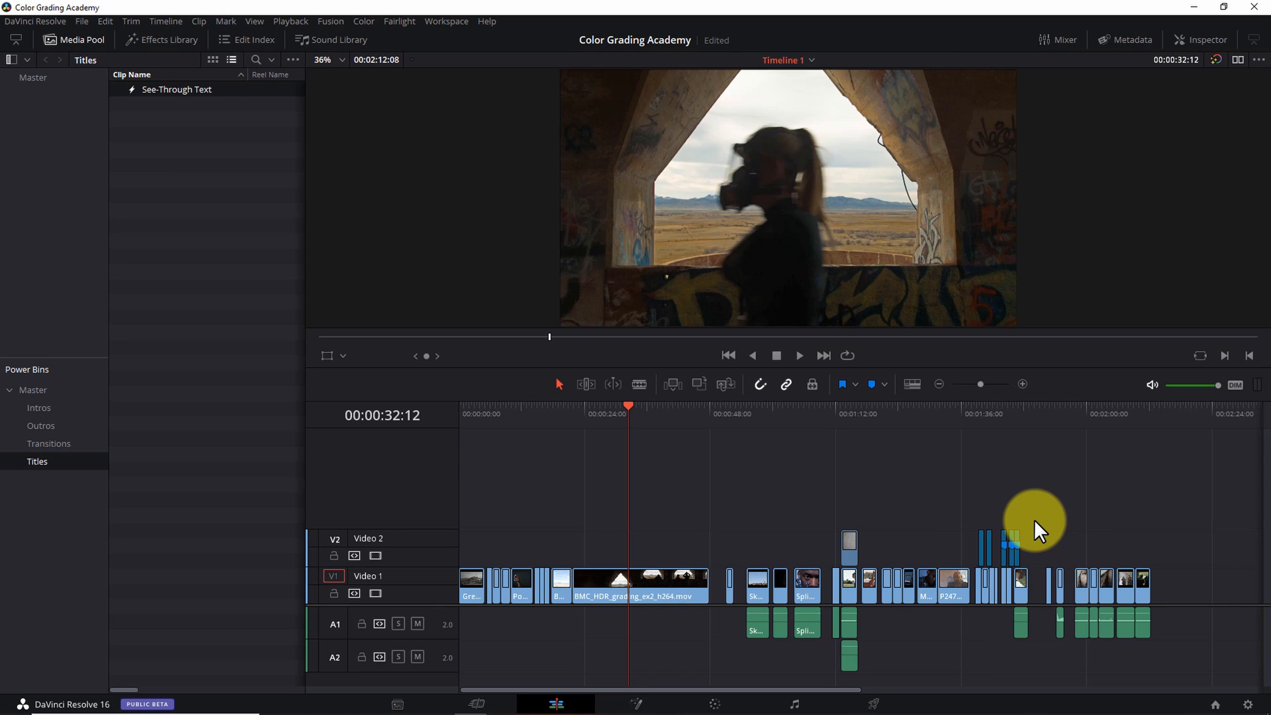
mouse_move(218, 129)
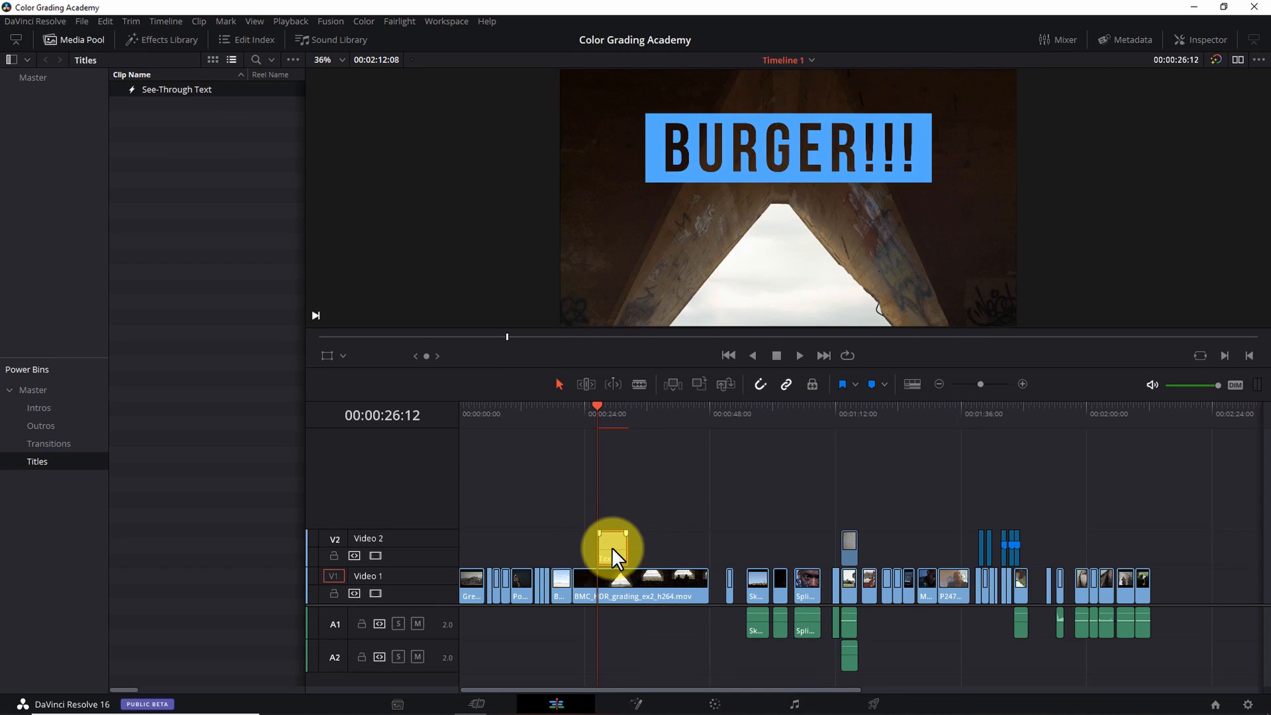
- Select the reused title clip, change it to read DANGER in a red box, and locate Fusion Composition in Effects
left_click(613, 547)
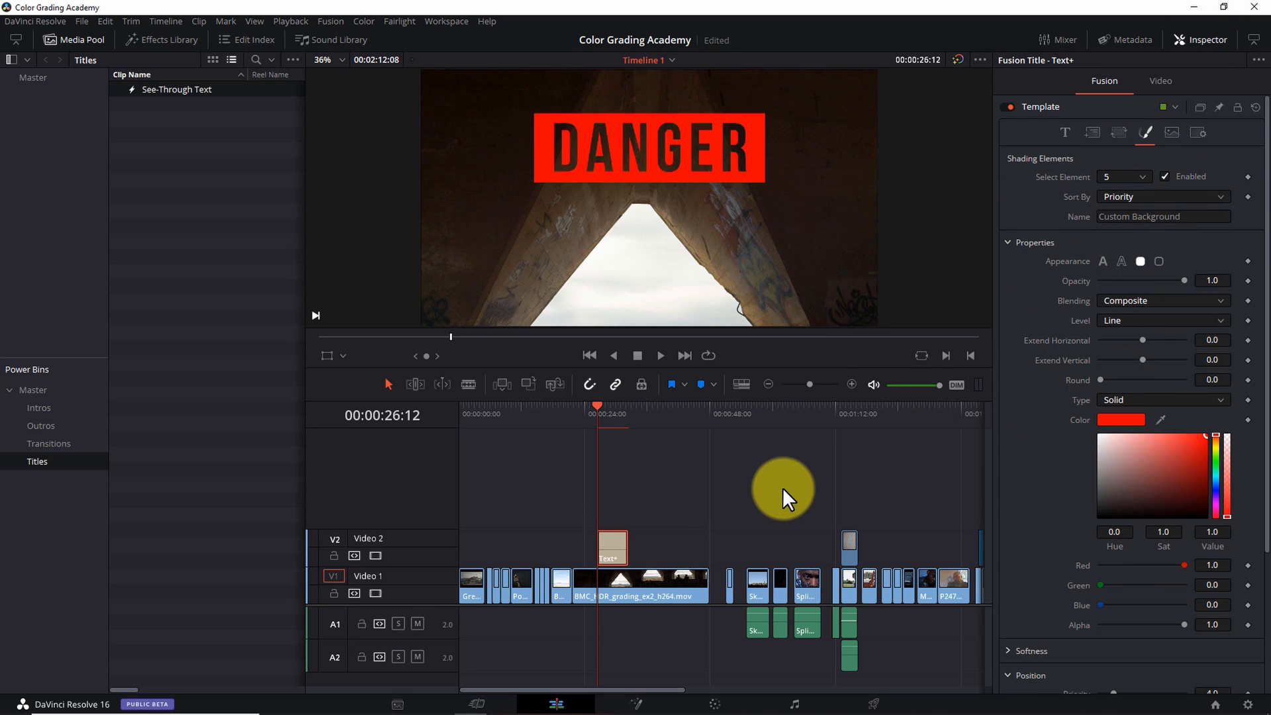
left_click(1092, 132)
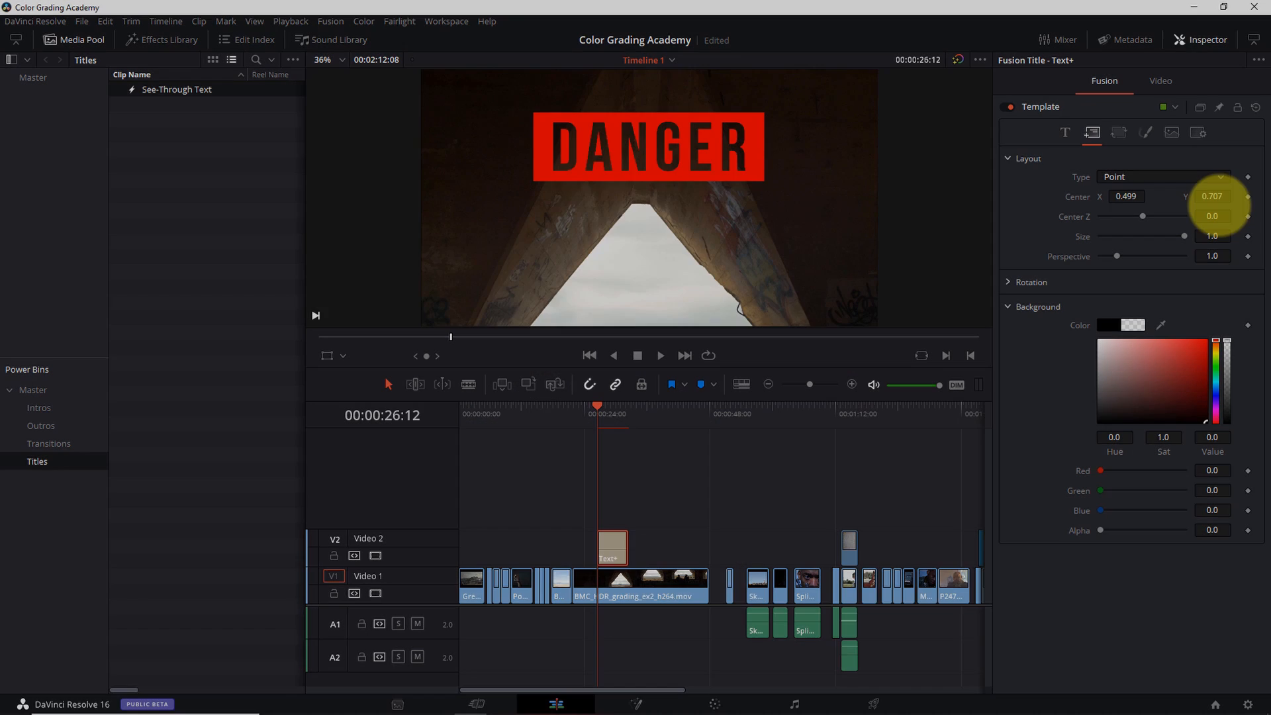
left_click(160, 39)
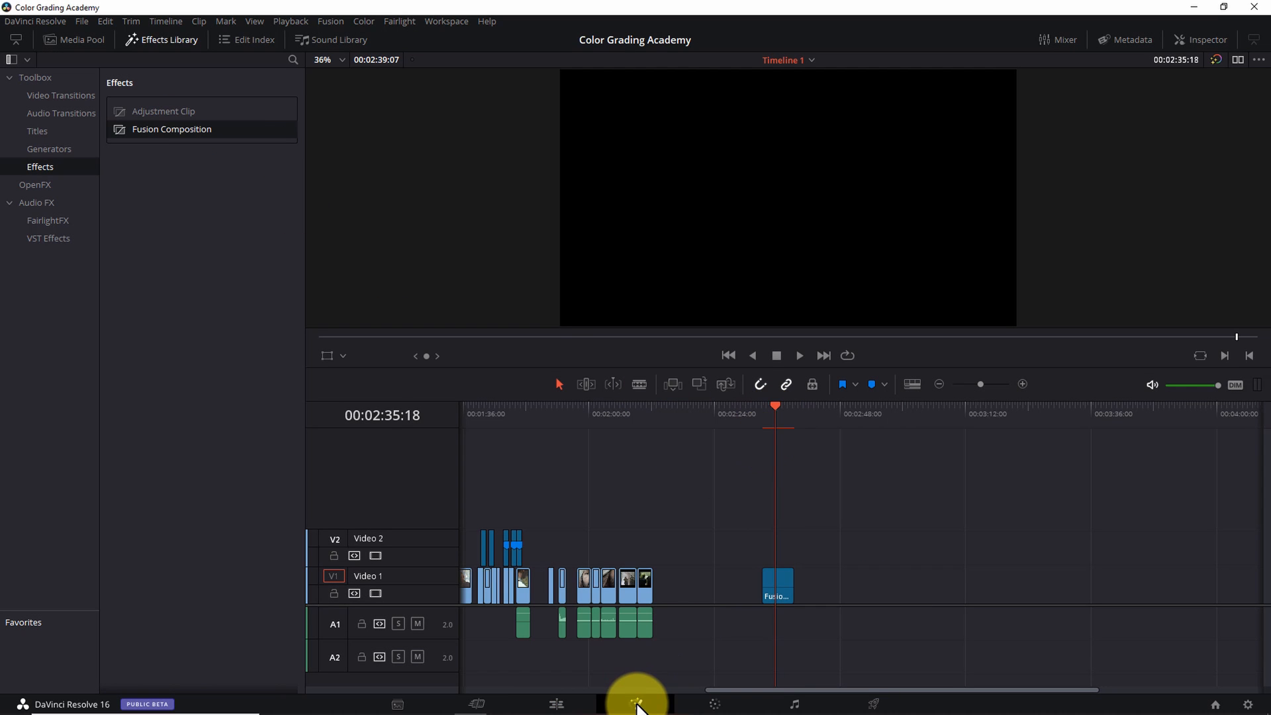
- Add a Text1 node beside MediaOut1 in the Fusion composition and start typing 'see-through t'
left_click(635, 704)
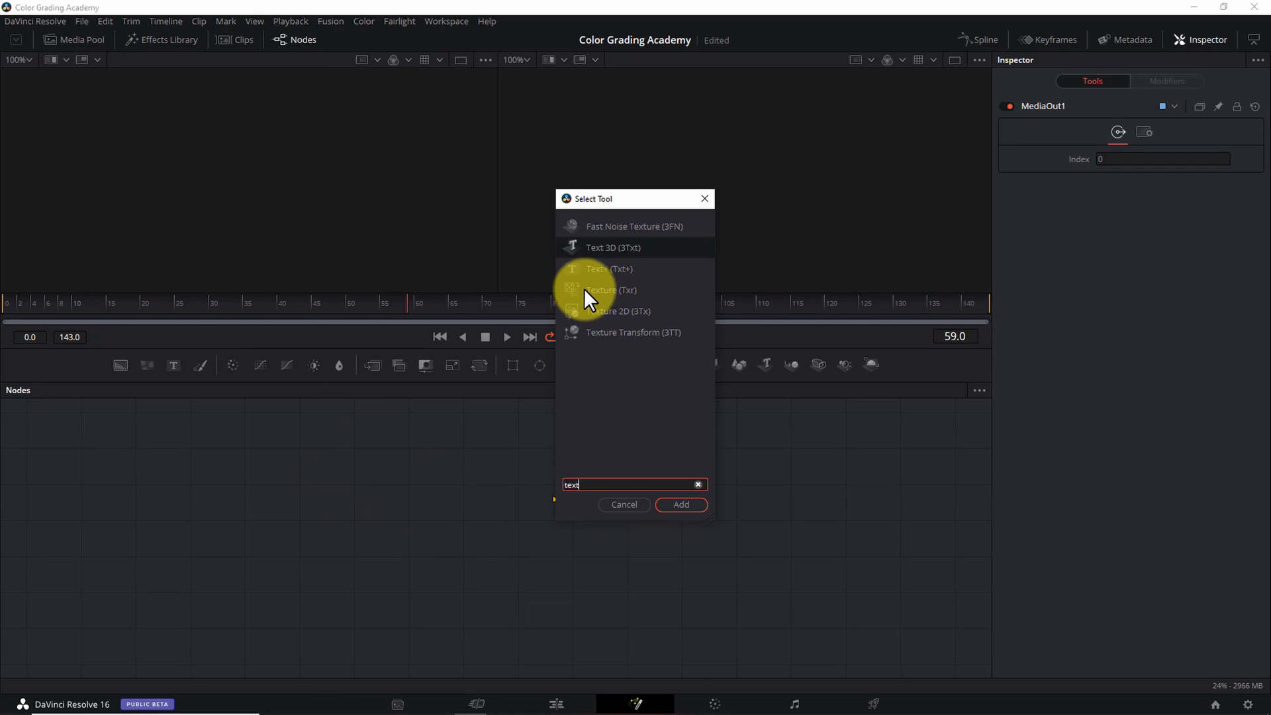
left_click(680, 504)
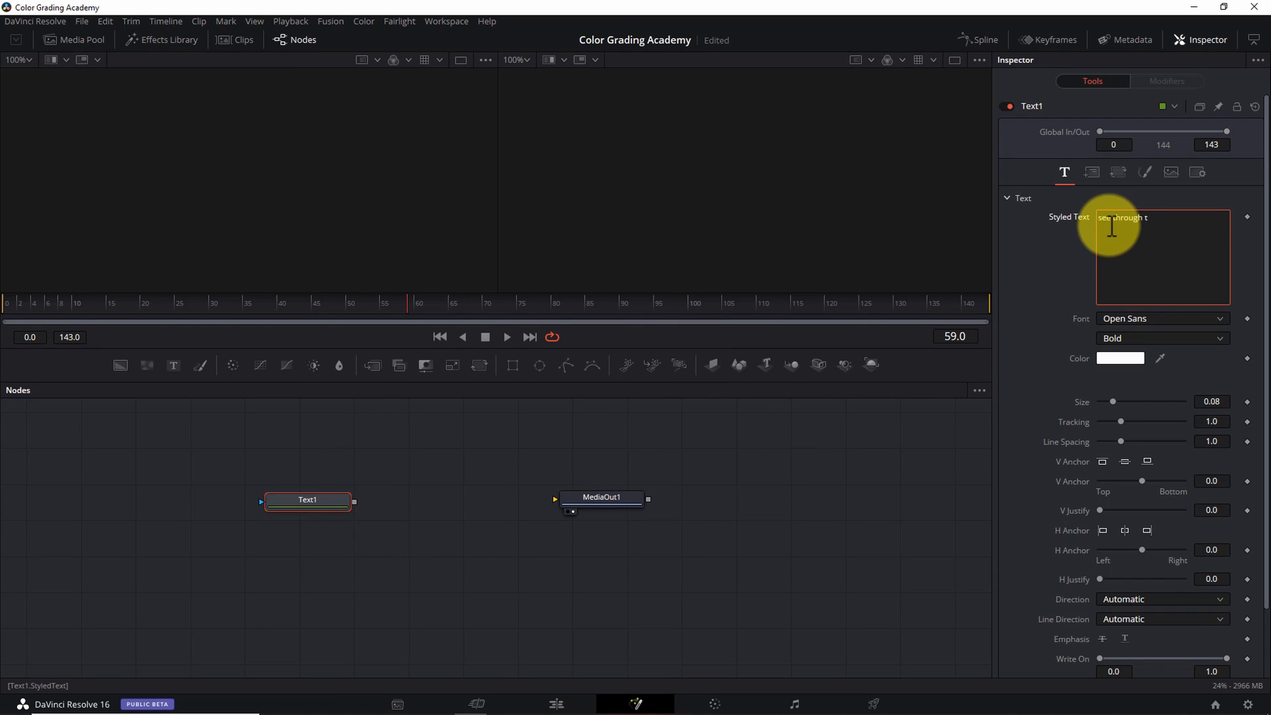